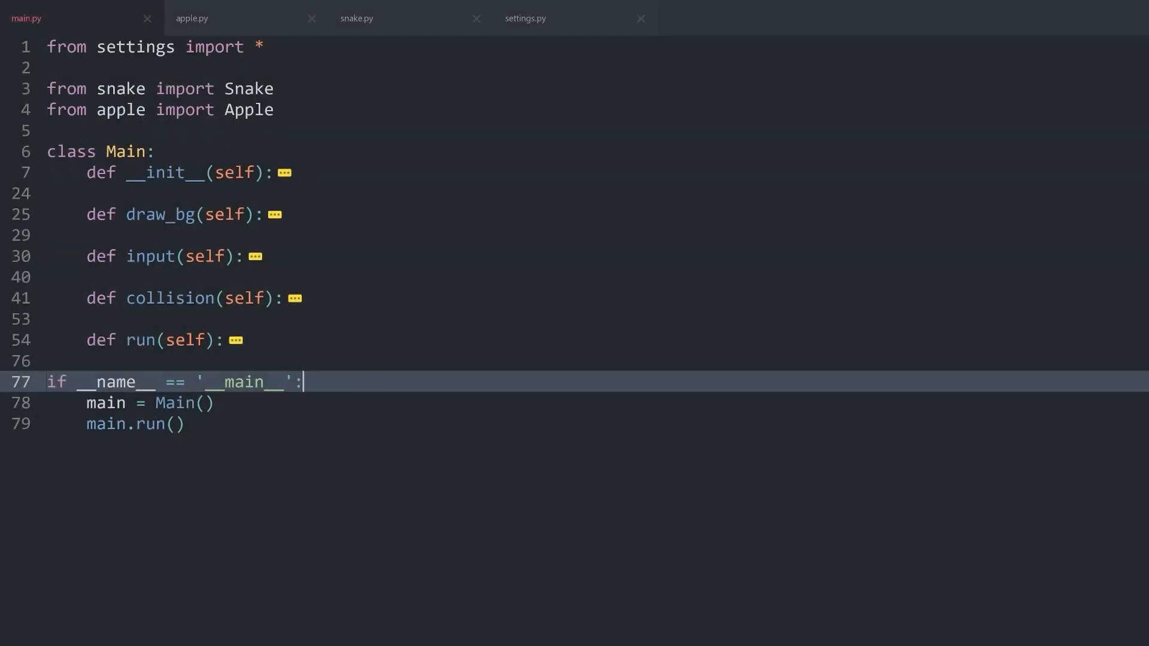
Step: Open a blank line after self.set_pos() in apple.py's Apple constructor
{"action": "left_click", "coordinate": [192, 19]}
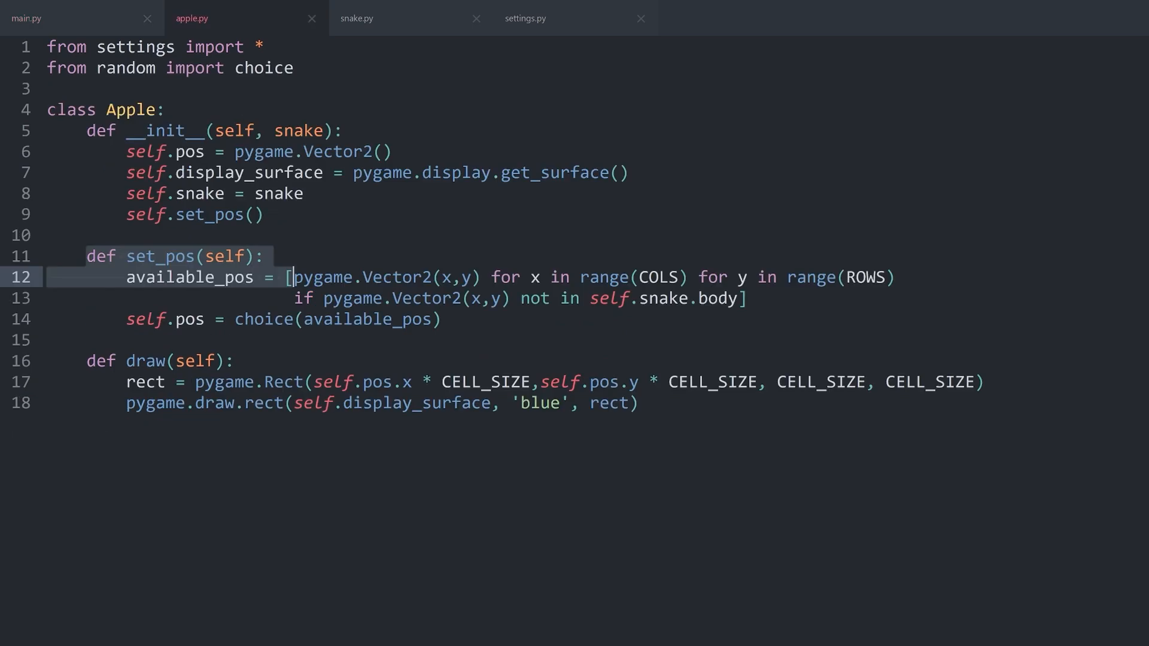
{"action": "left_click", "coordinate": [266, 215]}
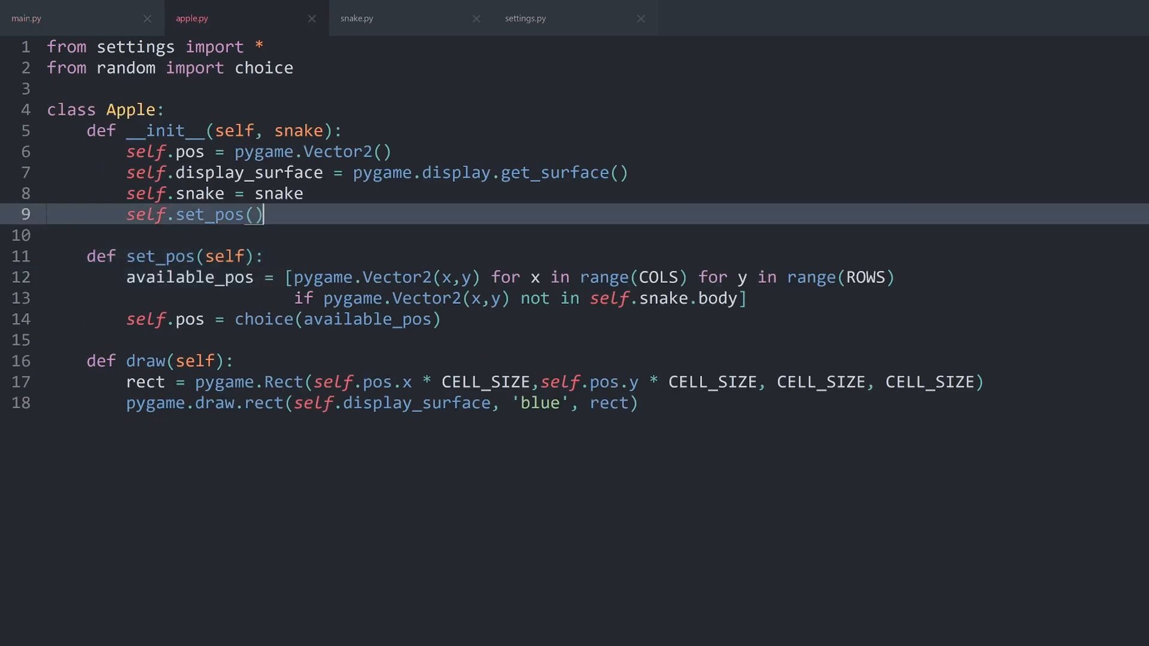
{"action": "key", "text": "enter"}
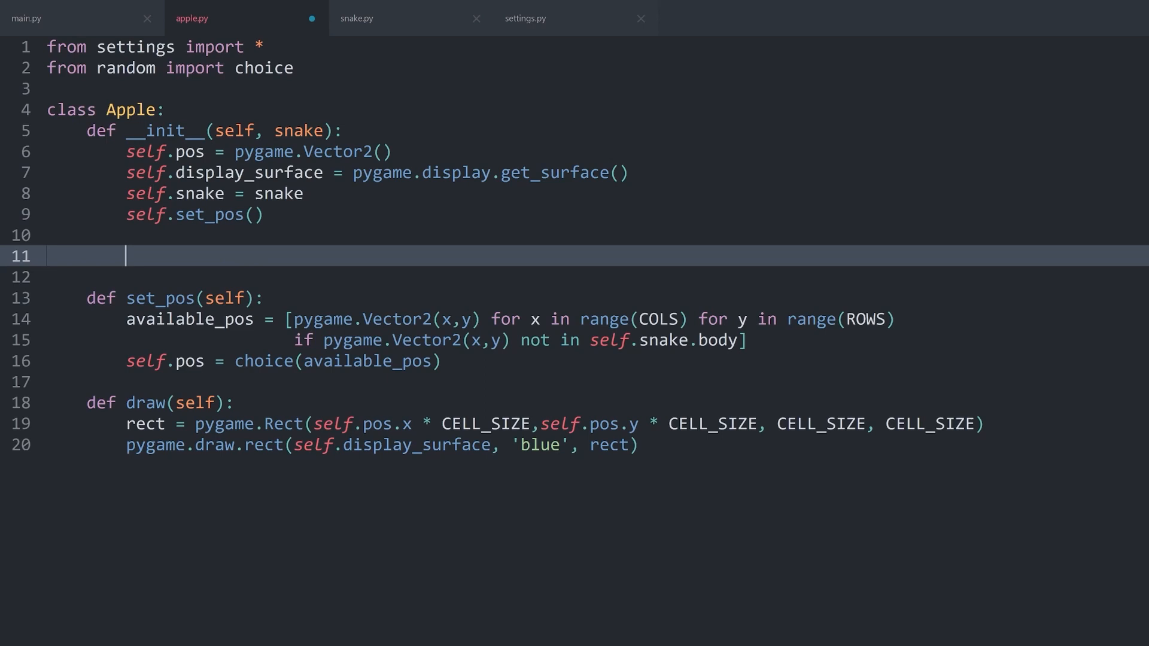
Step: Expand and review main.py's Main constructor, then return to apple.py
{"action": "left_click", "coordinate": [44, 18]}
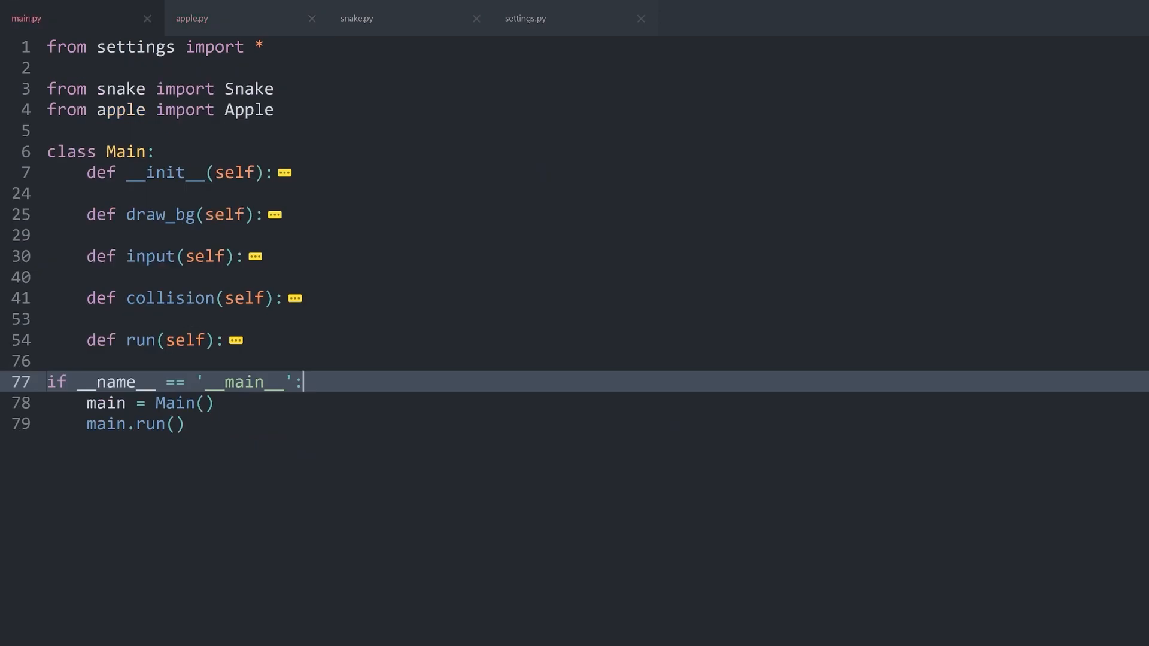
{"action": "left_click", "coordinate": [279, 172]}
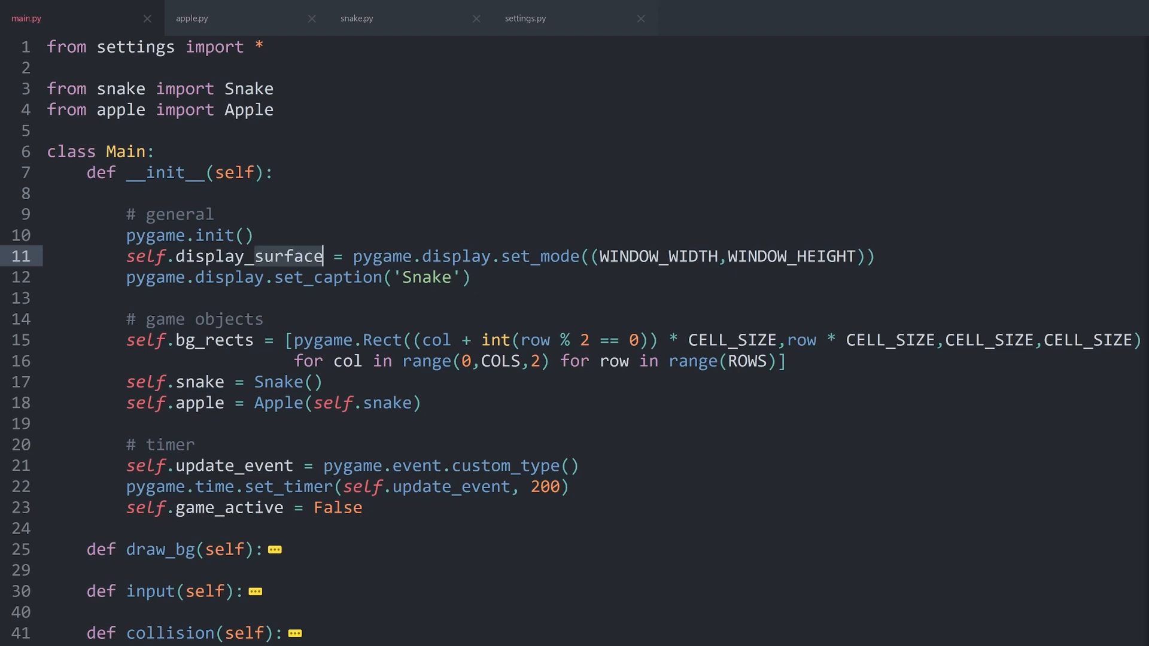
{"action": "left_click", "coordinate": [205, 18]}
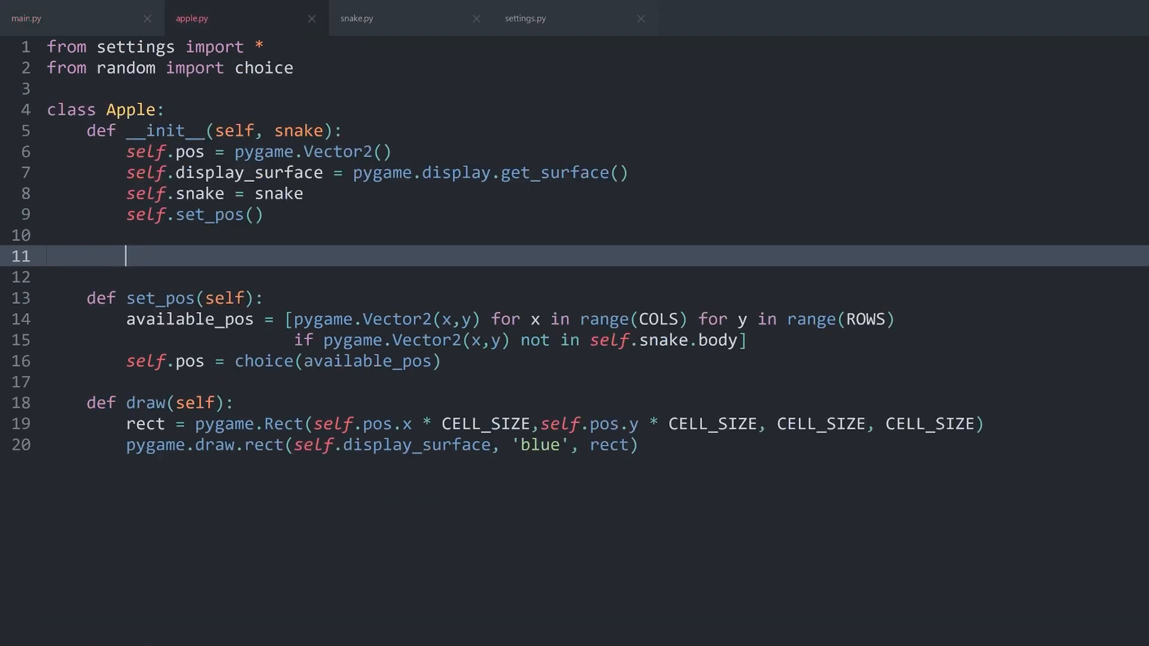
Step: Set self.surf = pygame.image.load('../graphics/apple.png') on the new constructor line
{"action": "type", "text": "self"}
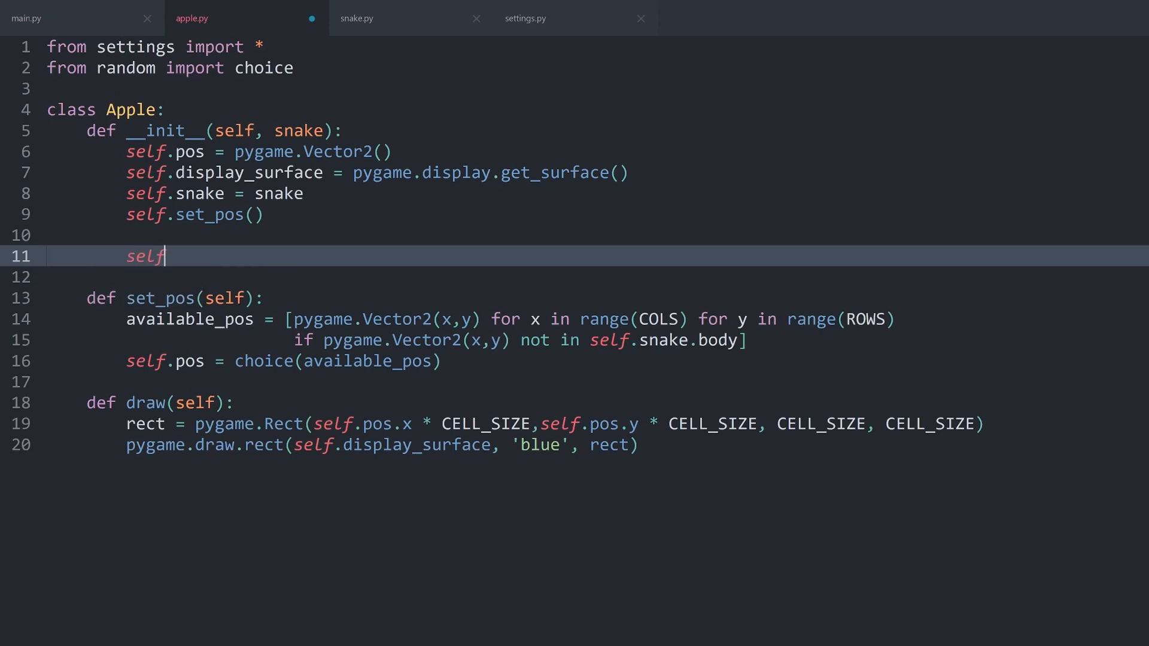
{"action": "type", "text": ".surf ="}
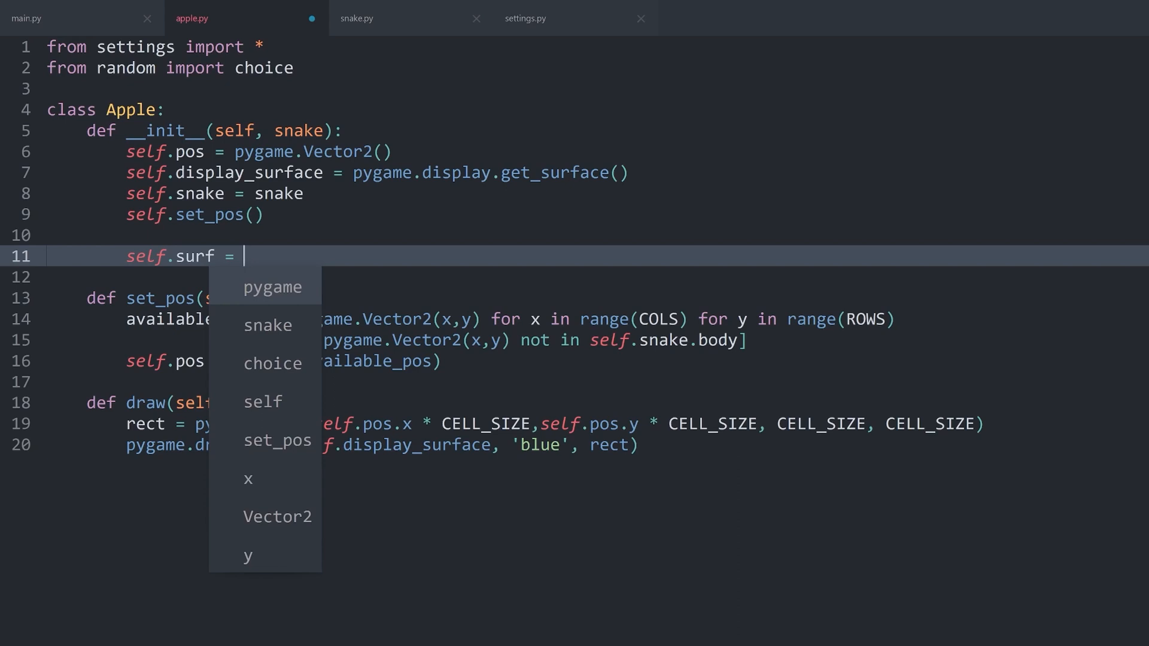
{"action": "type", "text": "pyga"}
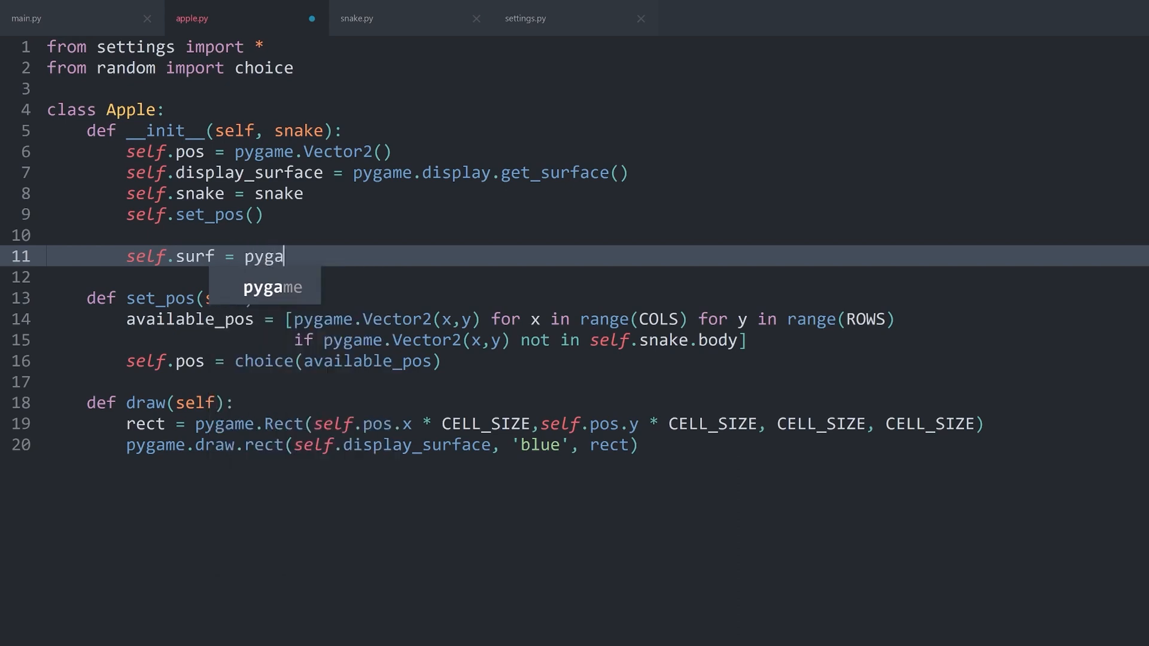
{"action": "type", "text": "me."}
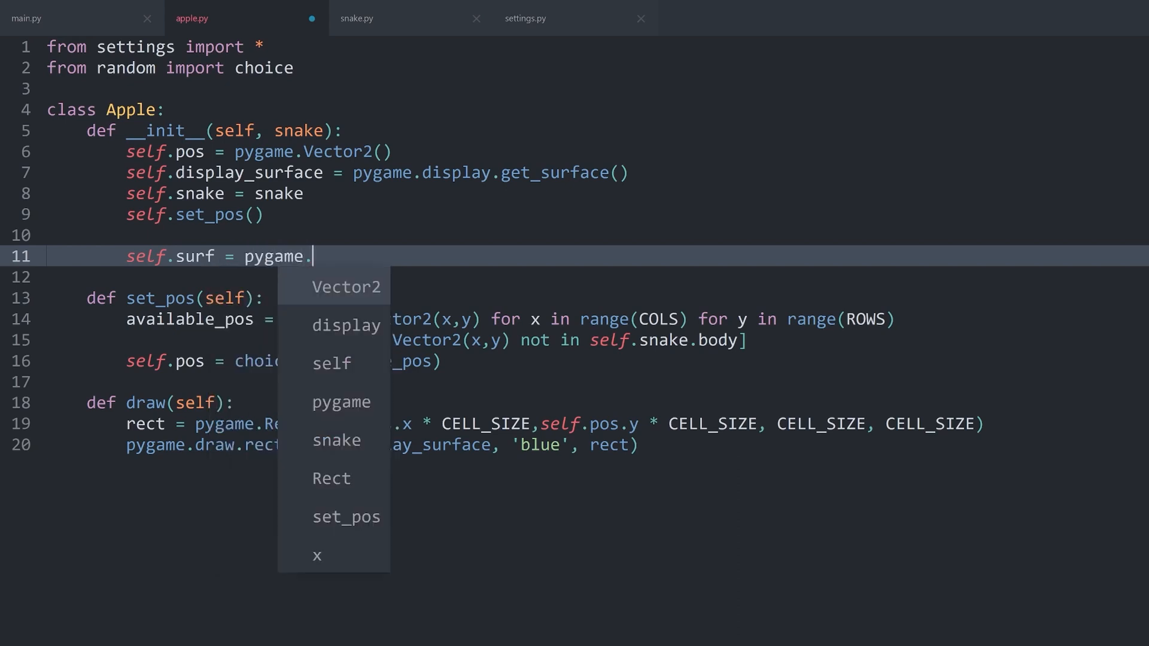
{"action": "type", "text": "image.load"}
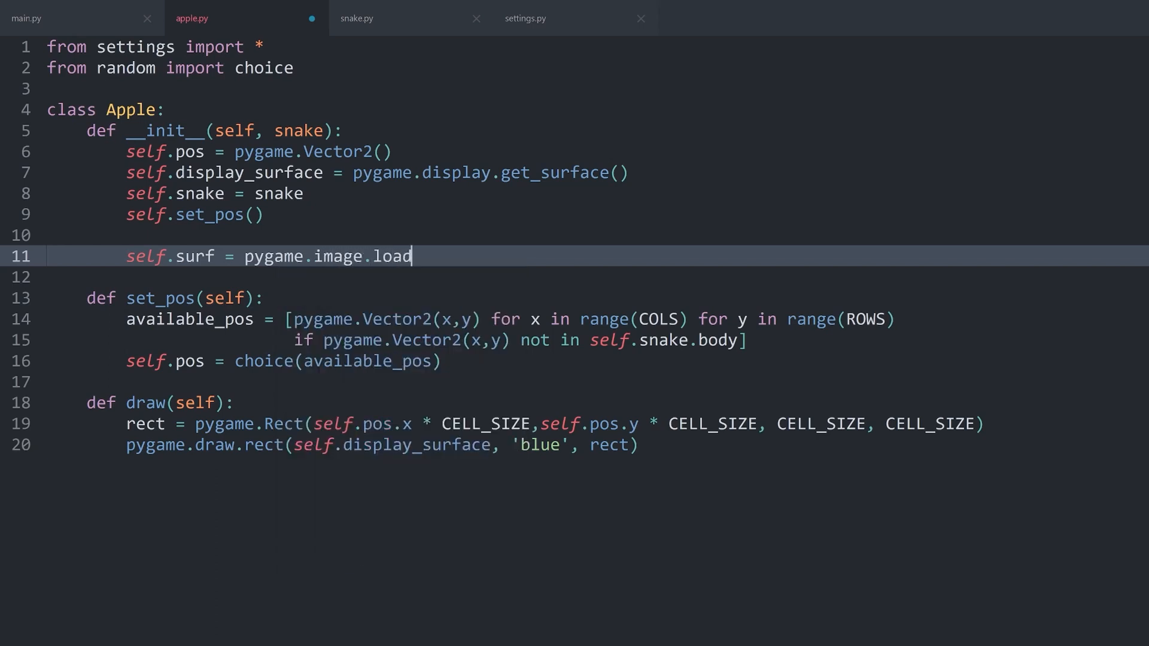
{"action": "type", "text": "()"}
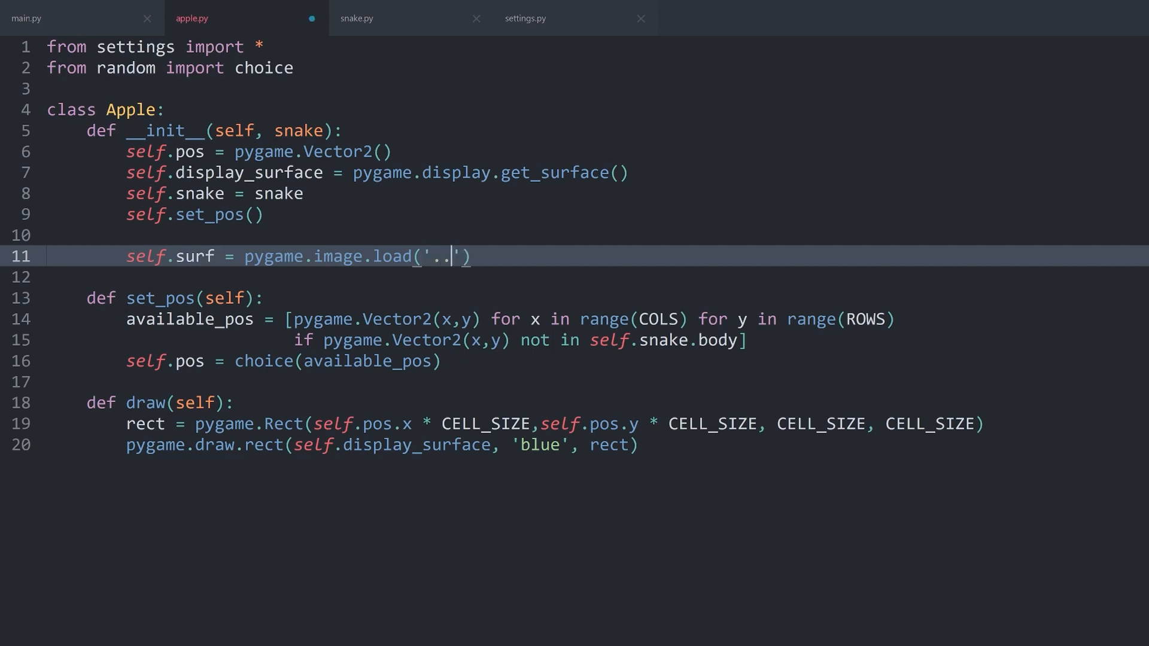
{"action": "type", "text": "/gra"}
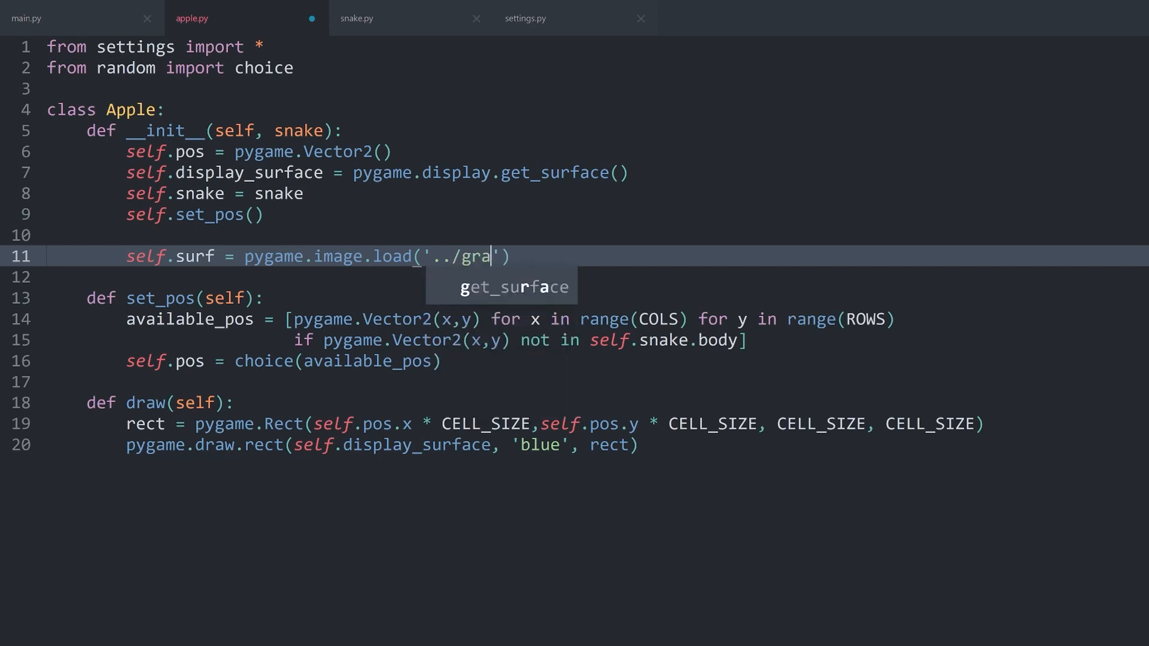
{"action": "type", "text": "phics/"}
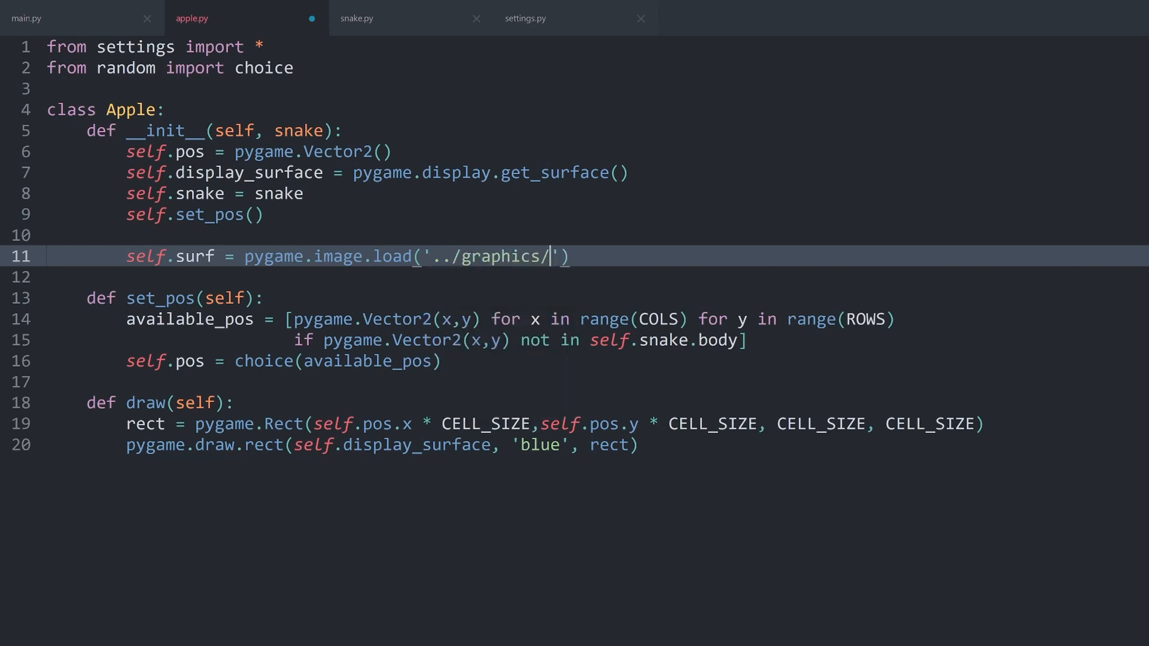
{"action": "type", "text": "apple.o"}
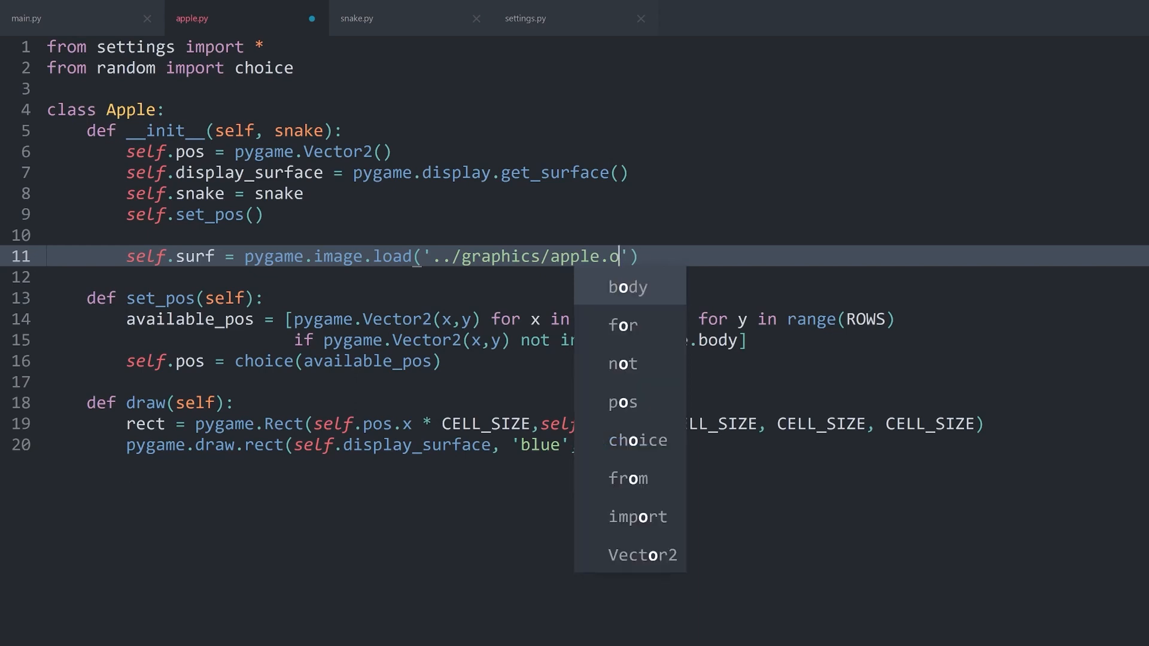
{"action": "type", "text": "png"}
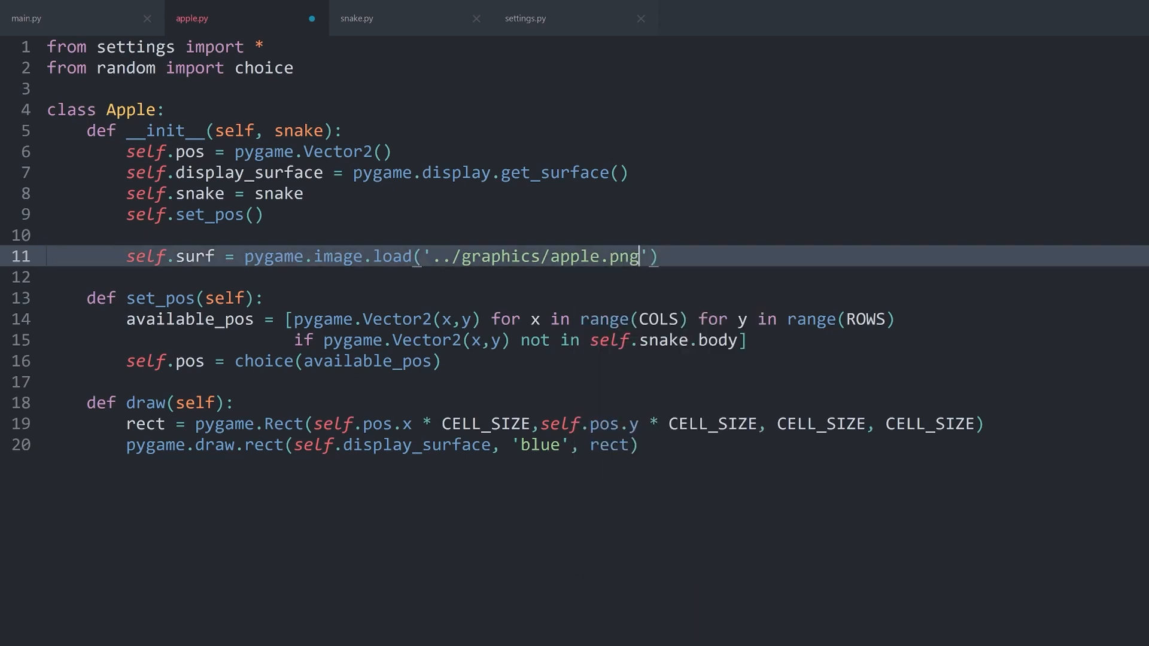
{"action": "left_click_drag", "start_coordinate": [434, 256], "coordinate": [644, 256]}
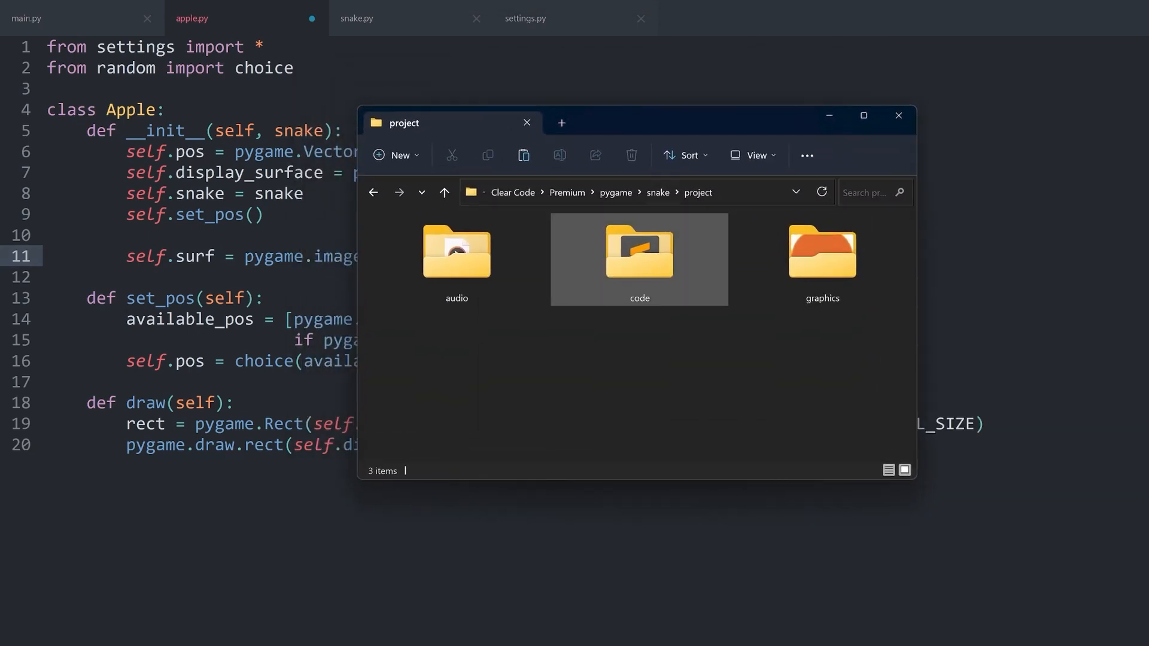
Step: Browse the code folder and apple.py, then open the project's graphics folder
{"action": "double_click", "coordinate": [638, 253]}
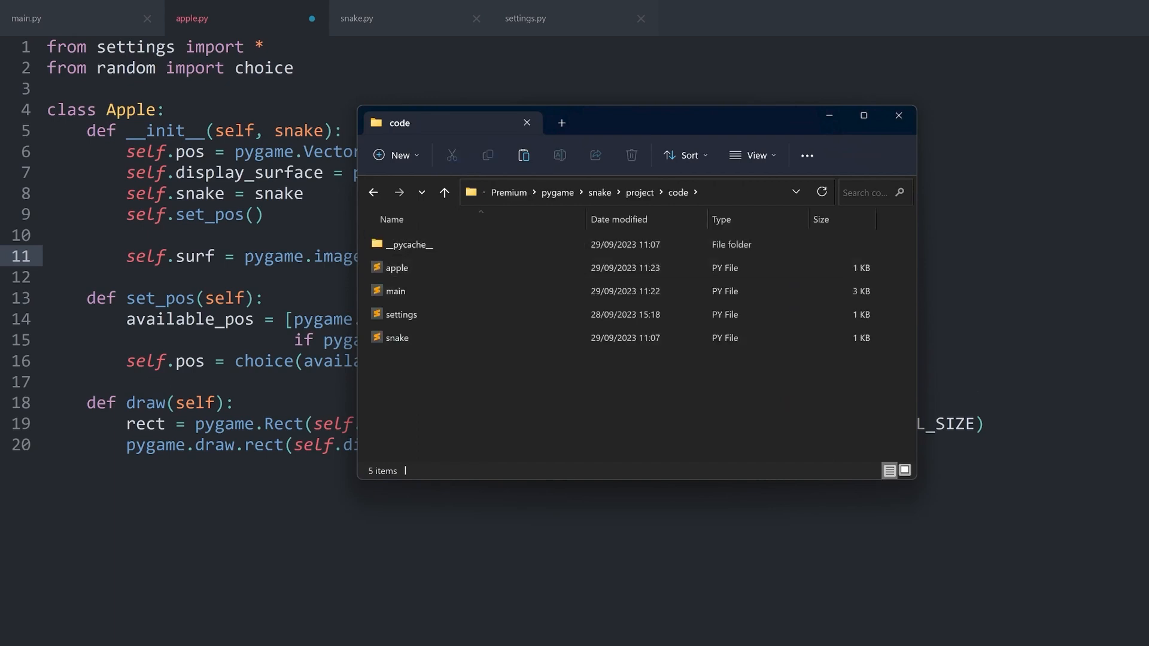
{"action": "left_click", "coordinate": [396, 267]}
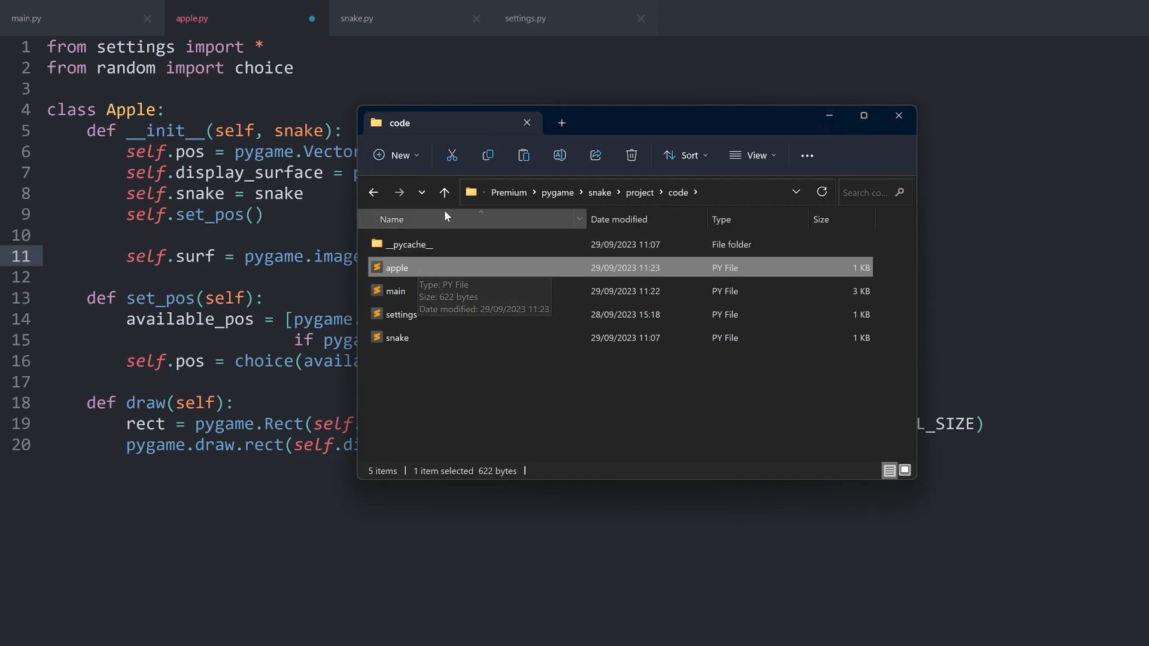
{"action": "left_click", "coordinate": [443, 192]}
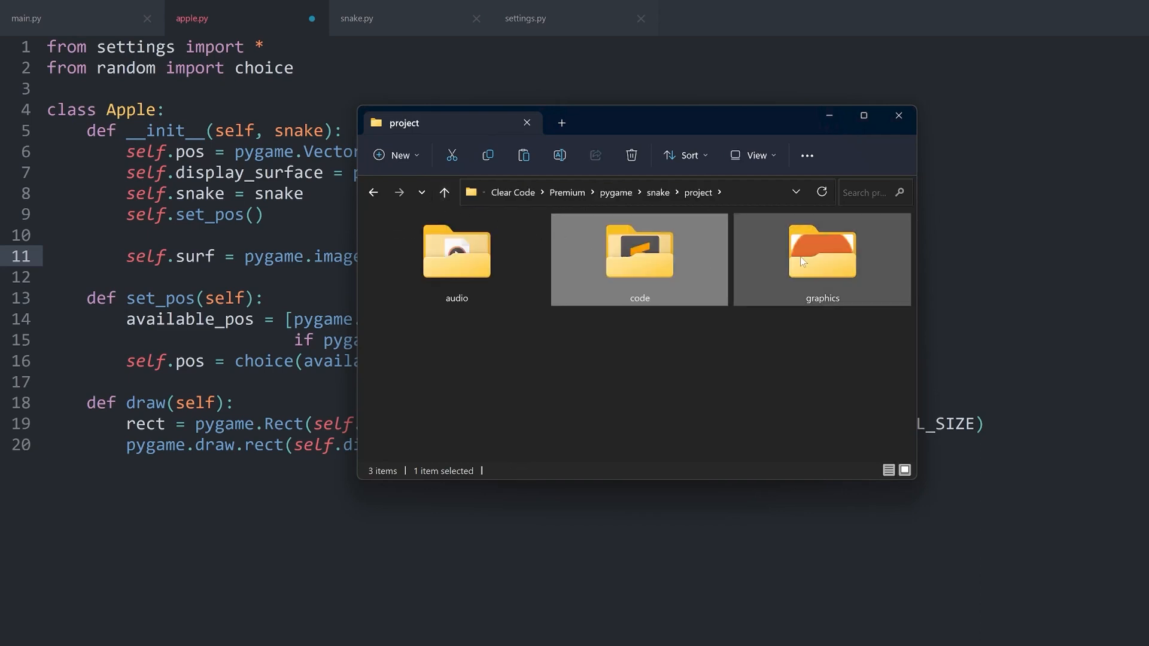
{"action": "double_click", "coordinate": [821, 252]}
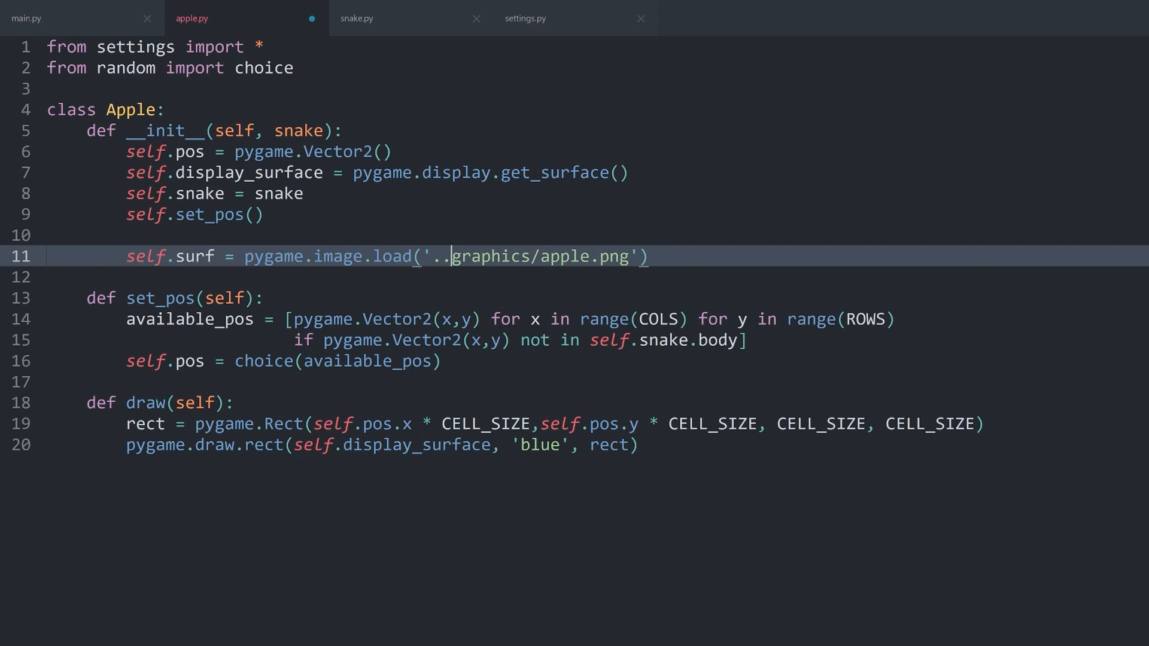
Step: Replace the slash path string with join('..', 'graphics', 'apple.png') in apple.py
{"action": "type", "text": "/"}
{"action": "type", "text": "from os.path import join"}
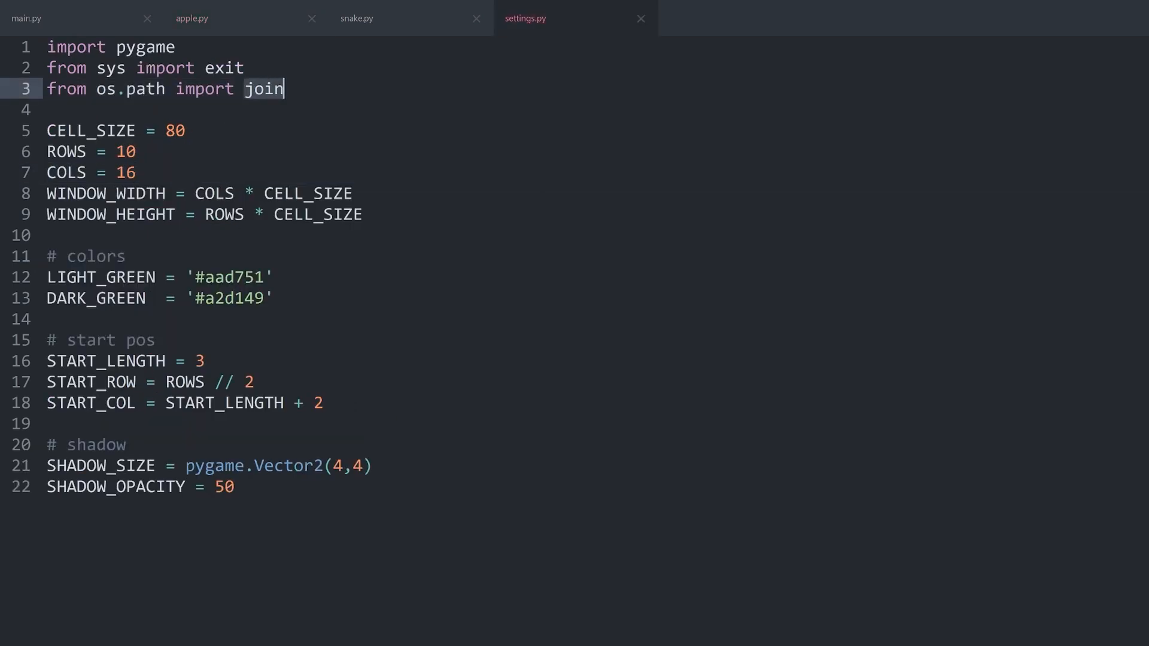
{"action": "left_click", "coordinate": [220, 19]}
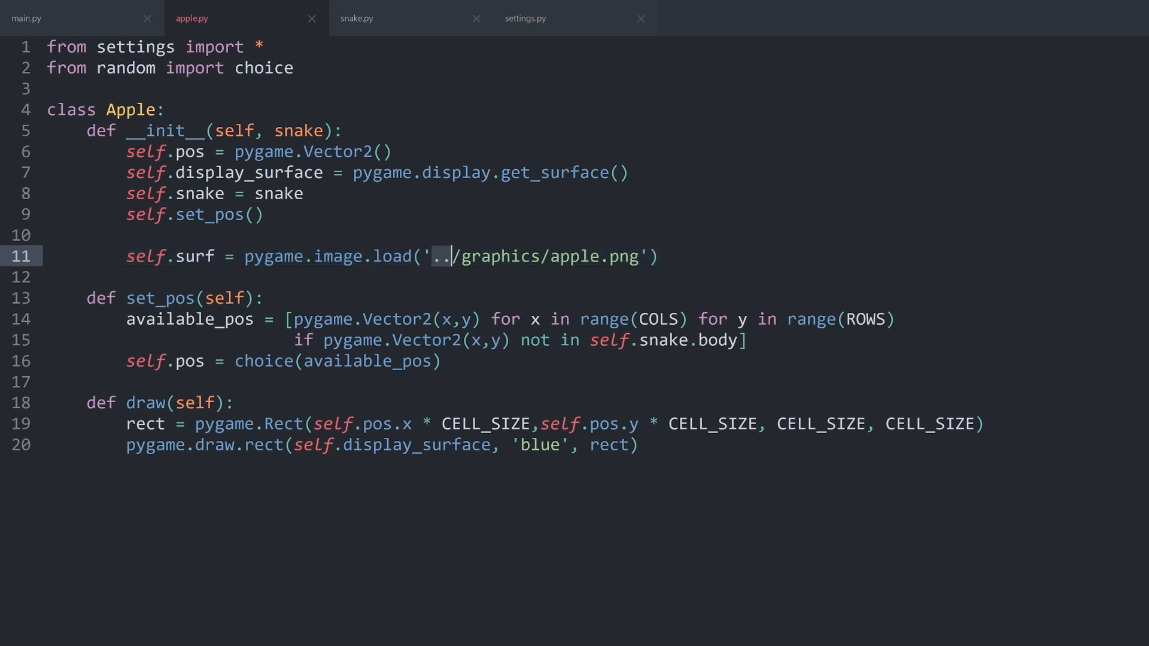
{"action": "type", "text": "join()"}
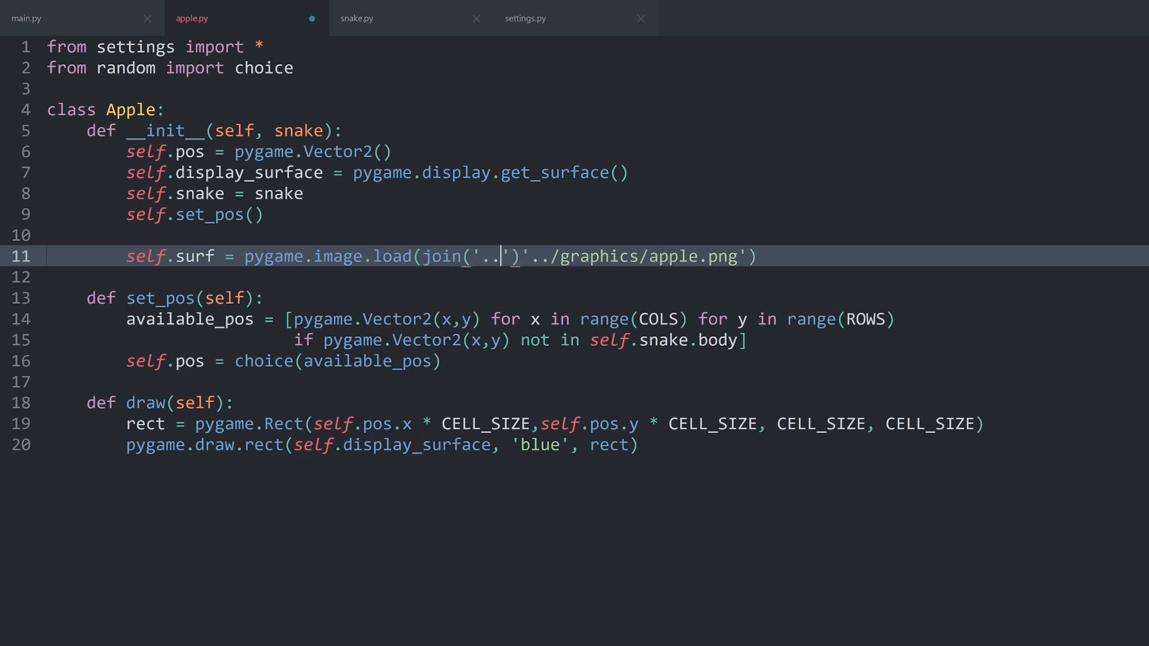
{"action": "type", "text": ", 'graphics', 'ap"}
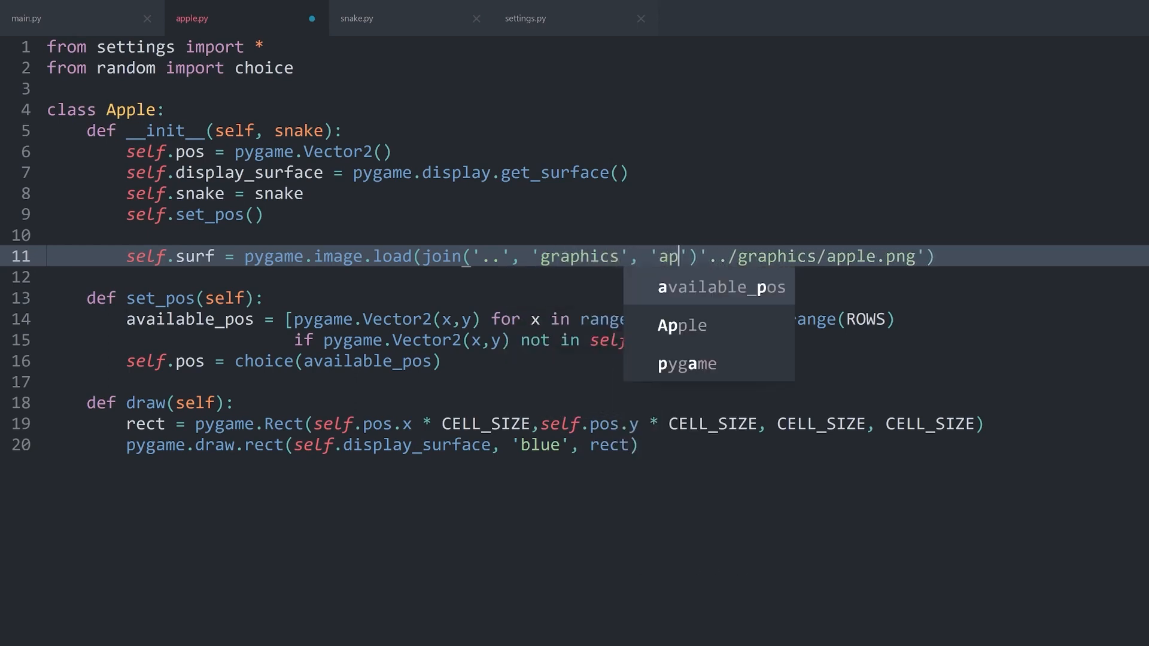
{"action": "type", "text": "ple.ong"}
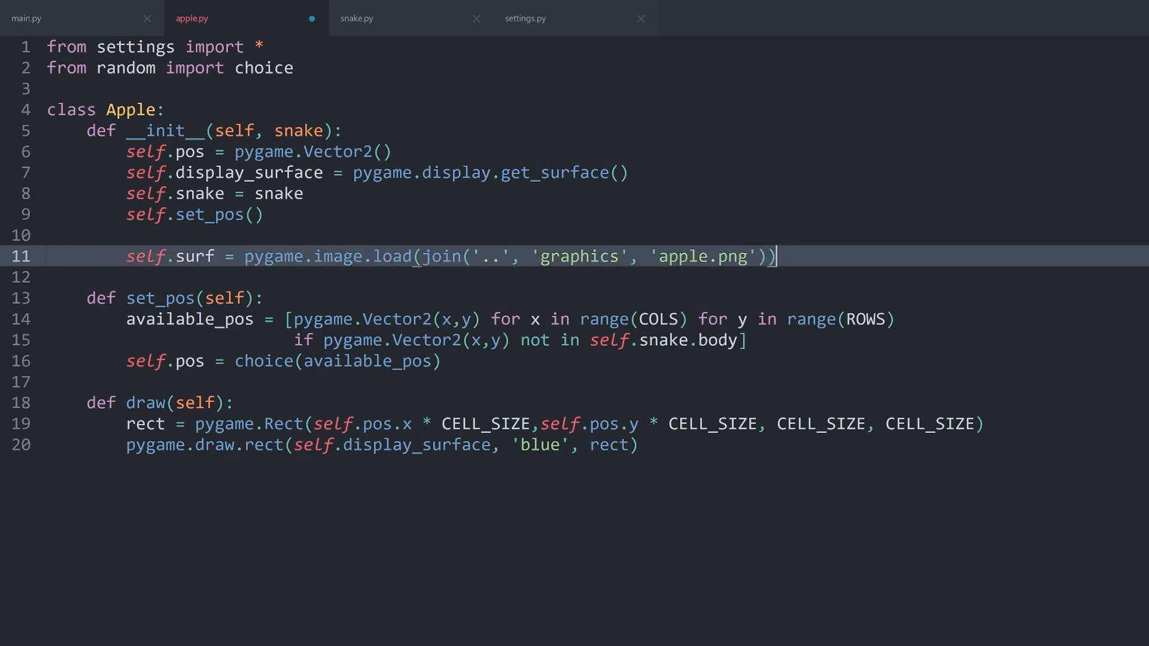
Step: Chain .convert_alpha() onto the apple's pygame.image.load call on line 11
{"action": "type", "text": ".convert"}
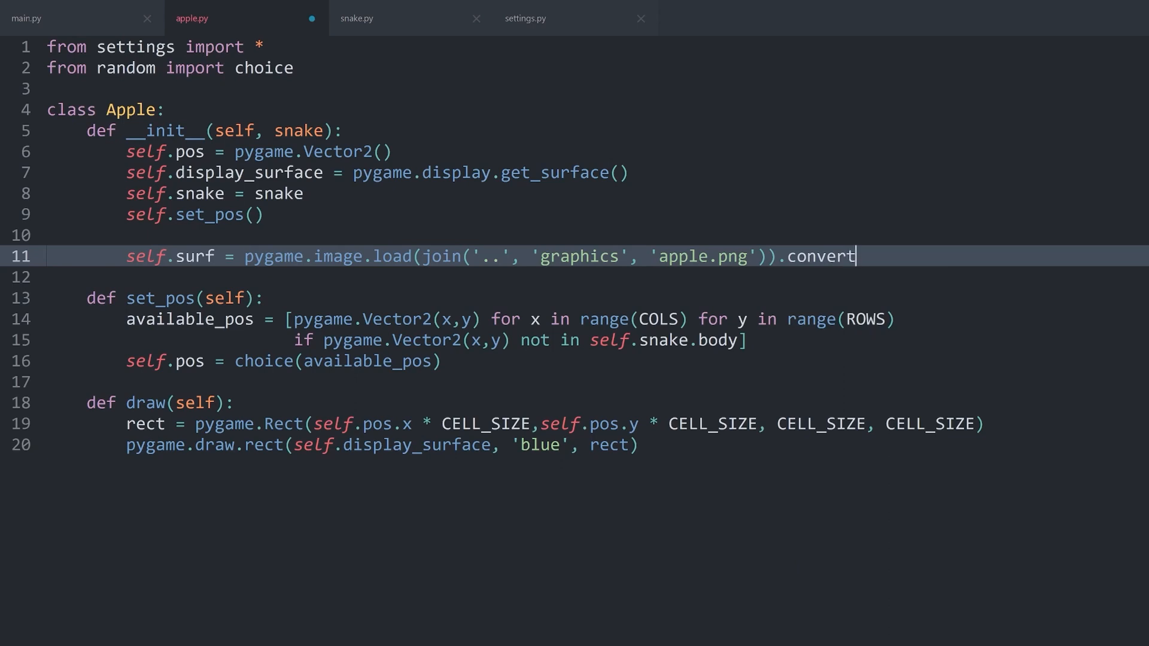
{"action": "type", "text": "_alpha()"}
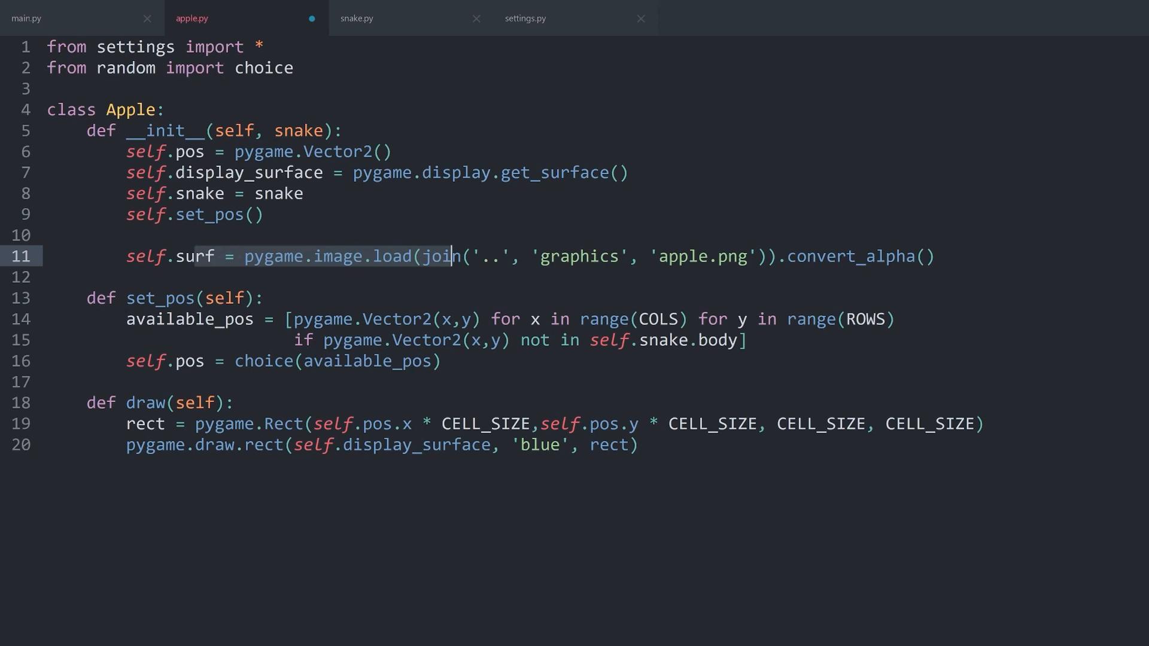
{"action": "double_click", "coordinate": [849, 256]}
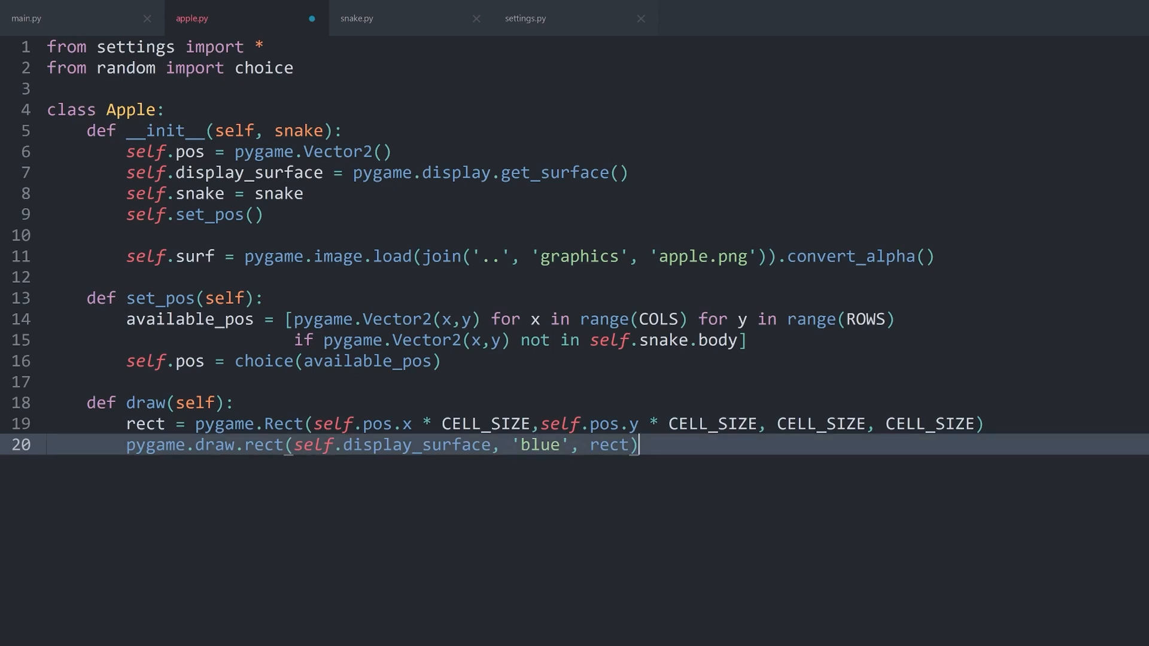
Step: Comment out the blue rectangle draw and add self.display_surface.blit(self.surf, pos)
{"action": "key", "text": "ctrl+/"}
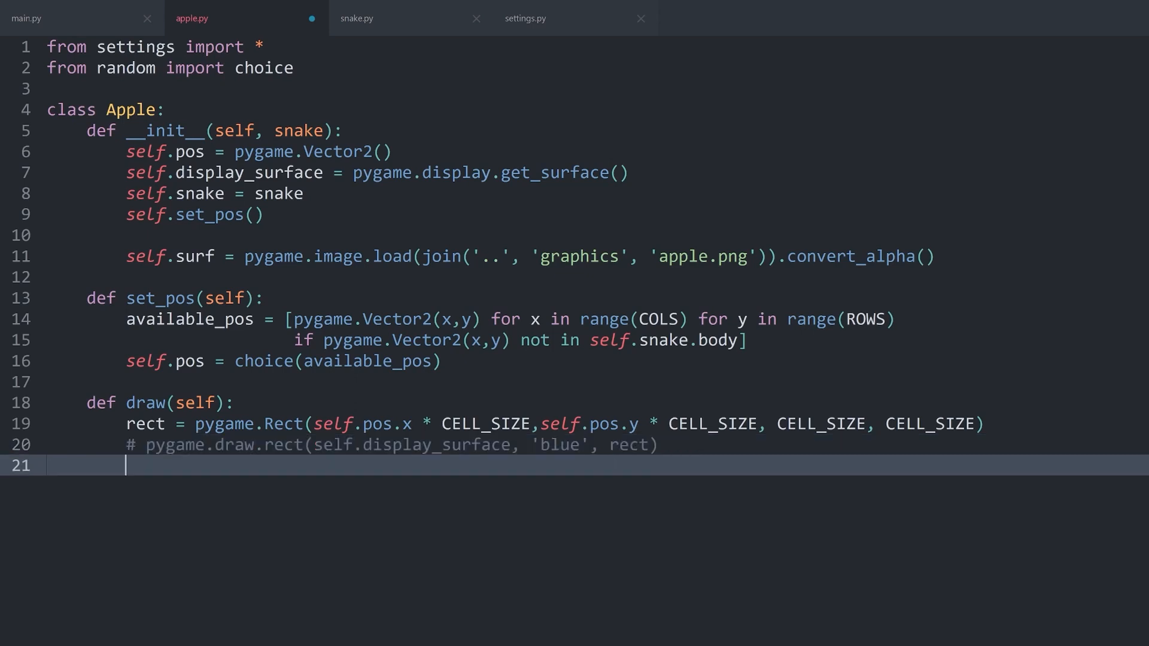
{"action": "type", "text": "self.disl"}
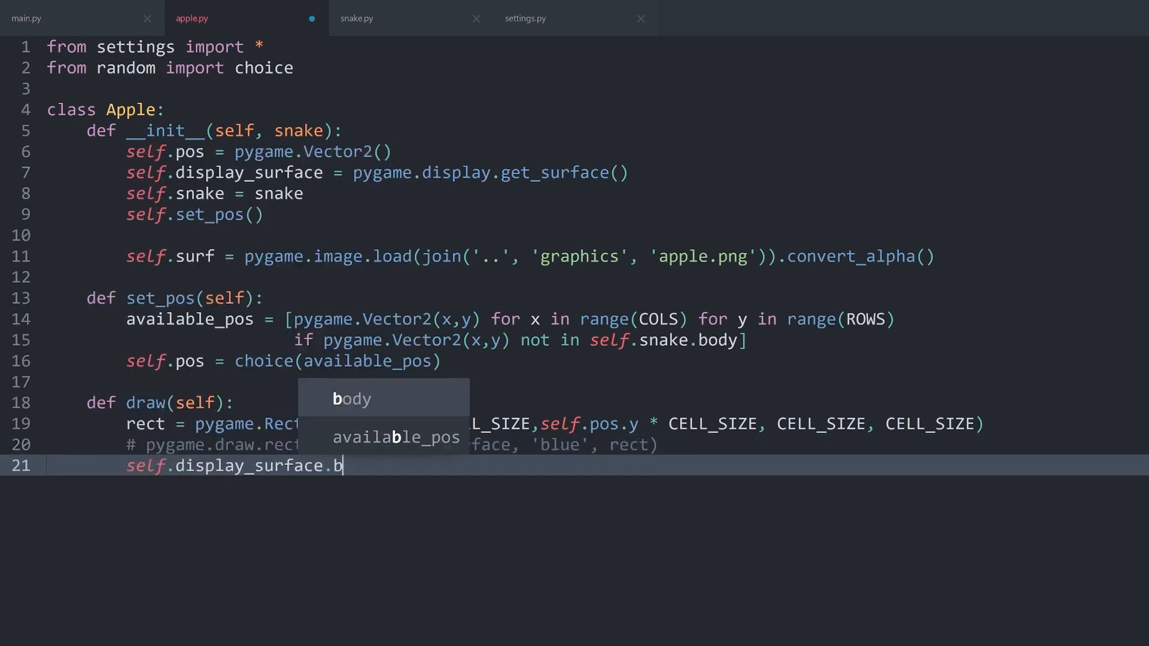
{"action": "type", "text": "lit()"}
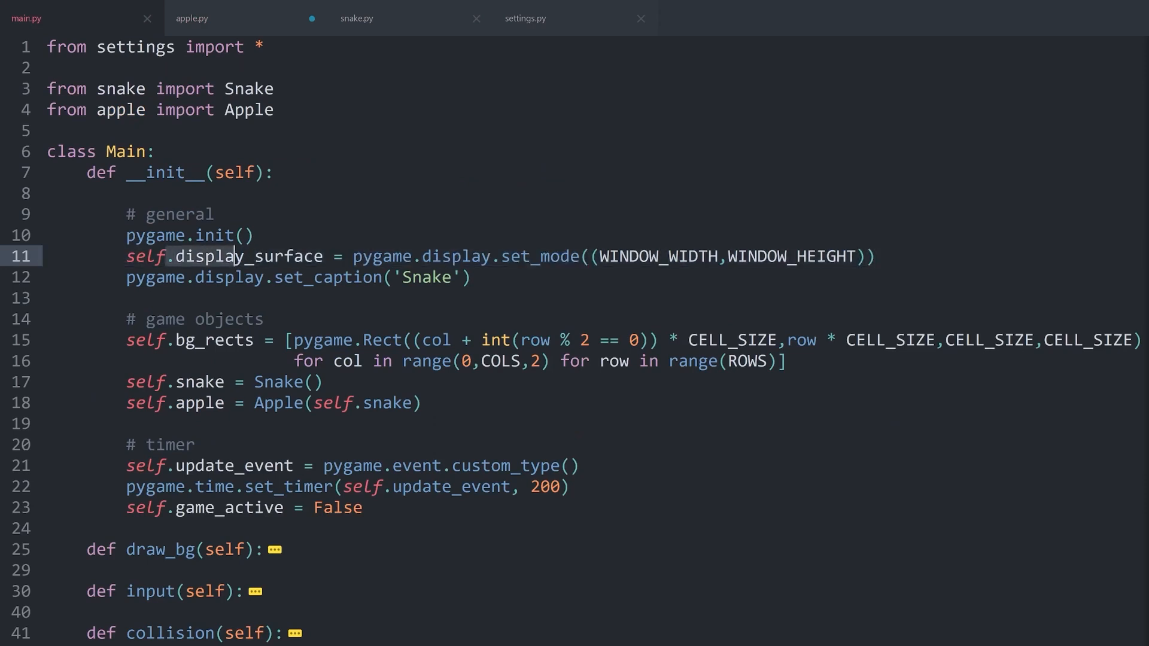
{"action": "left_click", "coordinate": [220, 19]}
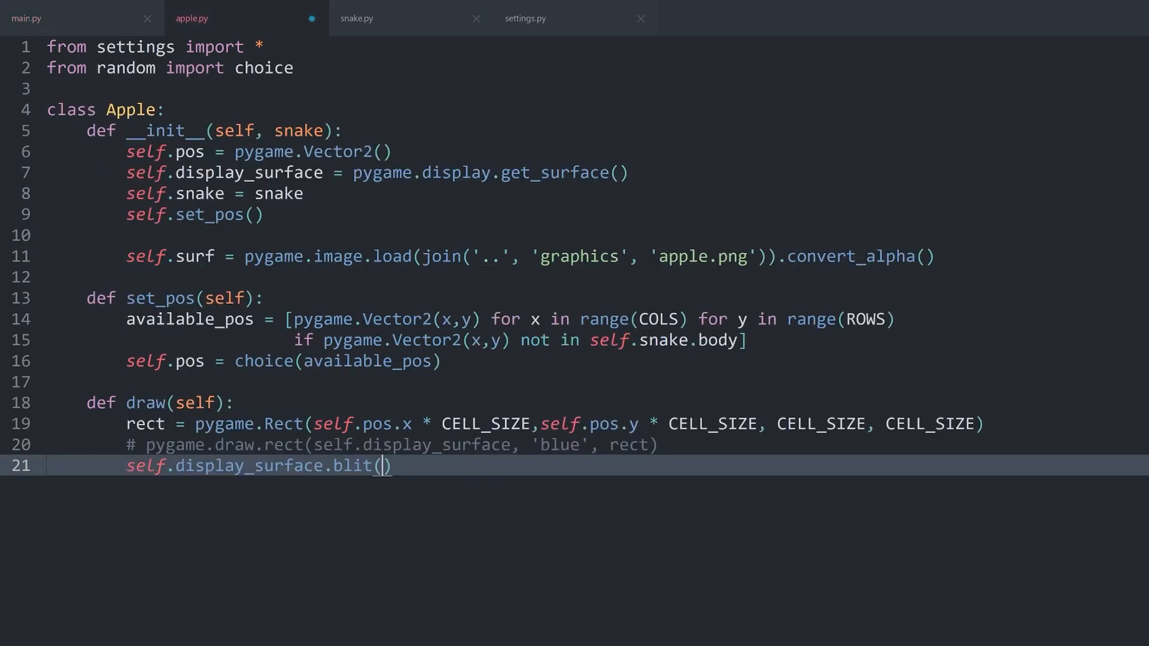
{"action": "type", "text": "s"}
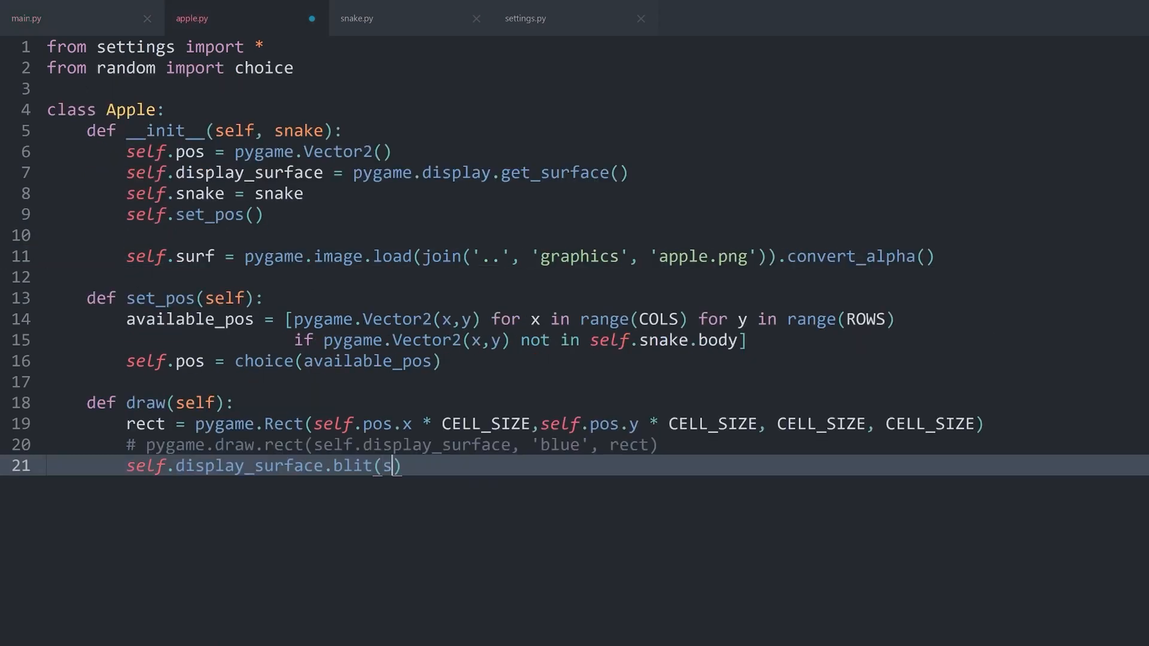
{"action": "type", "text": "urf, pos/rect"}
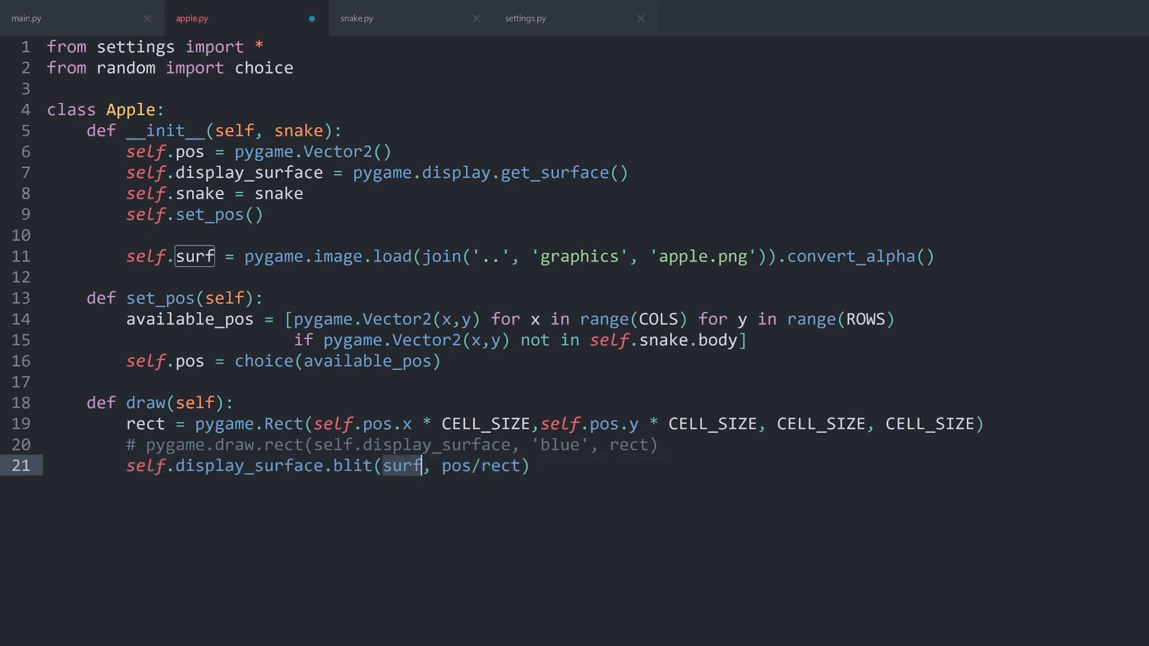
Step: Change the blit position to rect, then switch to main.py
{"action": "type", "text": "self.su"}
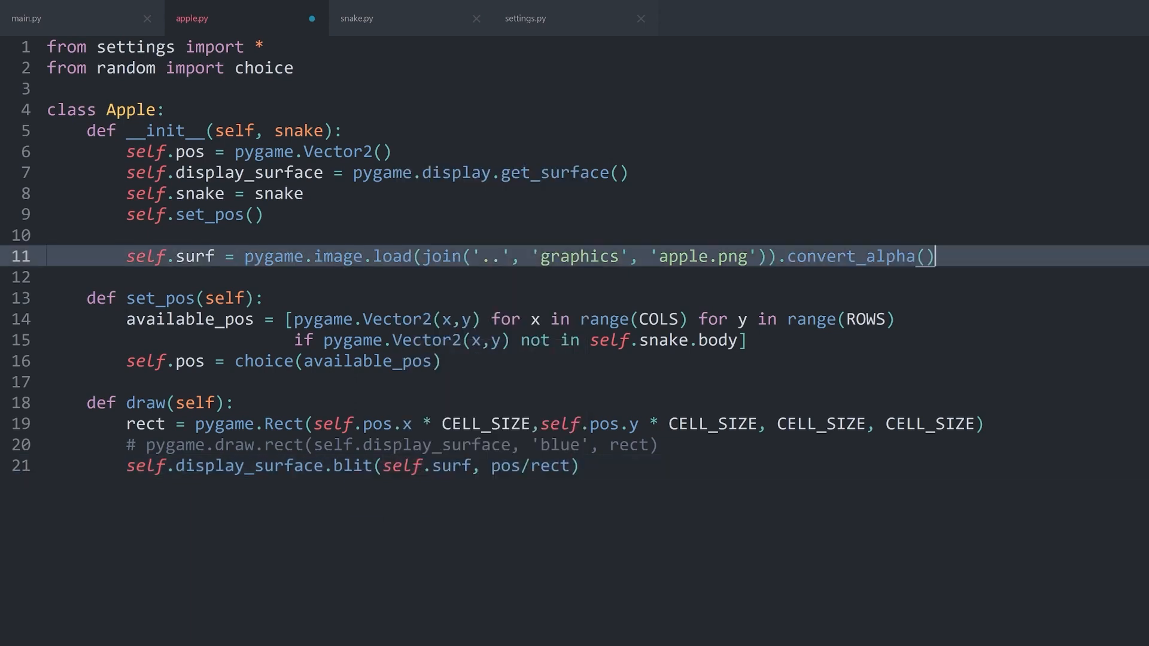
{"action": "left_click", "coordinate": [492, 466]}
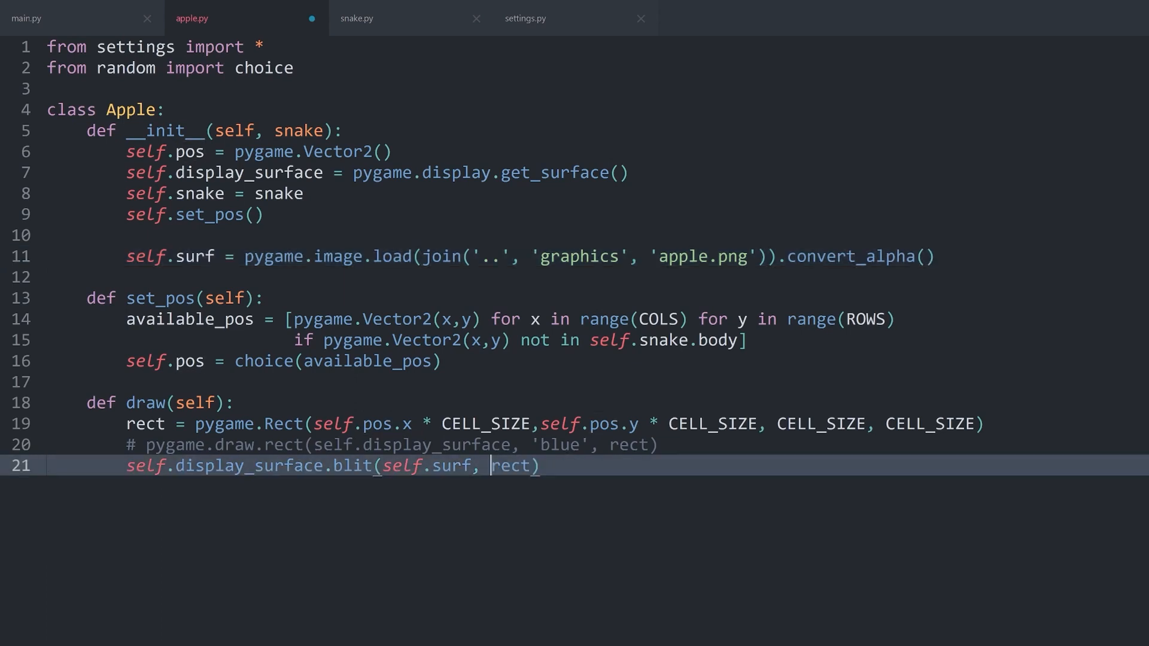
{"action": "left_click", "coordinate": [154, 424]}
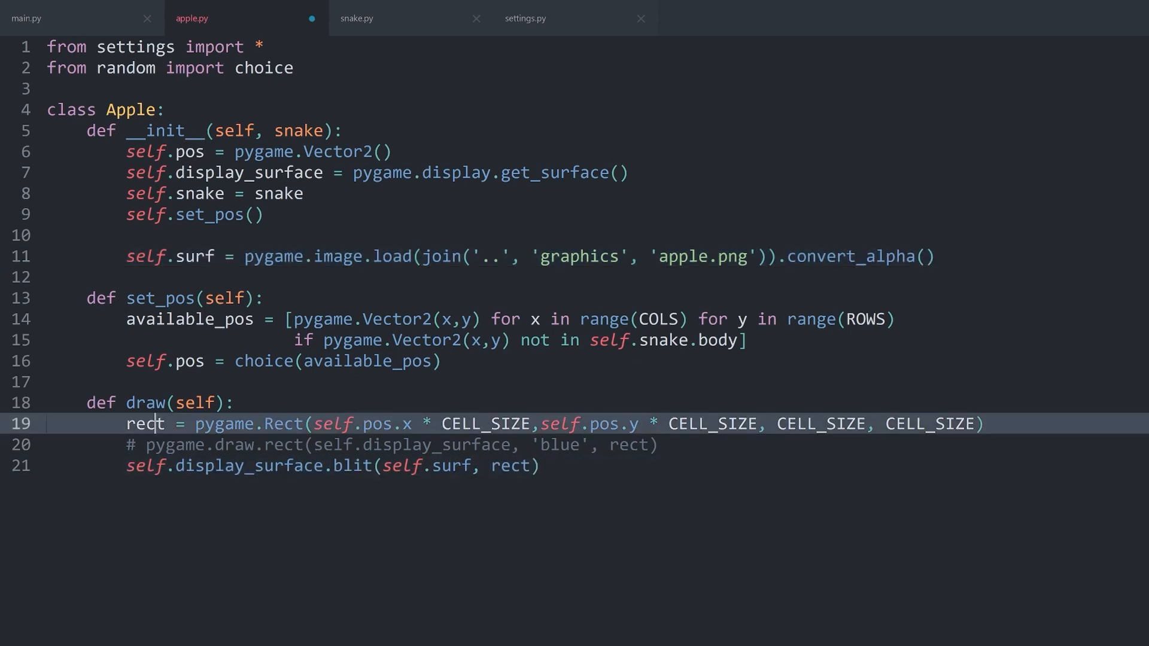
{"action": "left_click", "coordinate": [43, 18]}
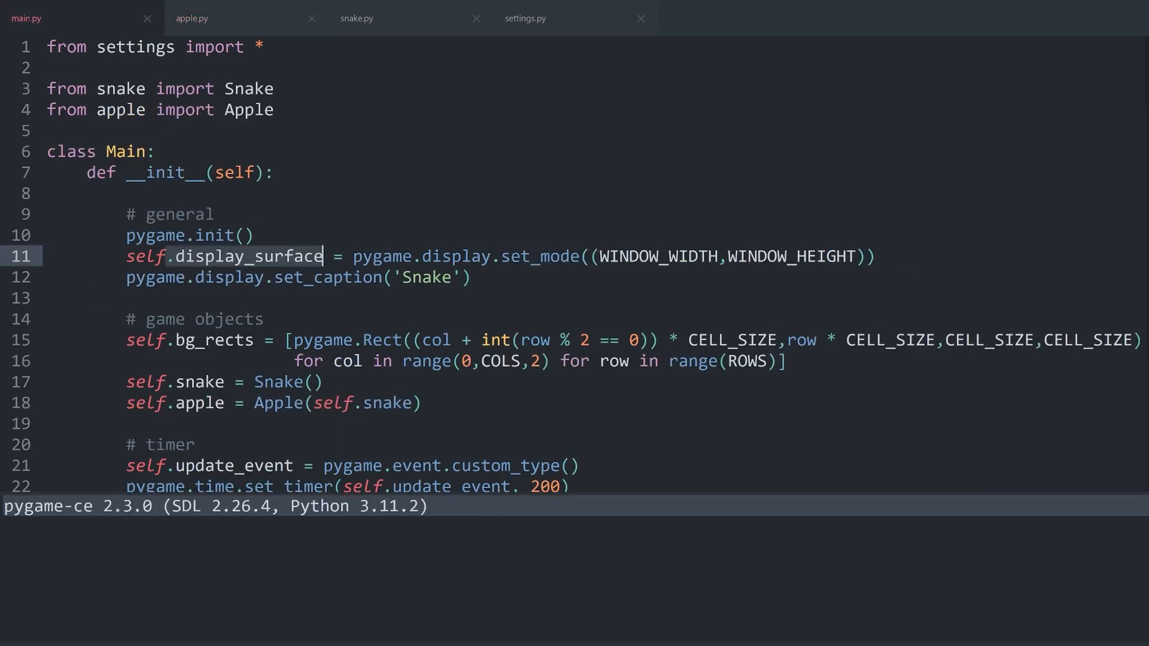
Step: Run the game and confirm the apple sprite appears beside the snake, then close it
{"action": "key", "text": "F5"}
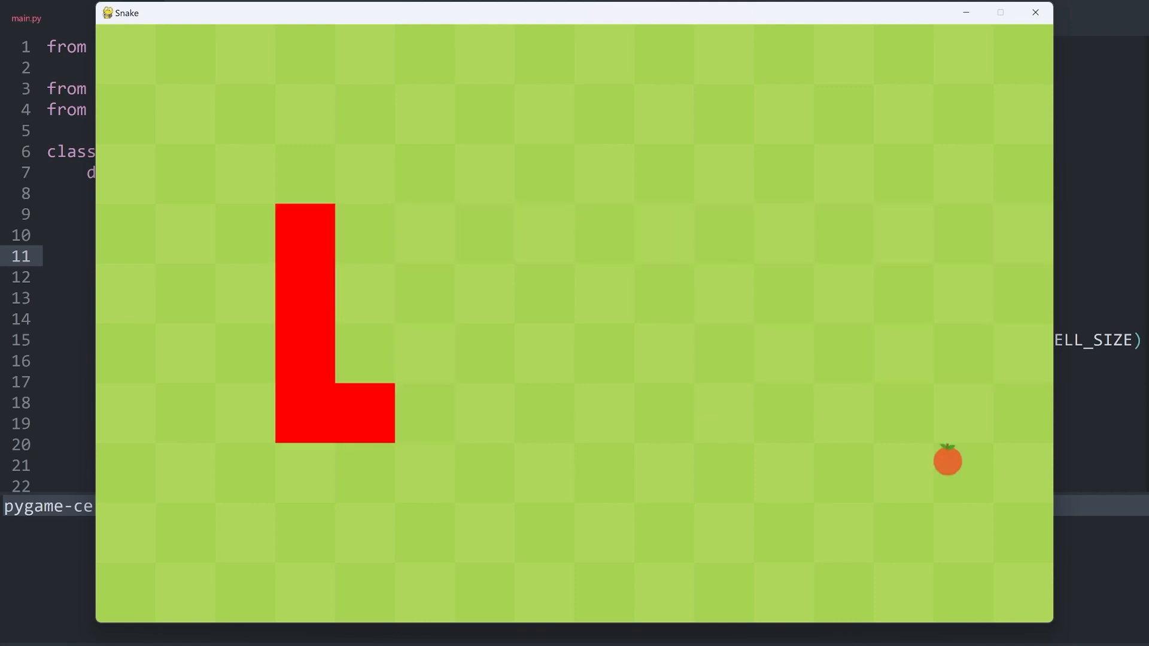
{"action": "left_click", "coordinate": [1033, 13]}
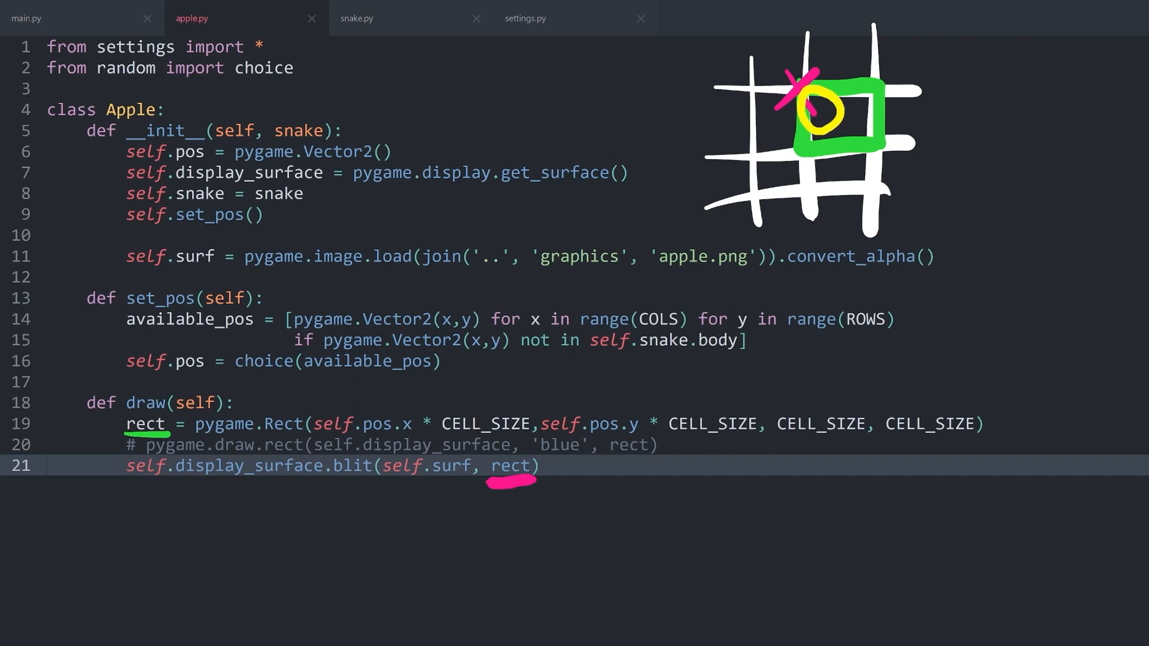
{"action": "left_click_drag", "start_coordinate": [799, 95], "coordinate": [850, 140]}
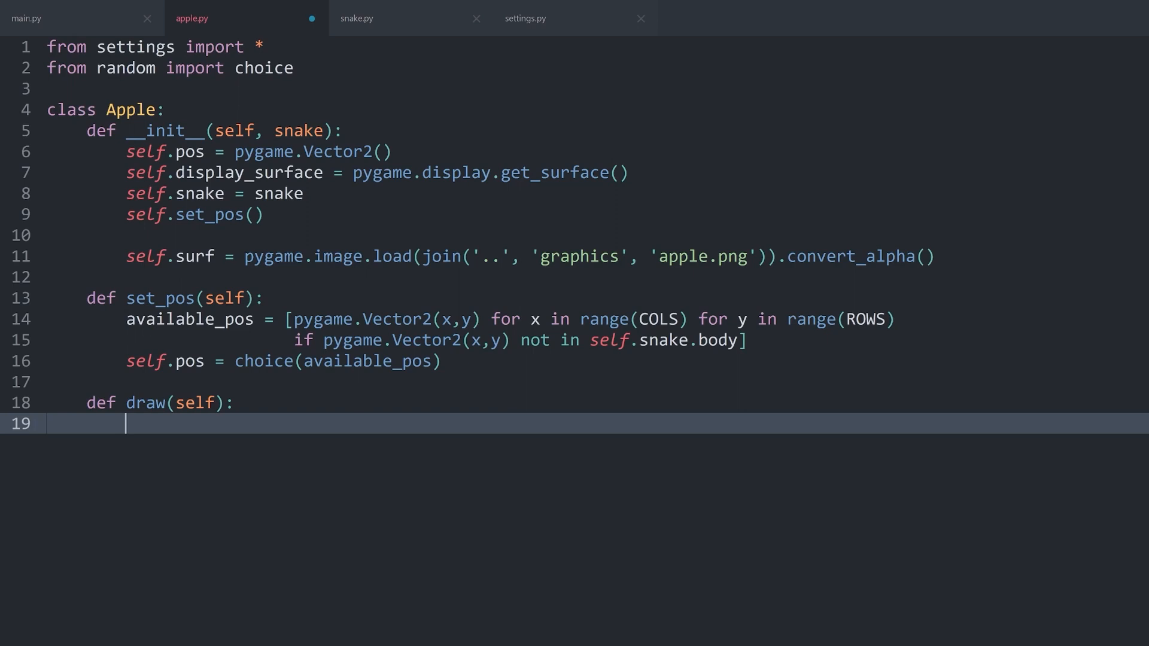
Step: Begin the self.scaled_surf = pygame.transform assignment in draw()
{"action": "type", "text": "self"}
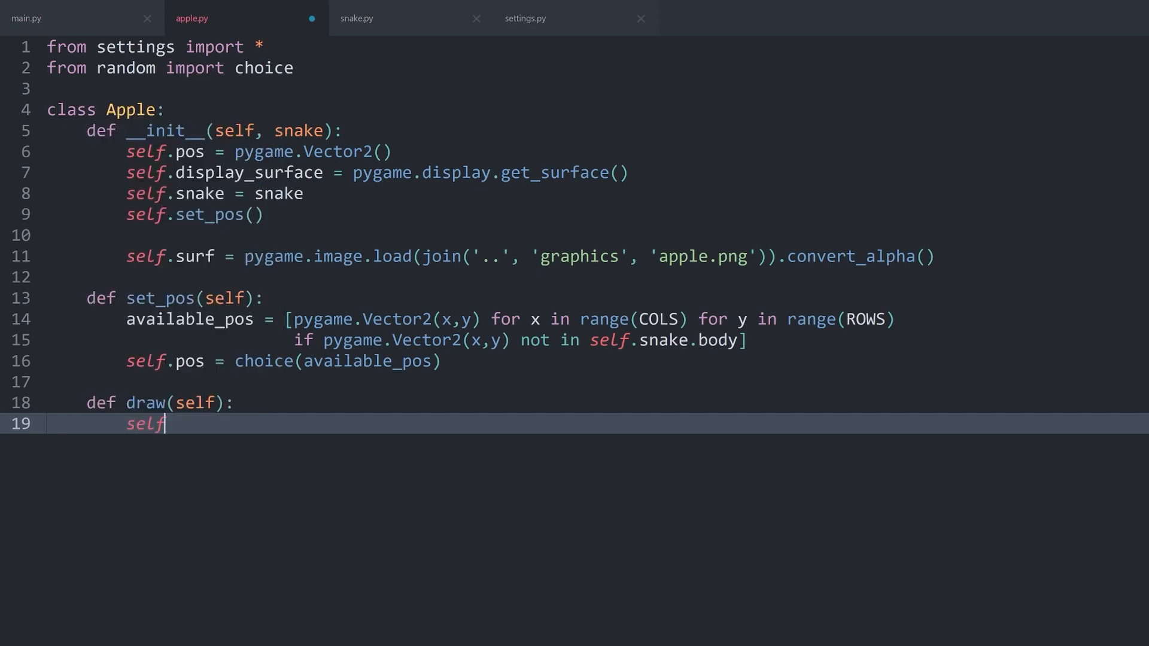
{"action": "type", "text": ".scaled_"}
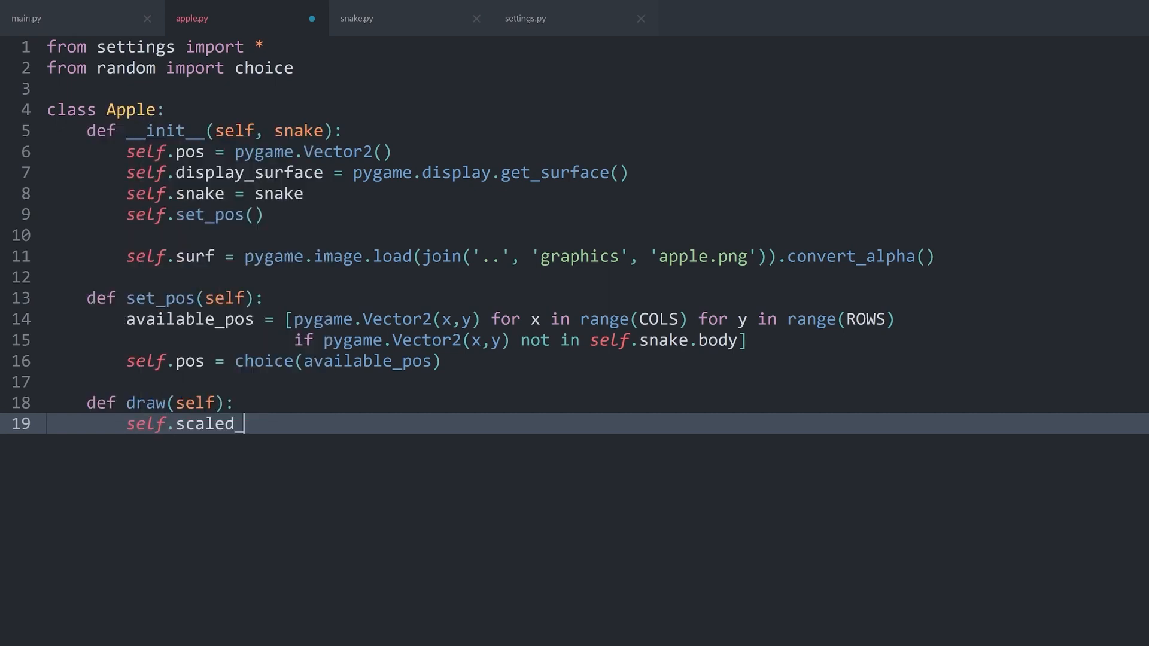
{"action": "type", "text": "surf"}
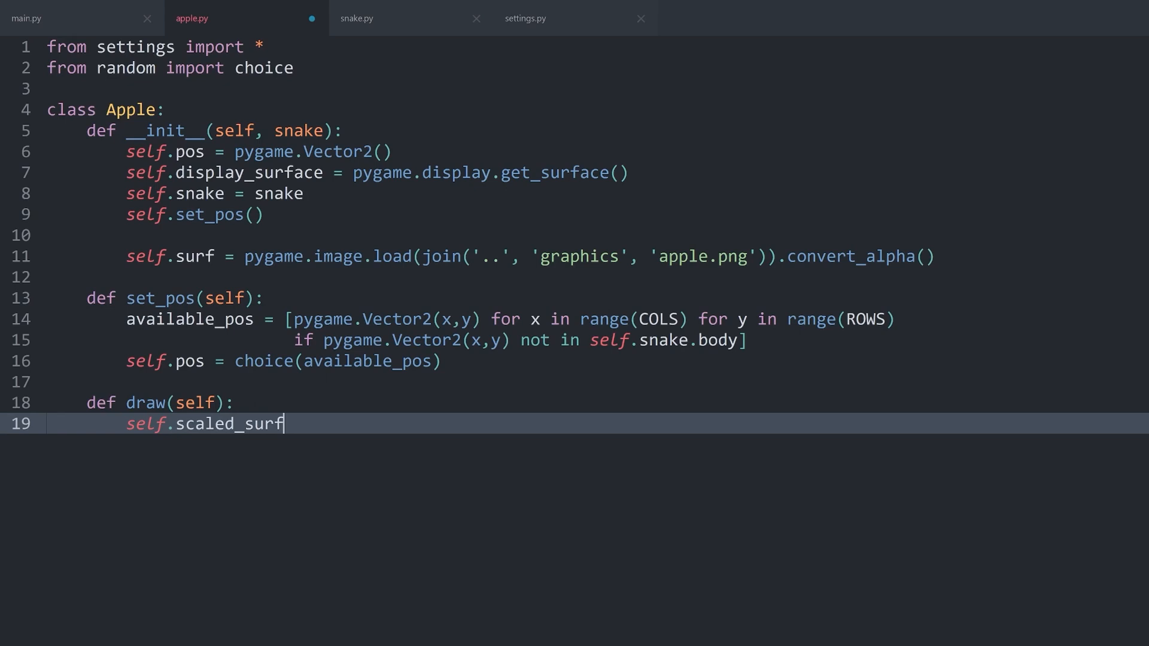
{"action": "type", "text": "="}
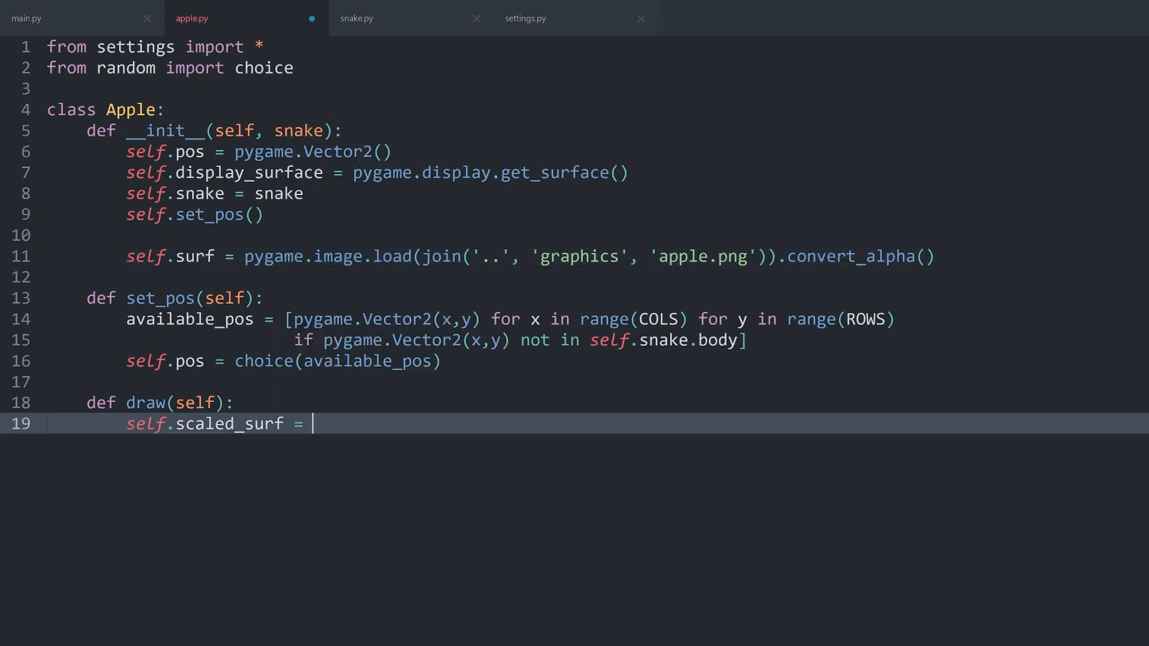
{"action": "type", "text": "pygame"}
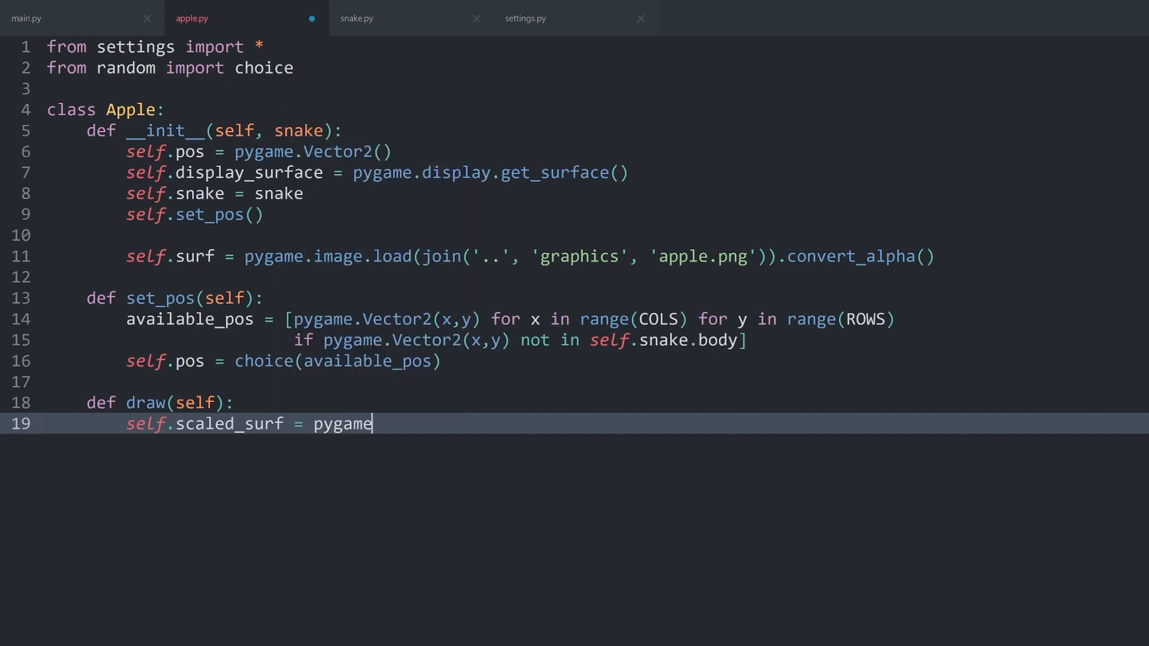
{"action": "type", "text": ".transform"}
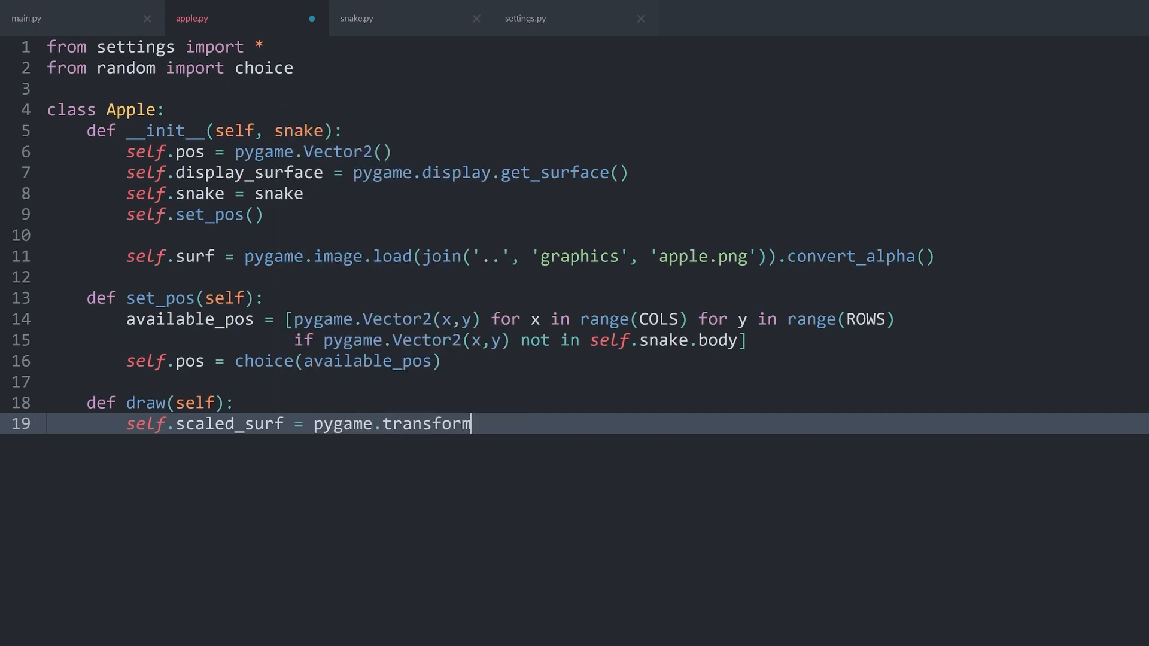
Step: Complete it as smoothscale_by(self.surf, 2)
{"action": "type", "text": "."}
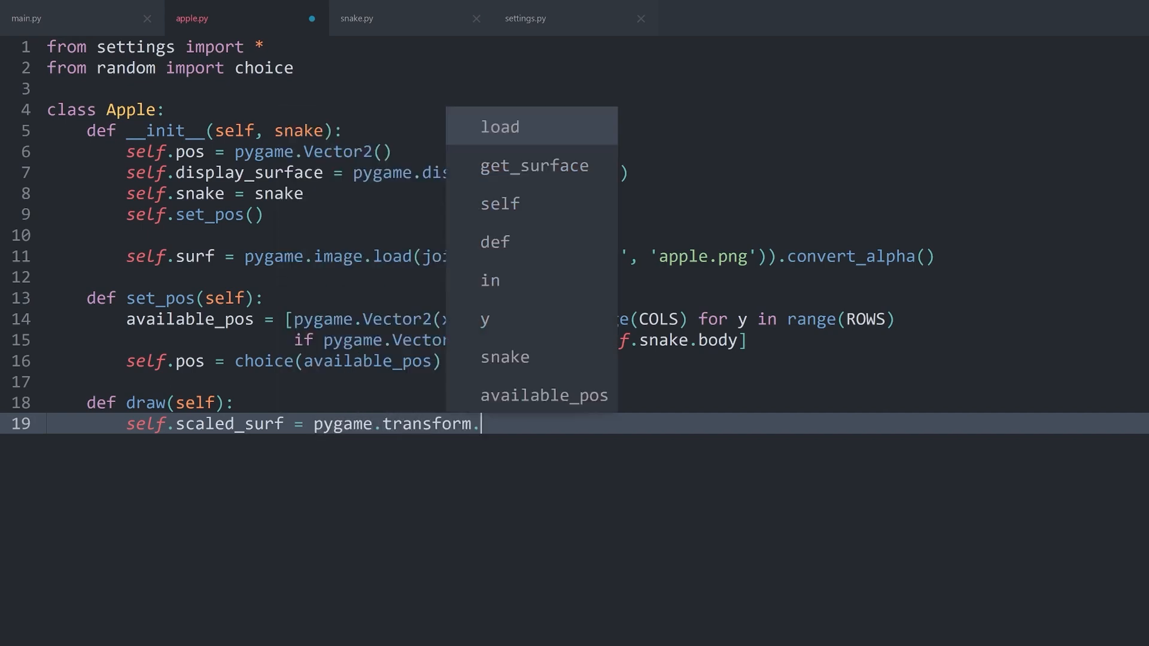
{"action": "type", "text": "smooth"}
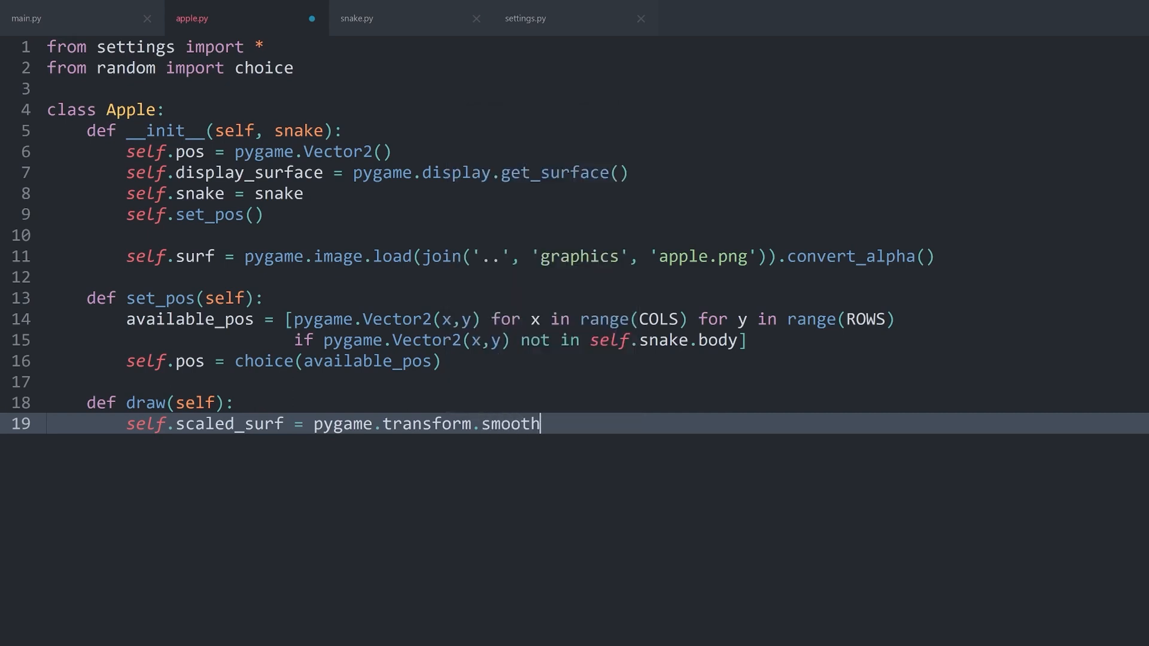
{"action": "type", "text": "scale_b"}
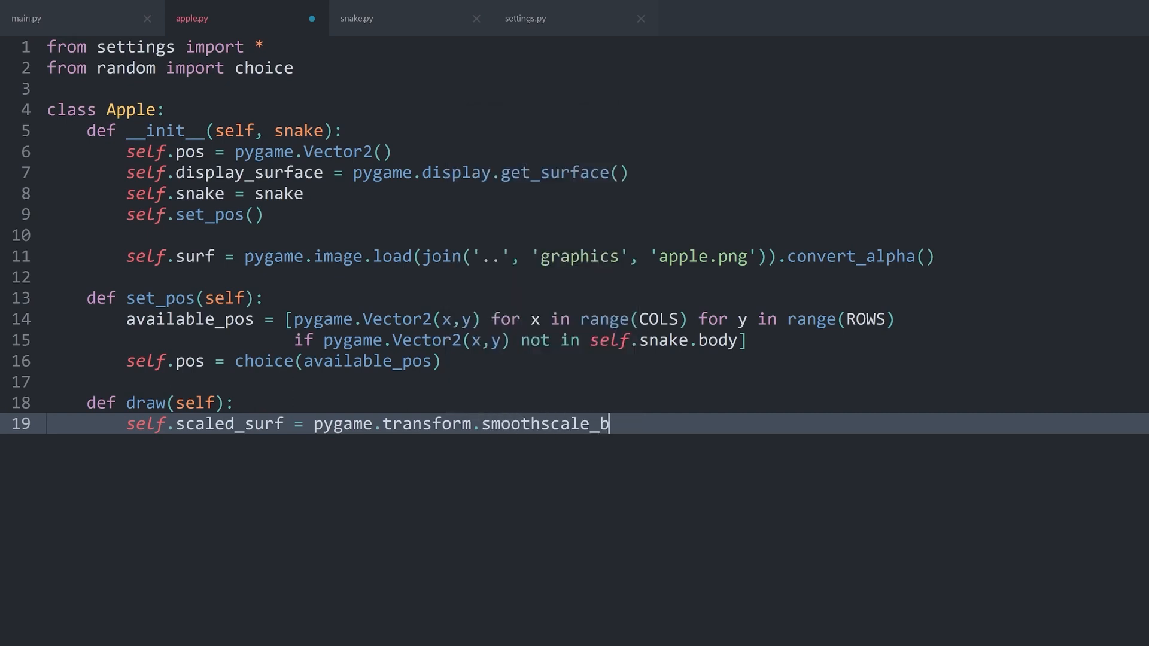
{"action": "type", "text": "y("}
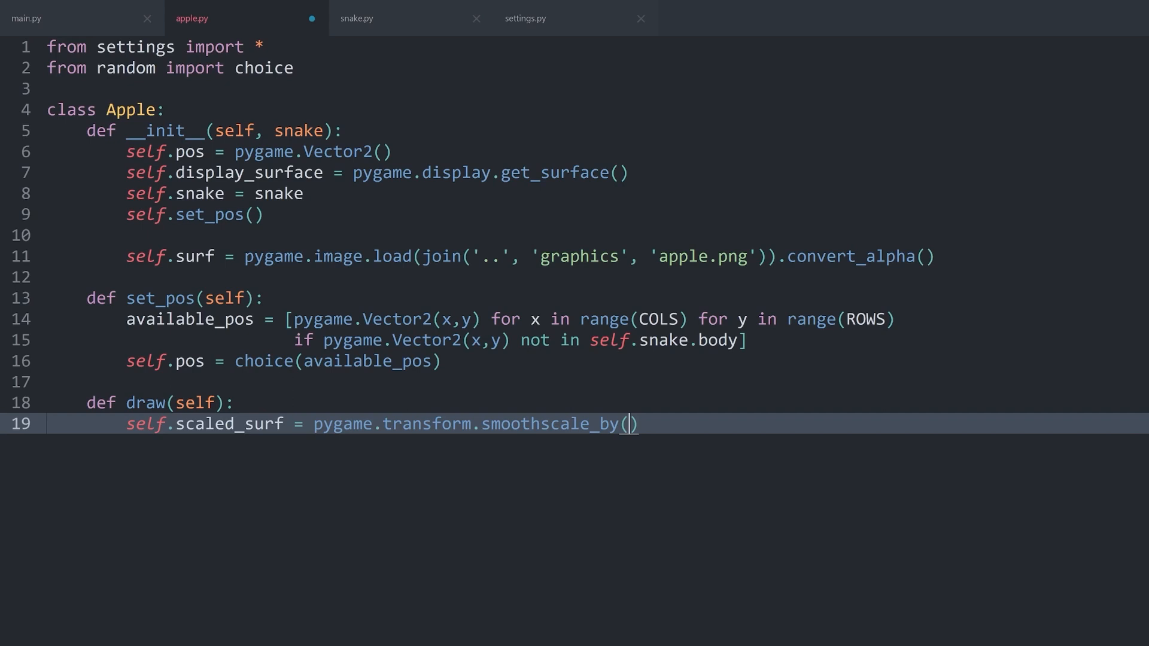
{"action": "type", "text": "self.s"}
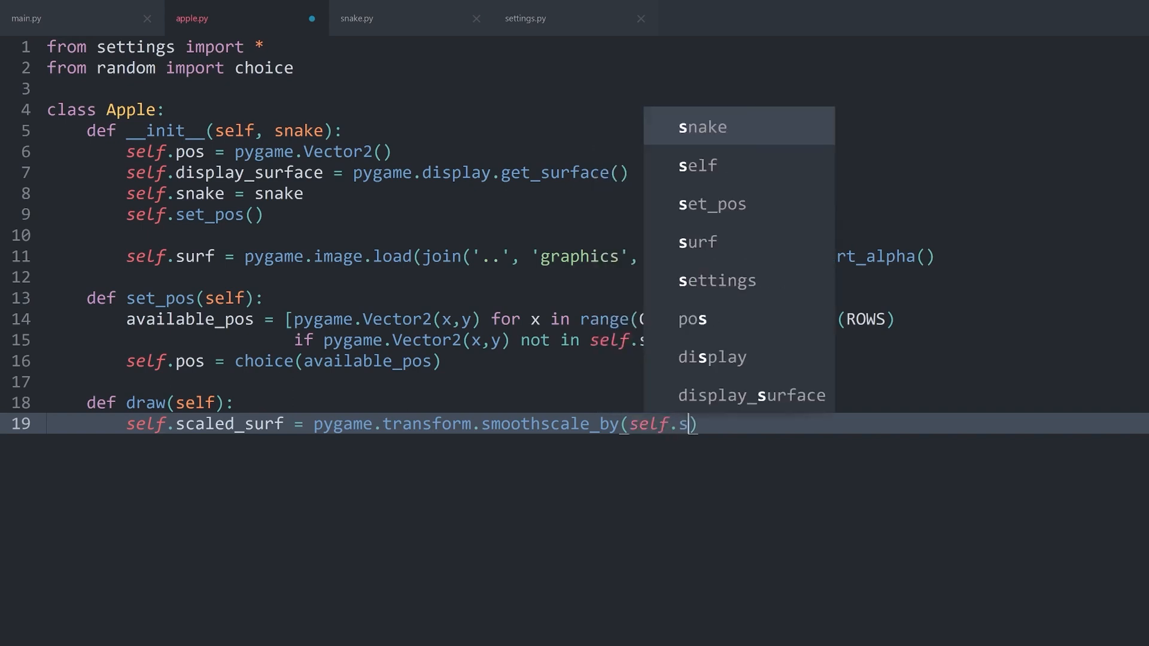
{"action": "type", "text": "urf,"}
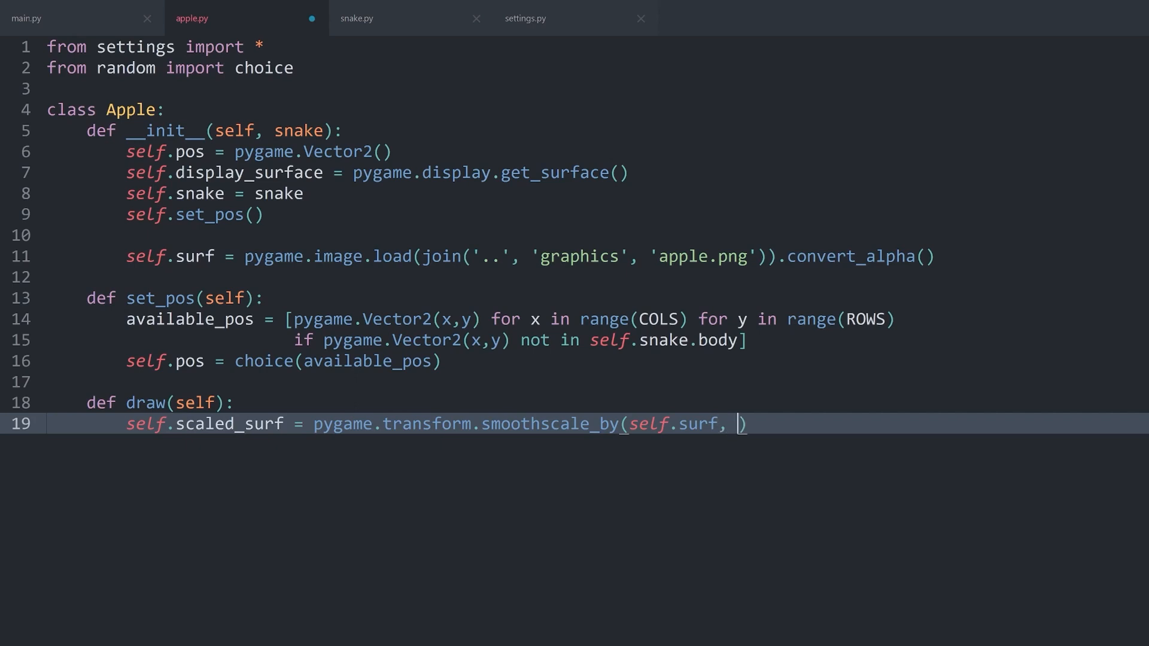
{"action": "type", "text": "2"}
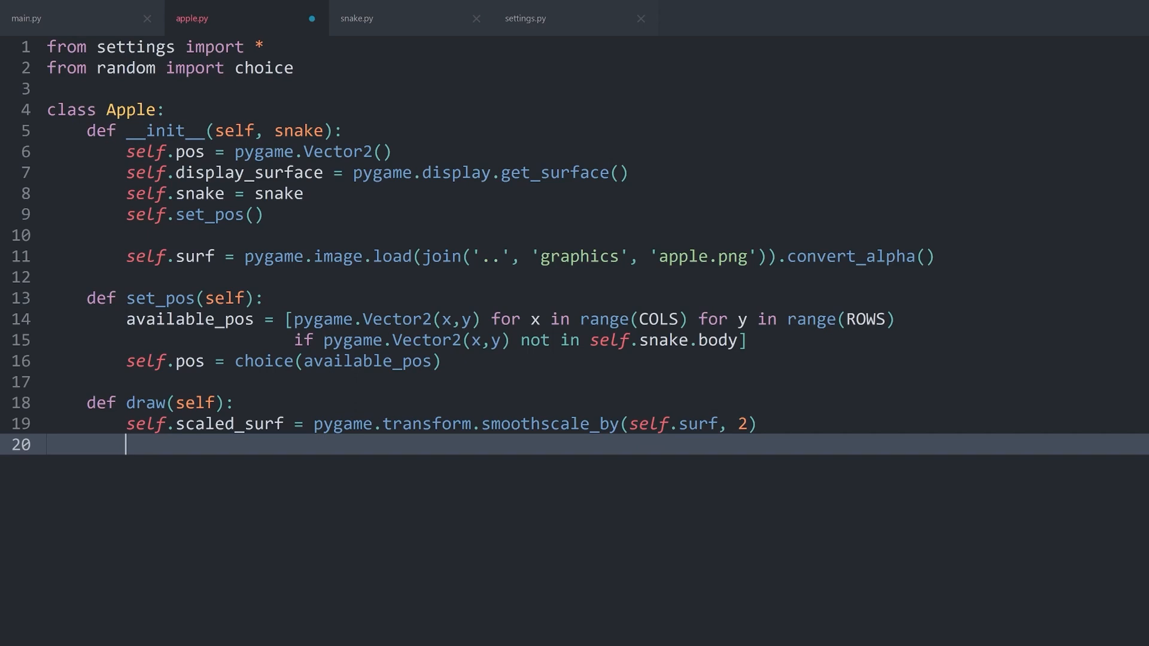
{"action": "type", "text": "self.scaled_rect ="}
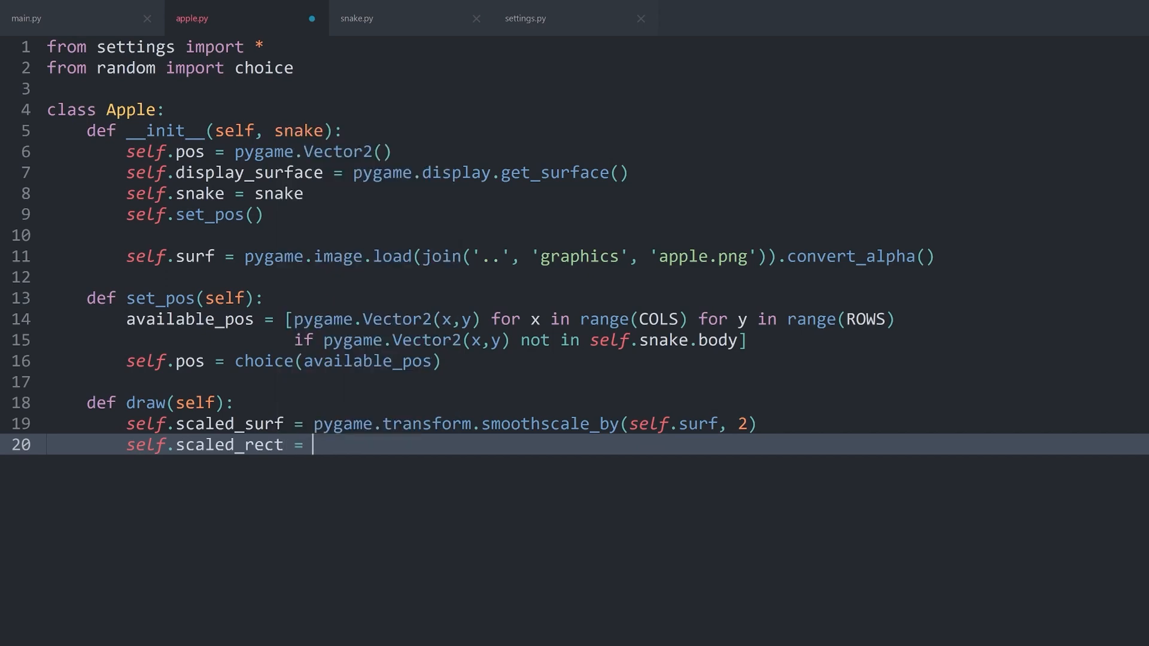
Step: Add self.scaled_rect = self.scaled_surf.get_rect(center) on line 20, replacing midbottom with center
{"action": "type", "text": "s"}
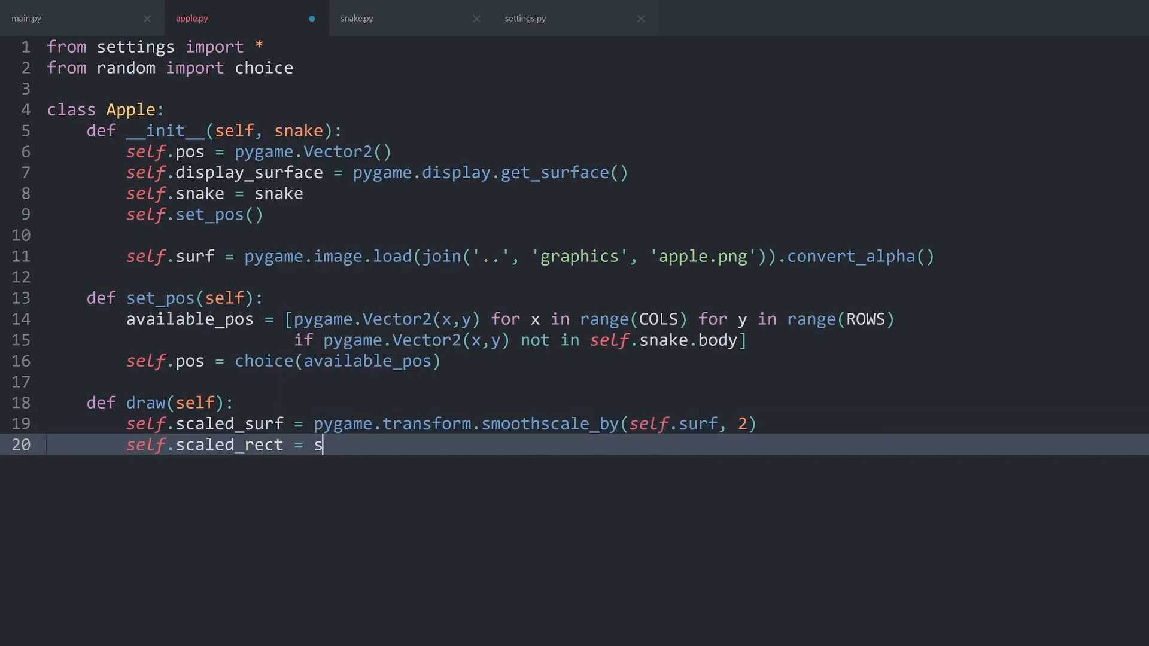
{"action": "type", "text": "elf.scale"}
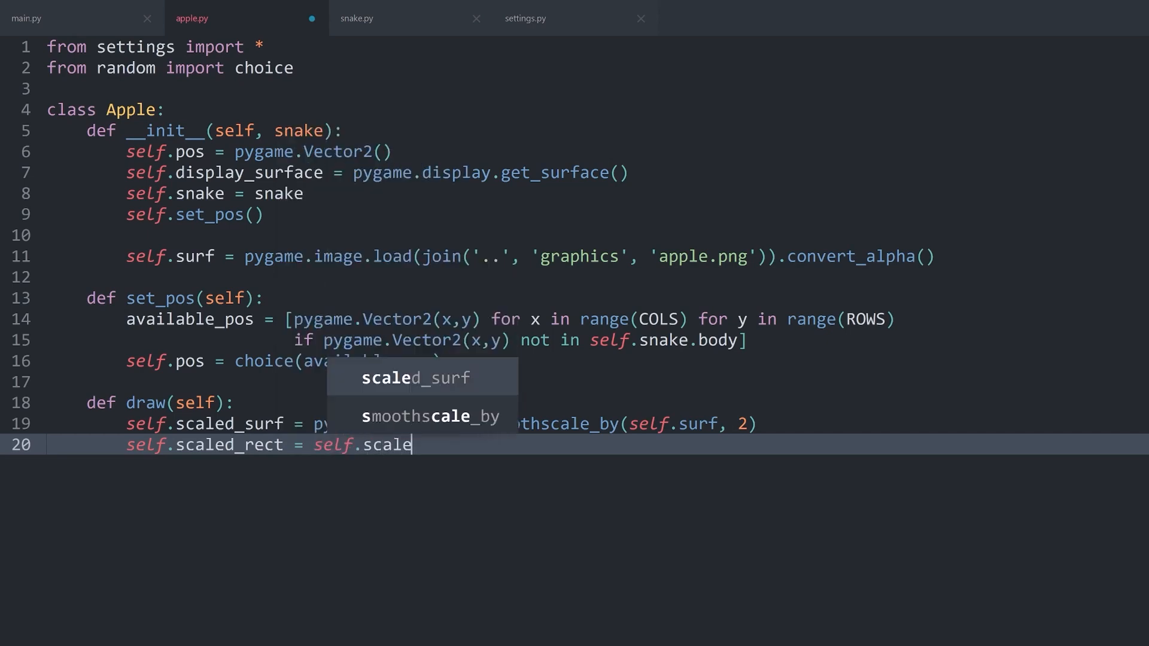
{"action": "type", "text": "d_surf.get_"}
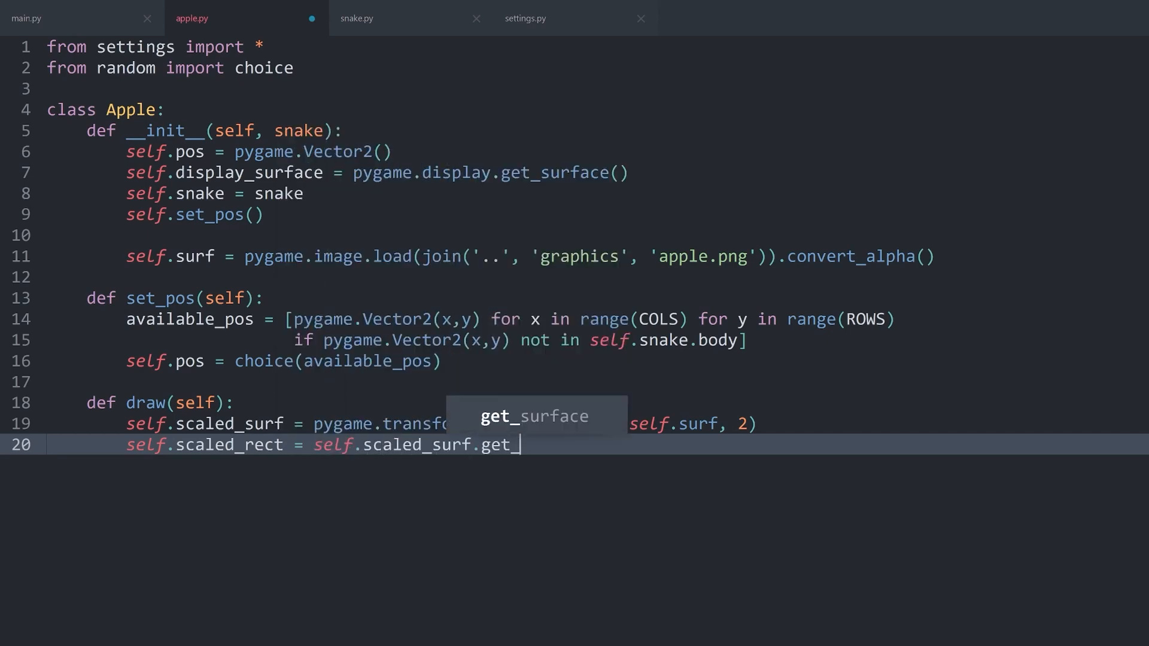
{"action": "type", "text": "rect()"}
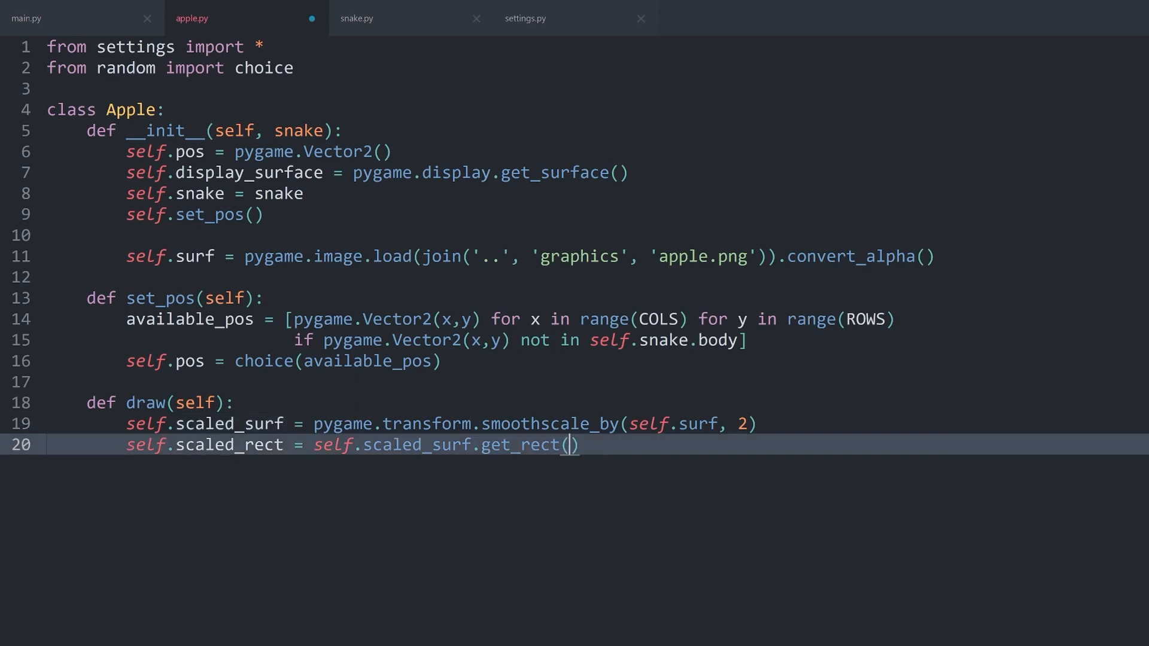
{"action": "type", "text": "center"}
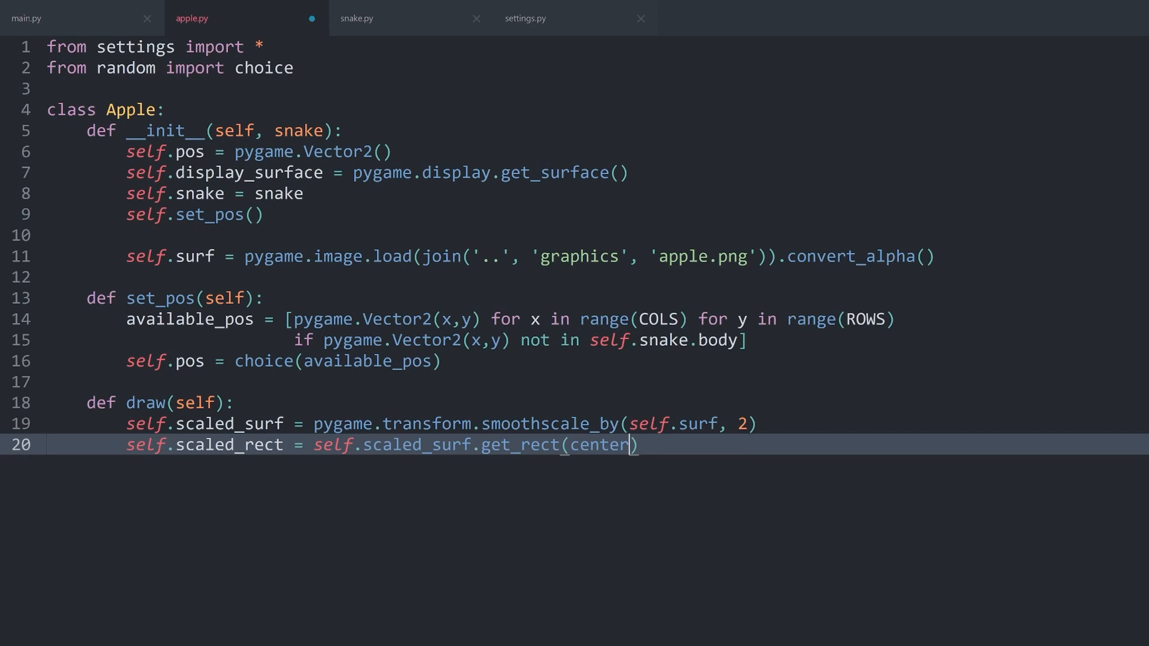
{"action": "type", "text": "toplef"}
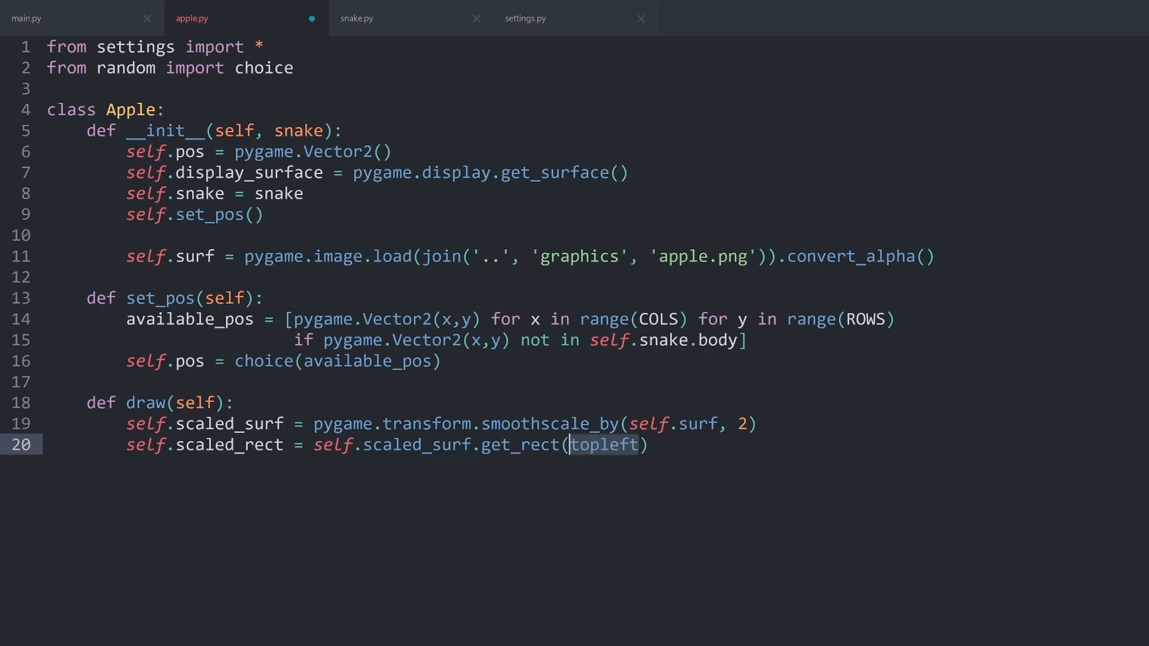
{"action": "type", "text": "midbottom"}
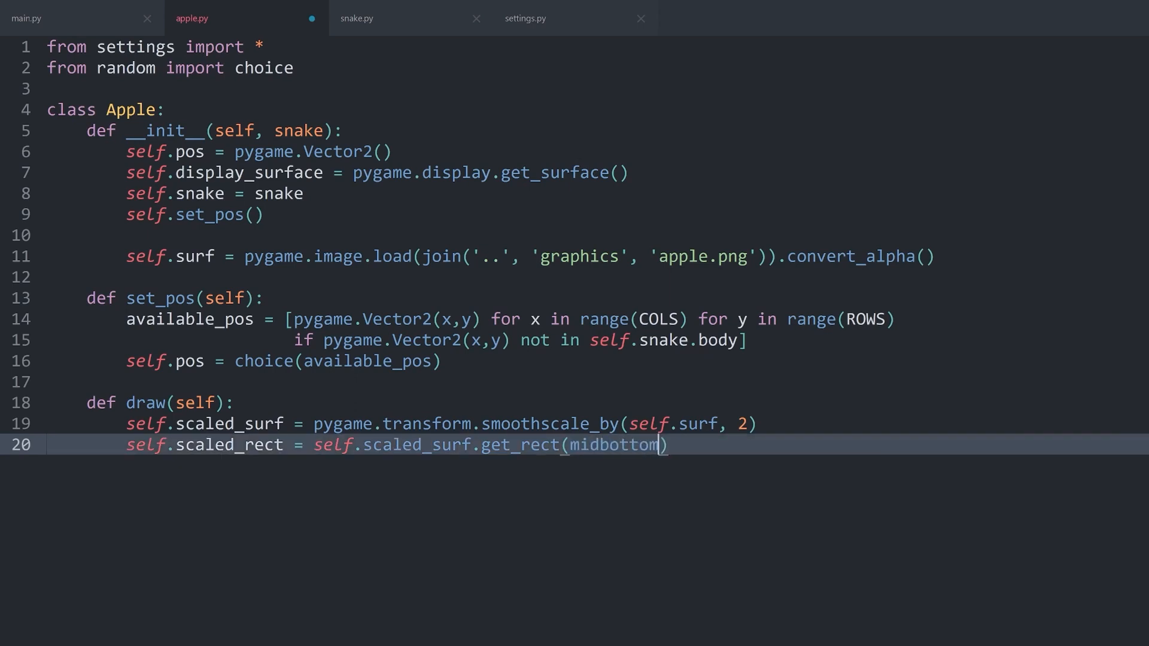
{"action": "double_click", "coordinate": [614, 444]}
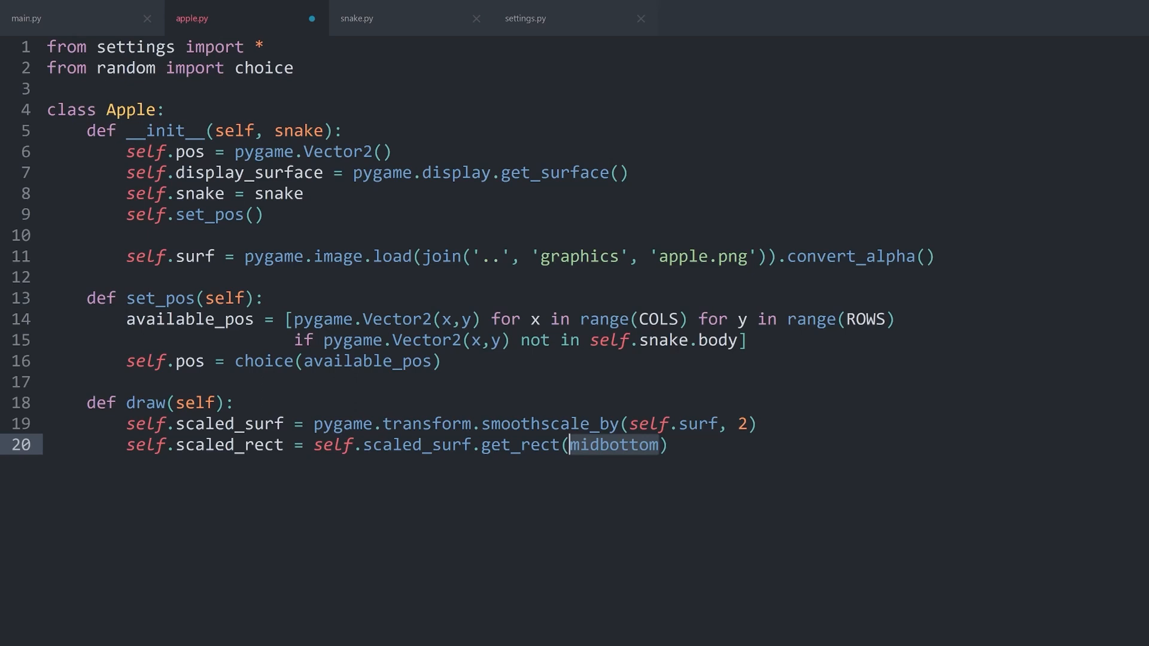
{"action": "type", "text": "center ="}
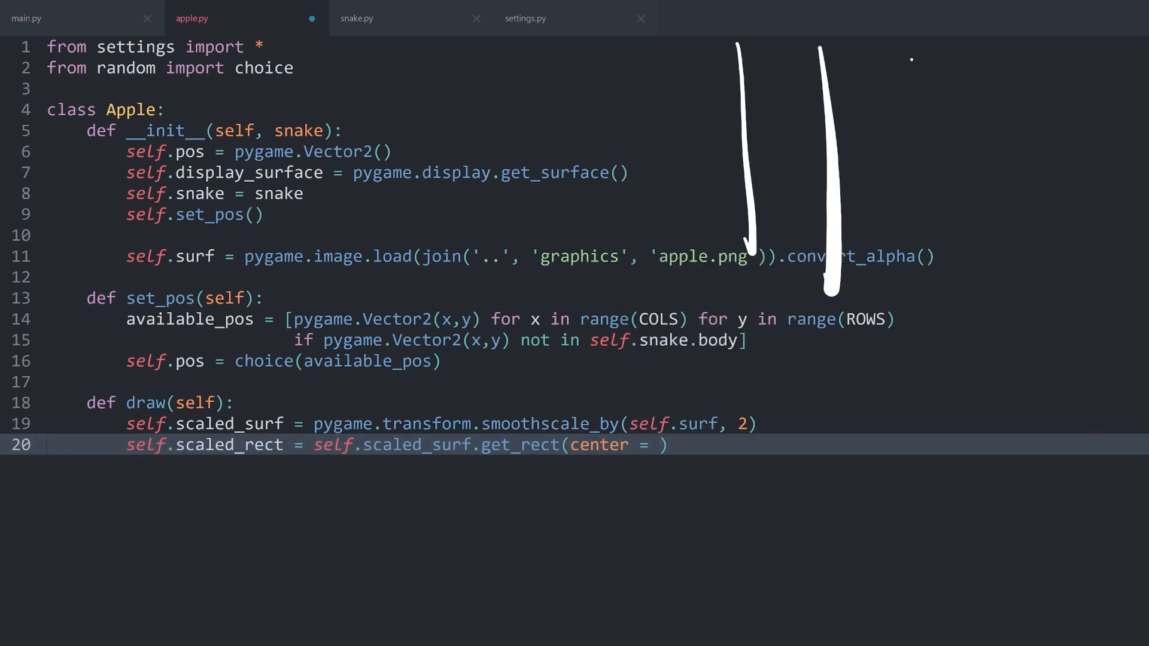
Step: Make the argument read center = and open a new line below
{"action": "left_click_drag", "start_coordinate": [714, 114], "coordinate": [1015, 176]}
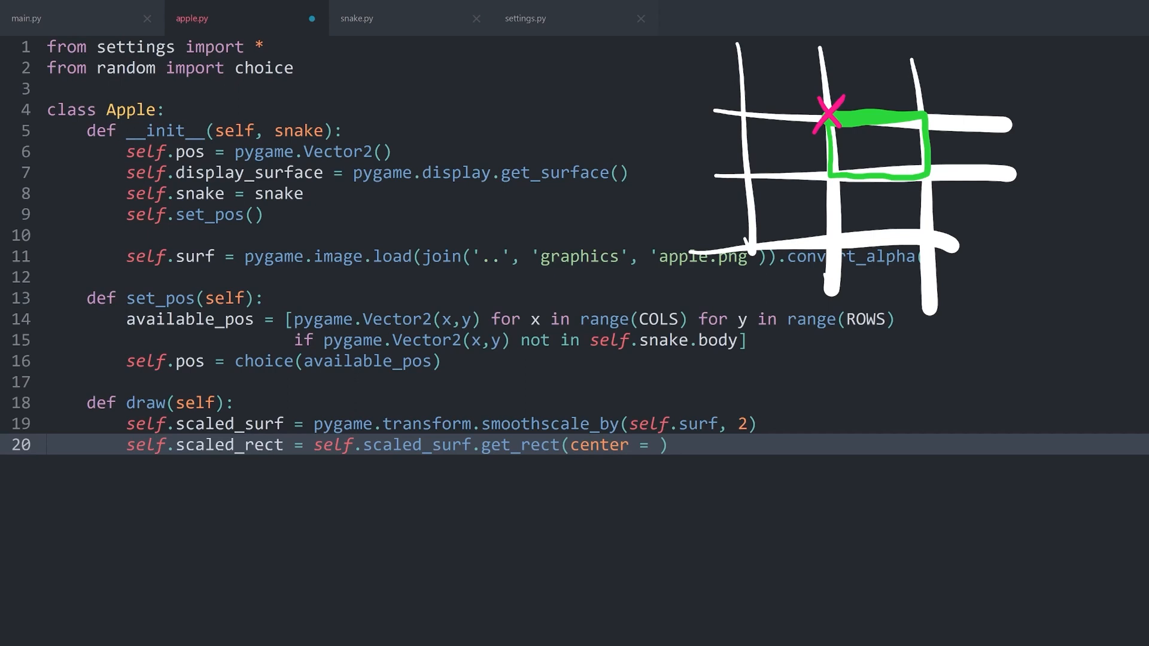
{"action": "left_click_drag", "start_coordinate": [886, 136], "coordinate": [862, 154]}
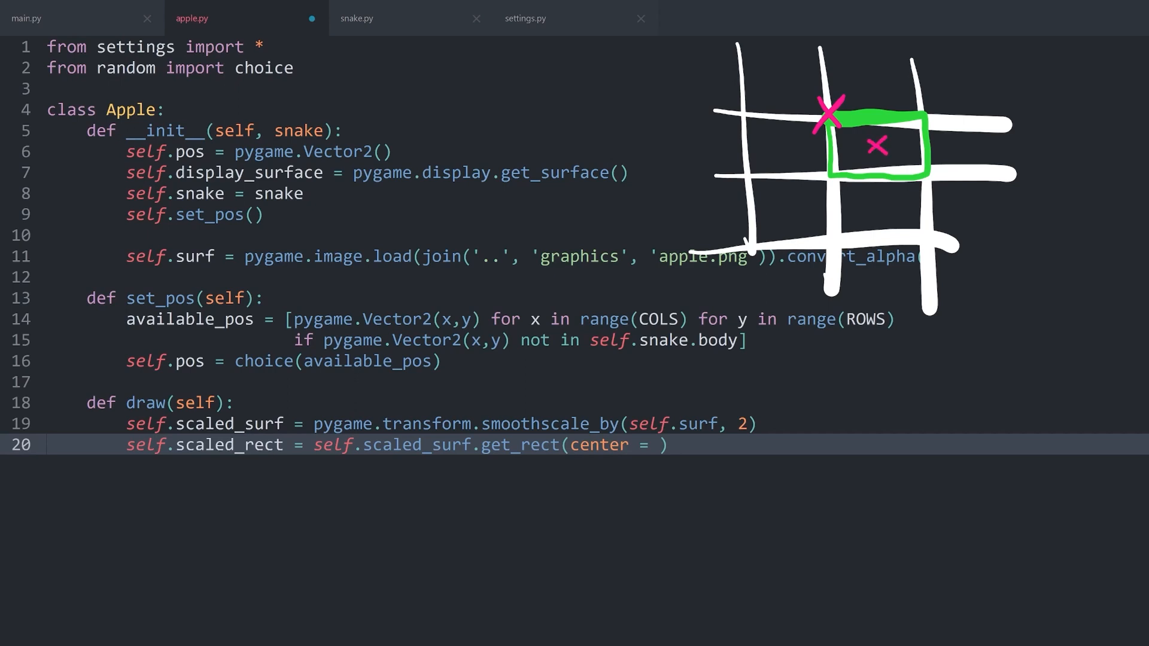
{"action": "key", "text": "Enter"}
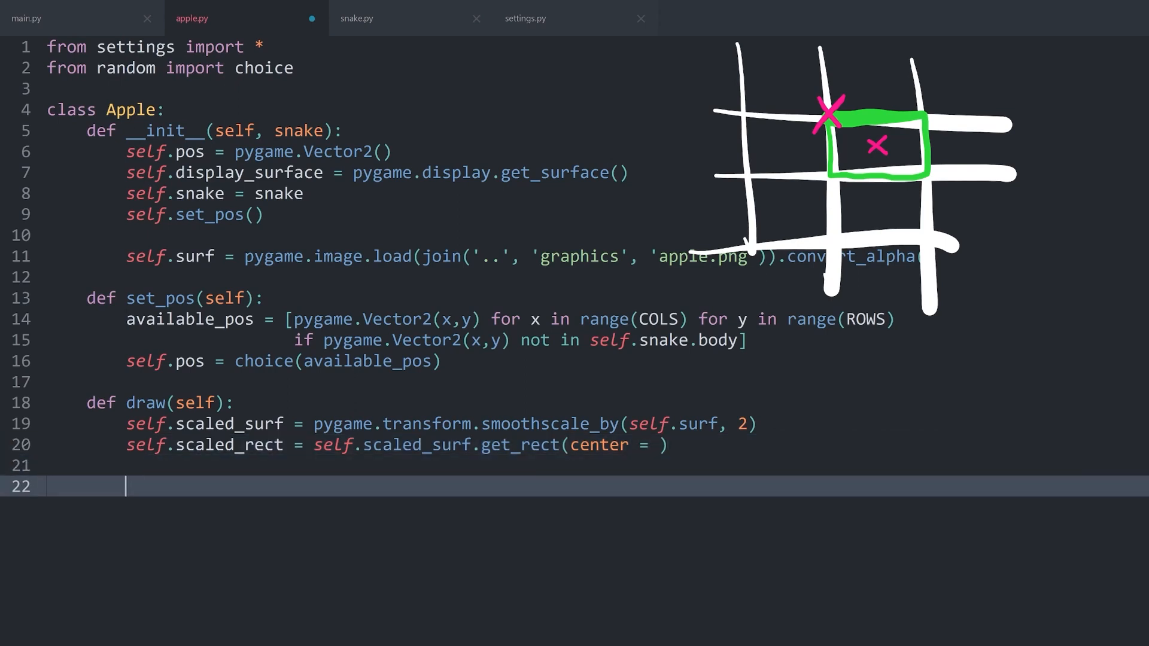
Step: Blit self.scaled_surf onto self.display_surface at self.scaled_rect on line 22
{"action": "type", "text": "self"}
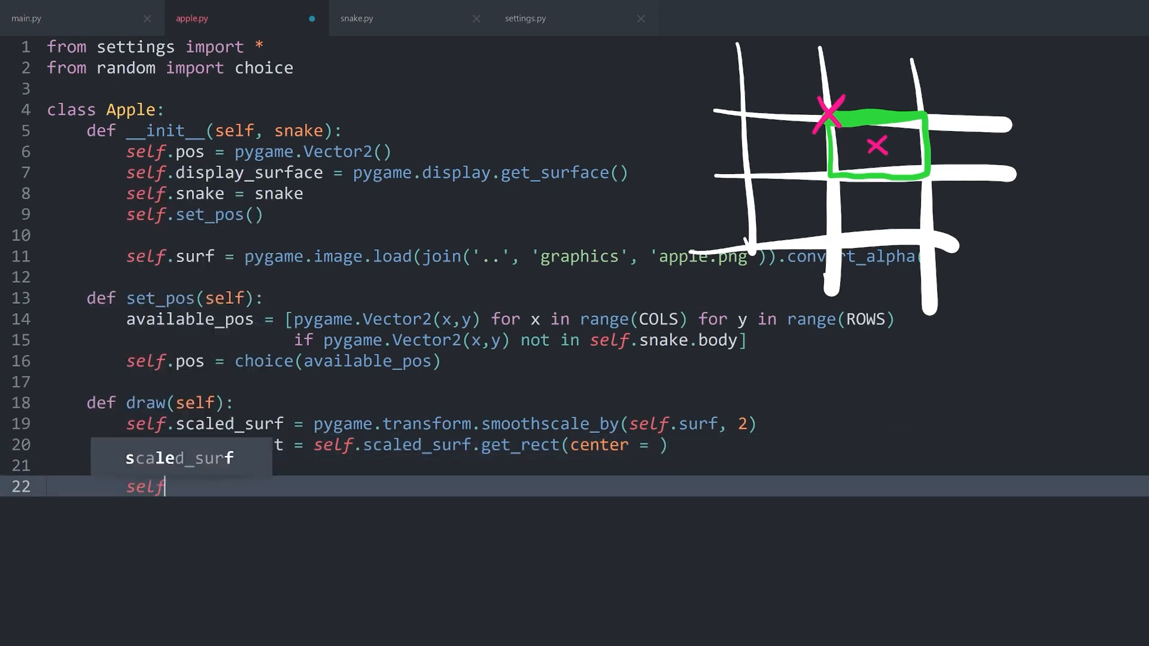
{"action": "type", "text": ".display_surface.blit(self.scaled_surf, se"}
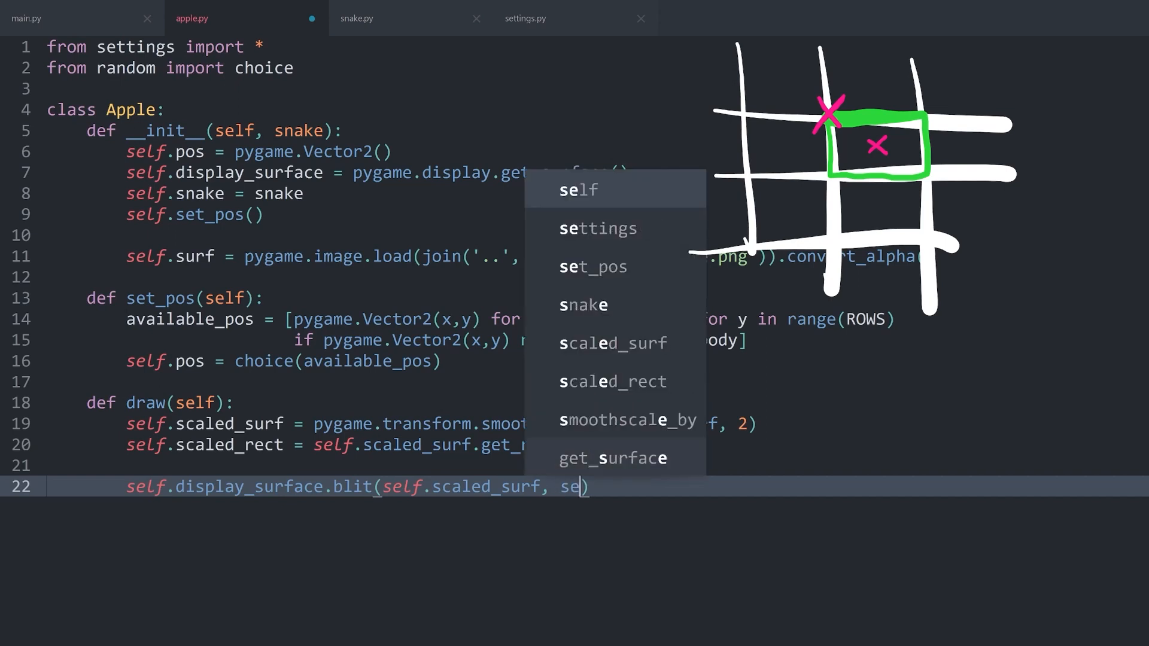
{"action": "type", "text": "lf.scaled_rect"}
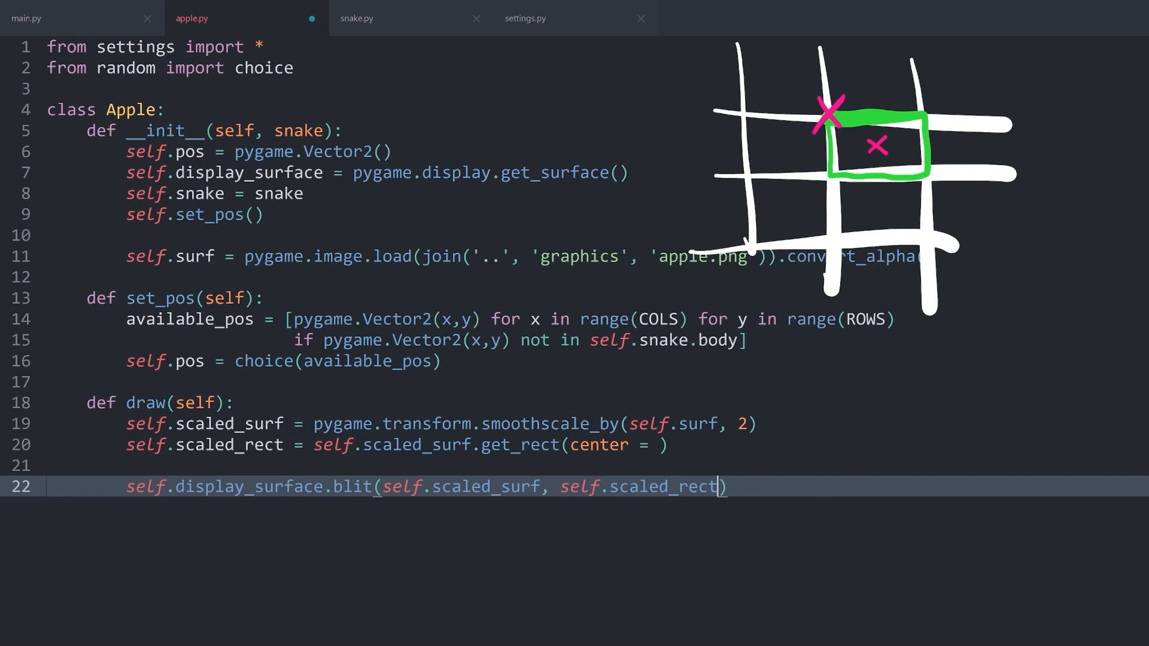
Step: Fill get_rect's center with (self.pos.x * CELL_SIZE, self.pos.y * CELL_SIZE)
{"action": "type", "text": "("}
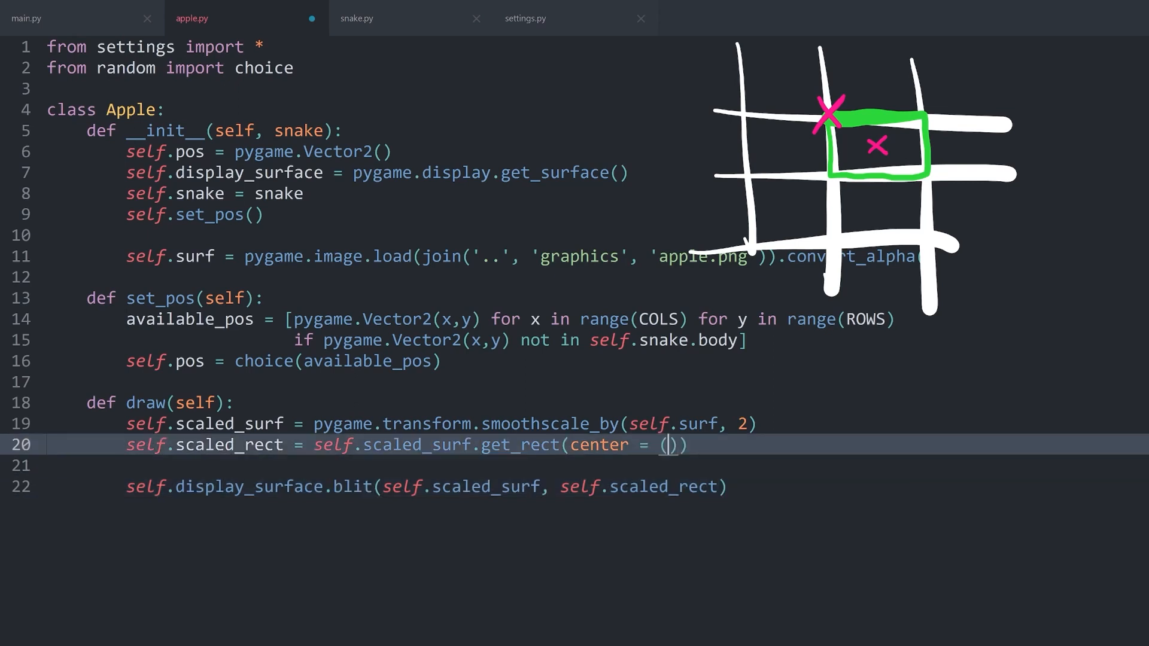
{"action": "type", "text": "self."}
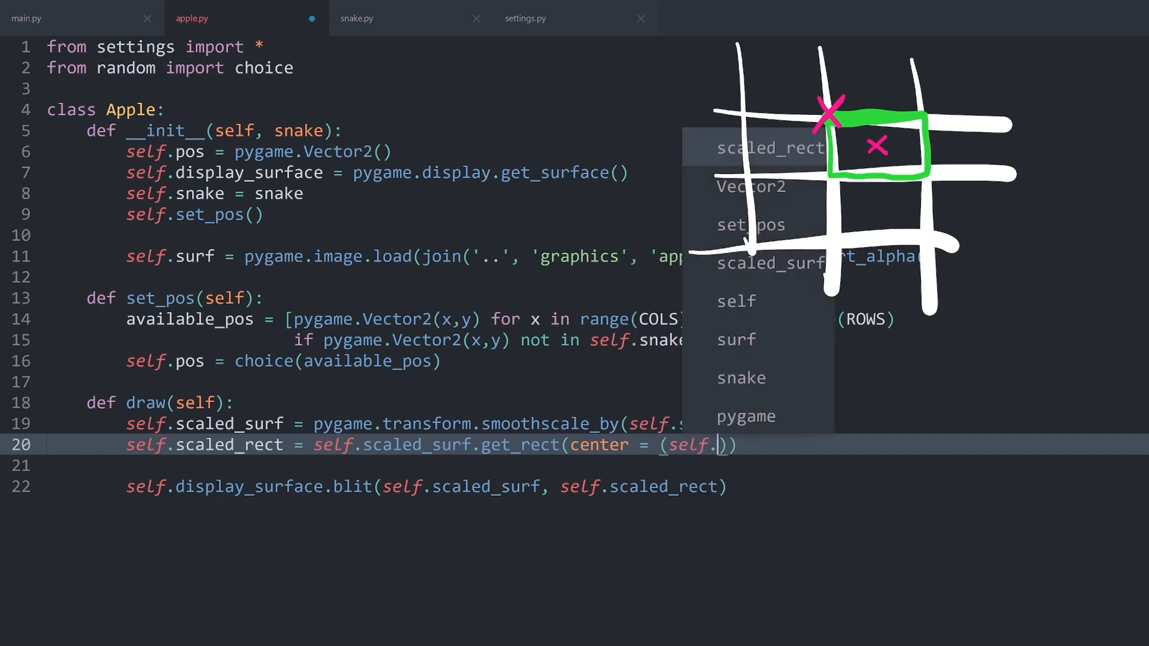
{"action": "type", "text": "pos.x *"}
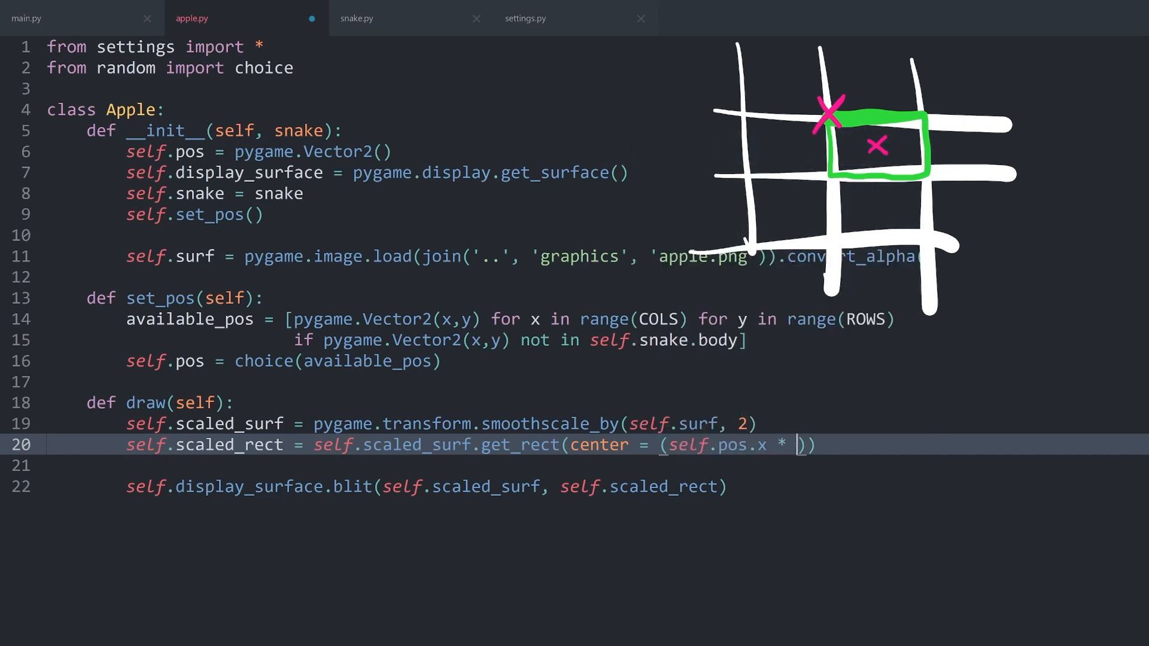
{"action": "type", "text": "CELL_SIZE"}
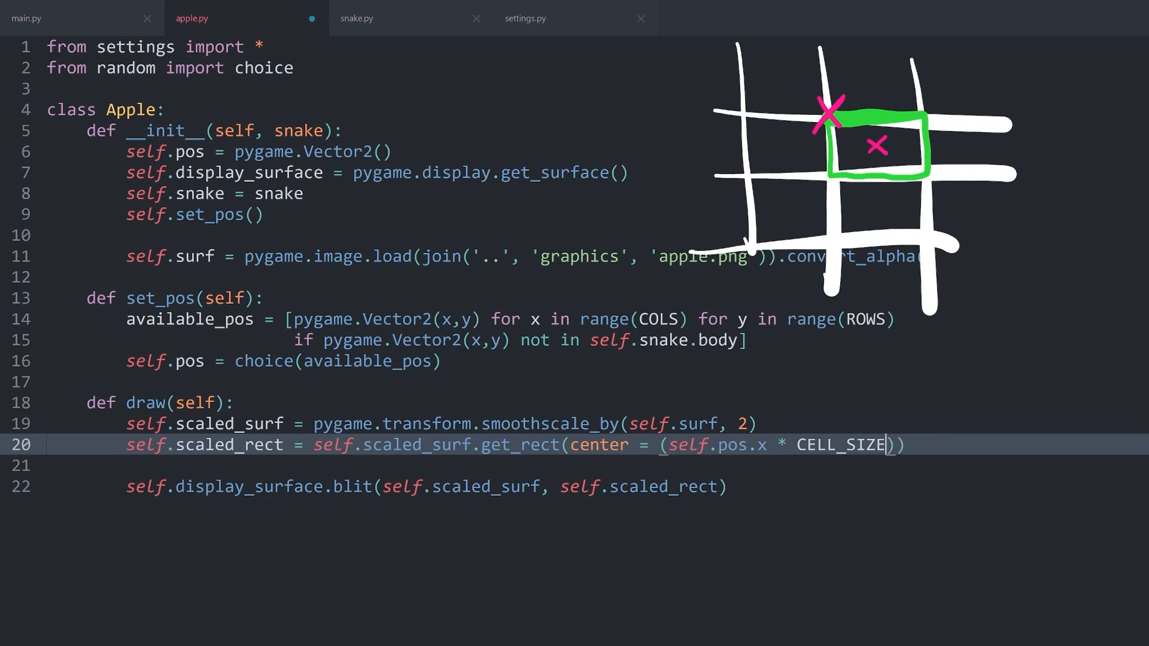
{"action": "type", "text": ", self.pos"}
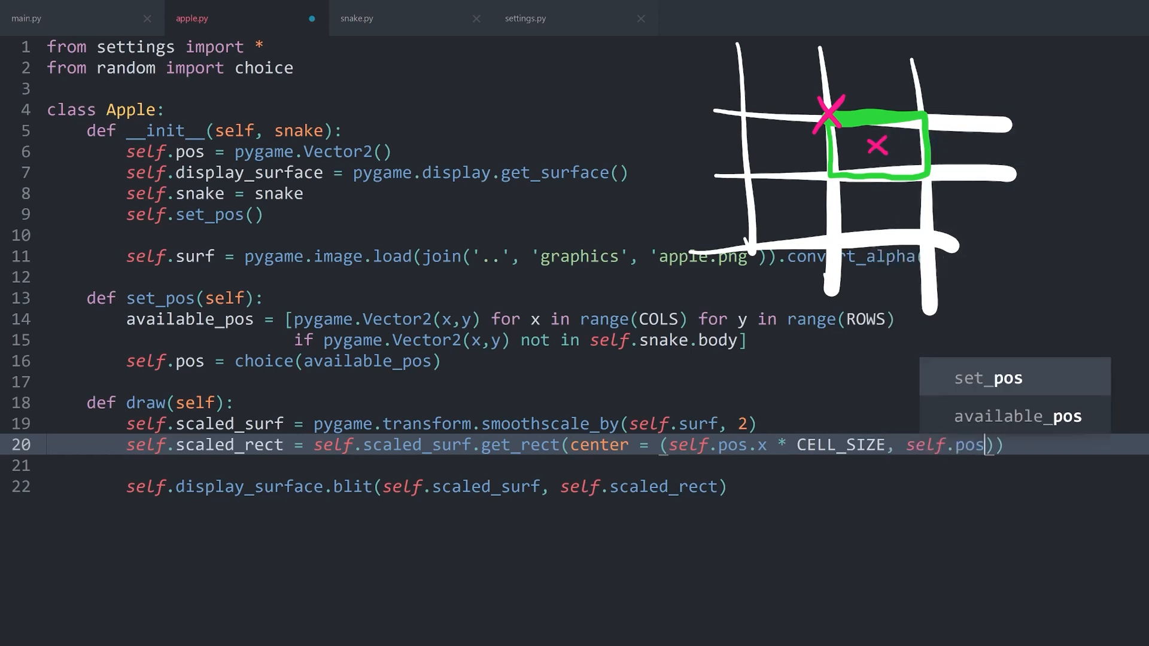
{"action": "type", "text": ".y * C"}
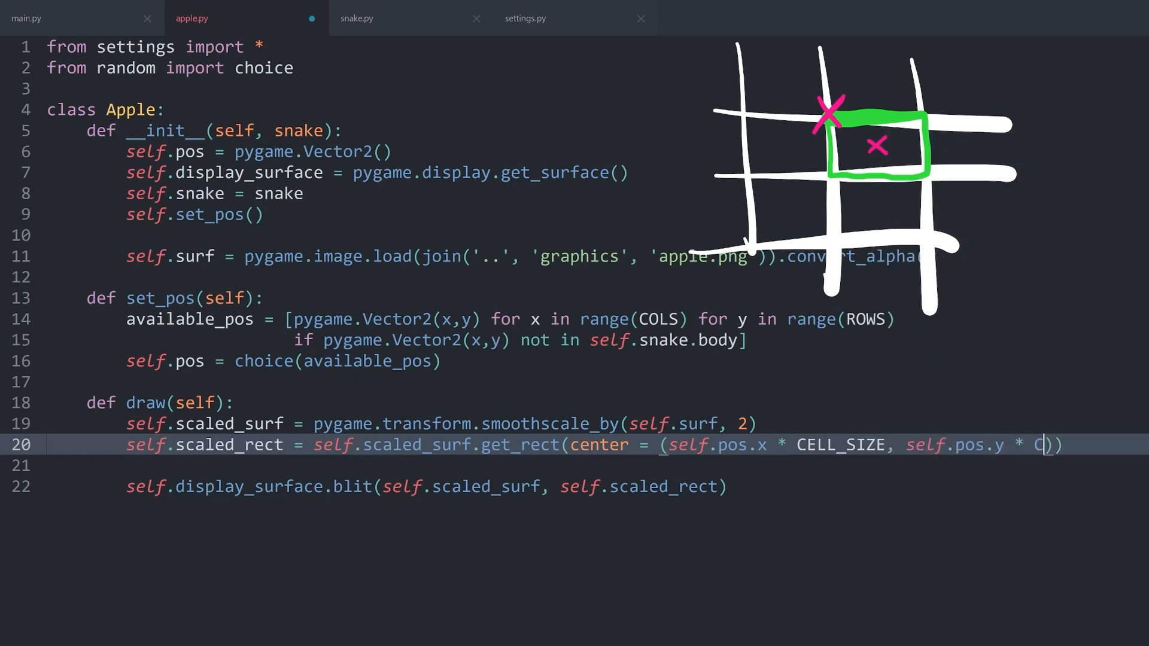
{"action": "type", "text": "ELL_"}
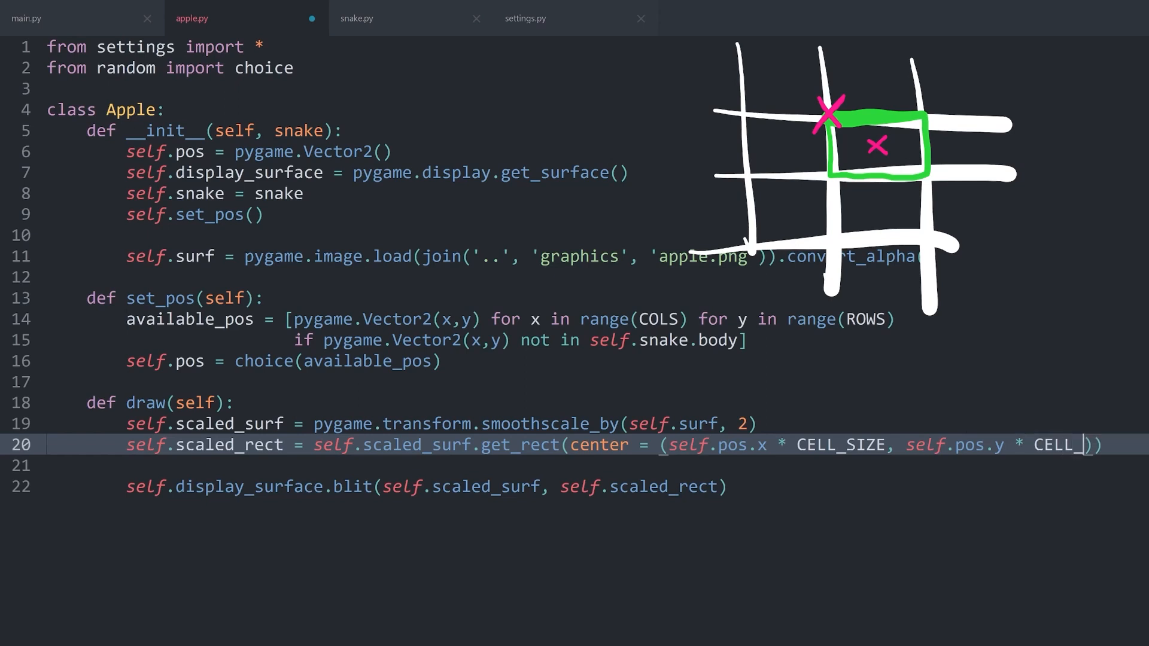
{"action": "type", "text": "SIZE"}
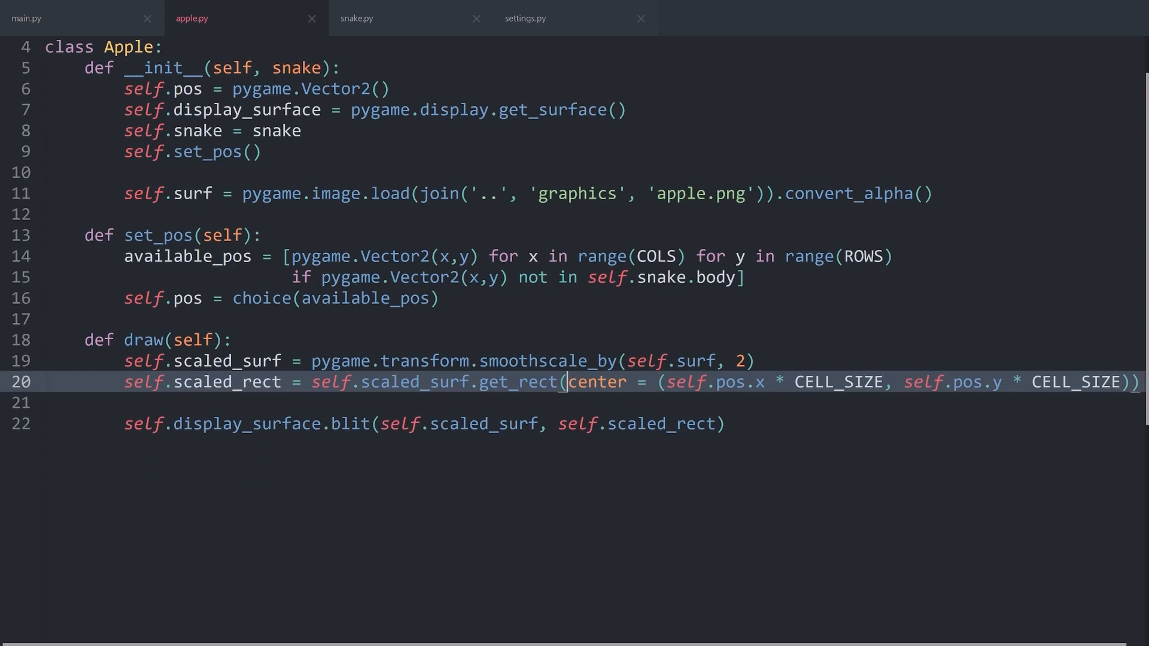
Step: Move get_rect's center argument to its own line and add + CELL_SIZE / 2 to x and y
{"action": "double_click", "coordinate": [596, 381]}
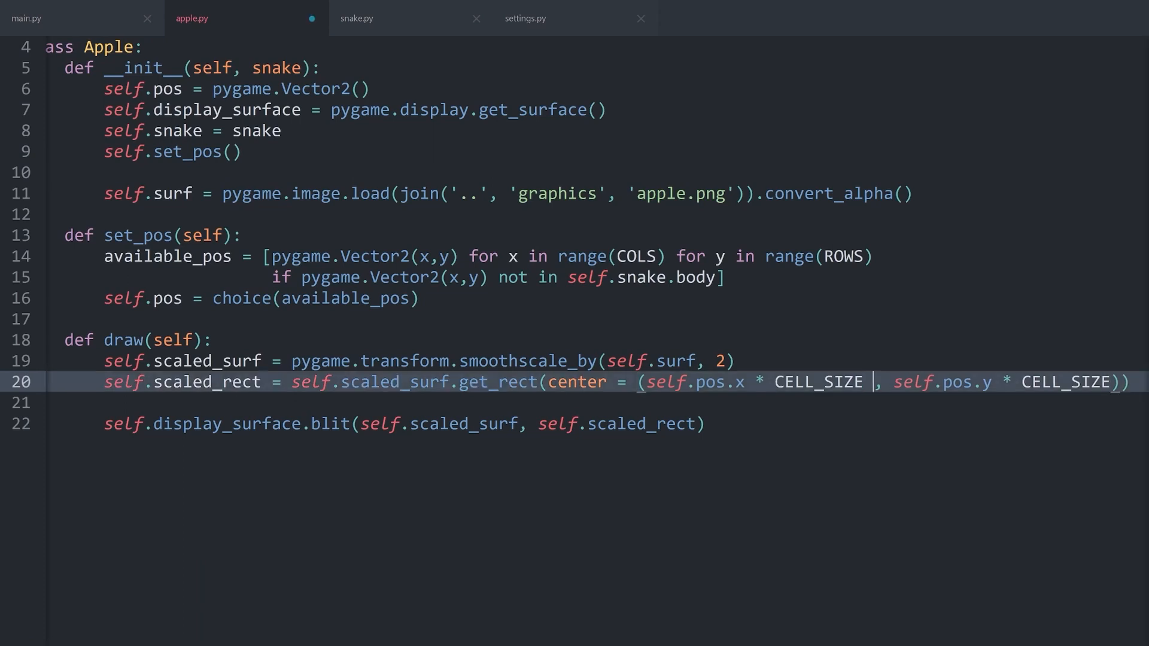
{"action": "type", "text": "+"}
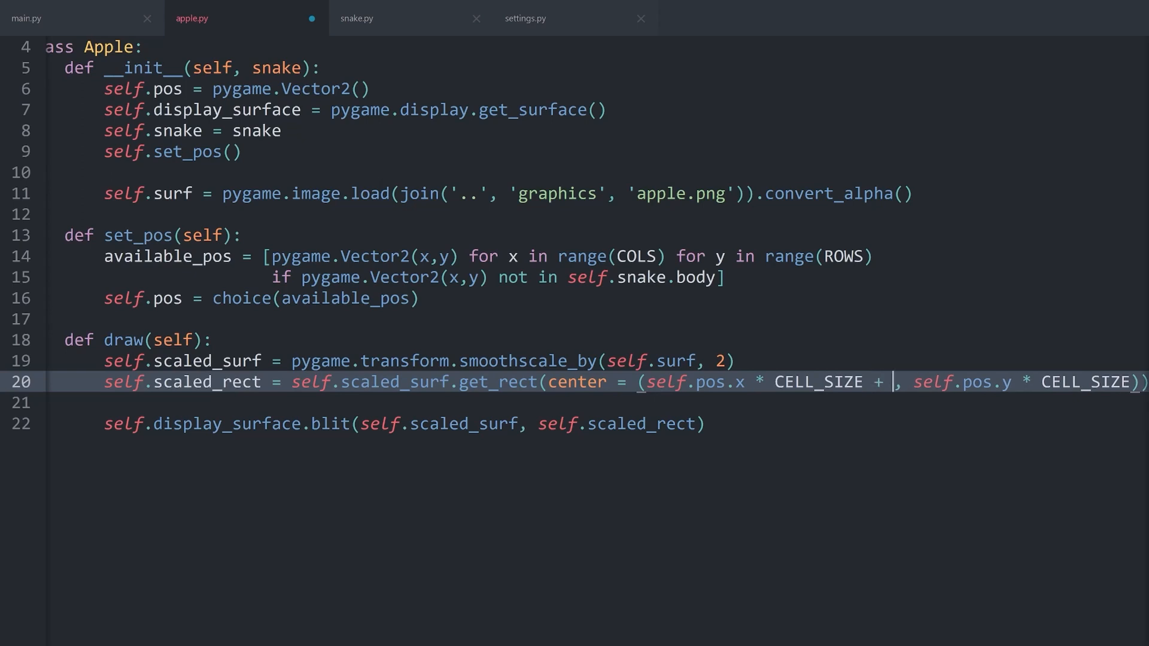
{"action": "type", "text": "CELL_SIZE / 2"}
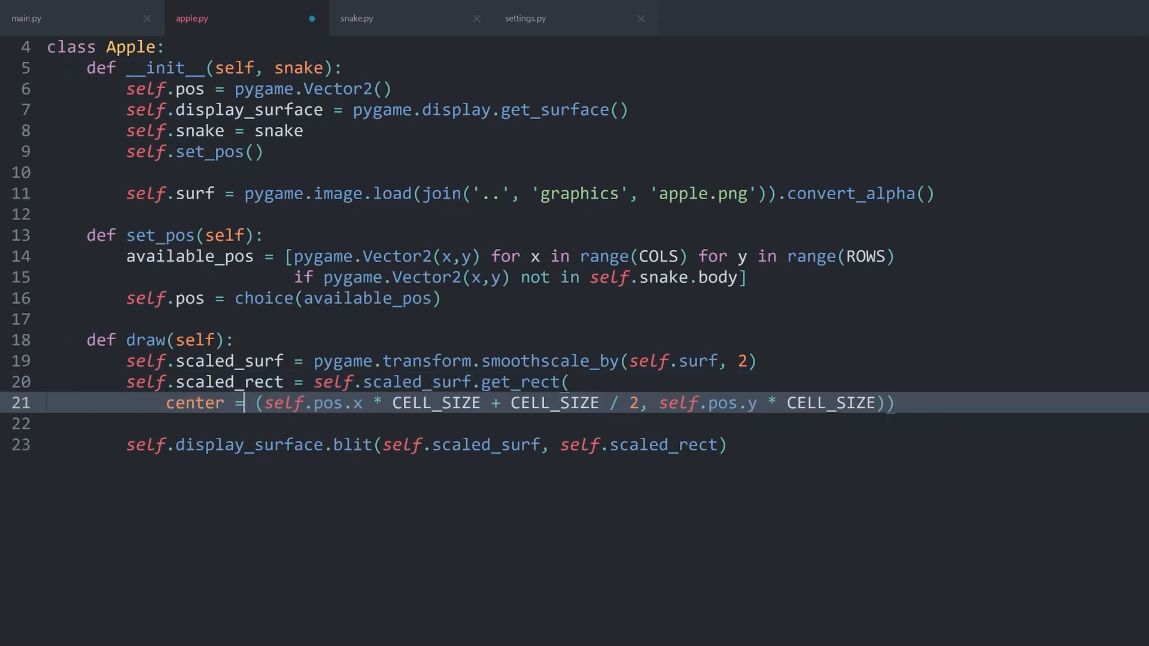
{"action": "type", "text": "+"}
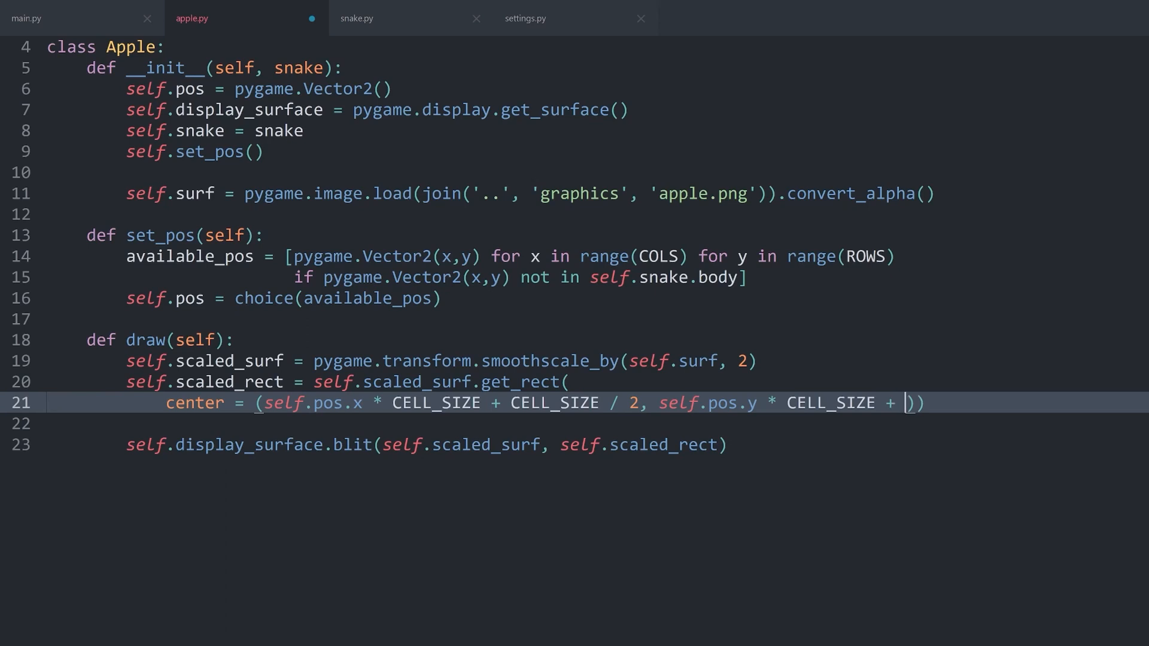
{"action": "type", "text": "CELL_SIZE / 2"}
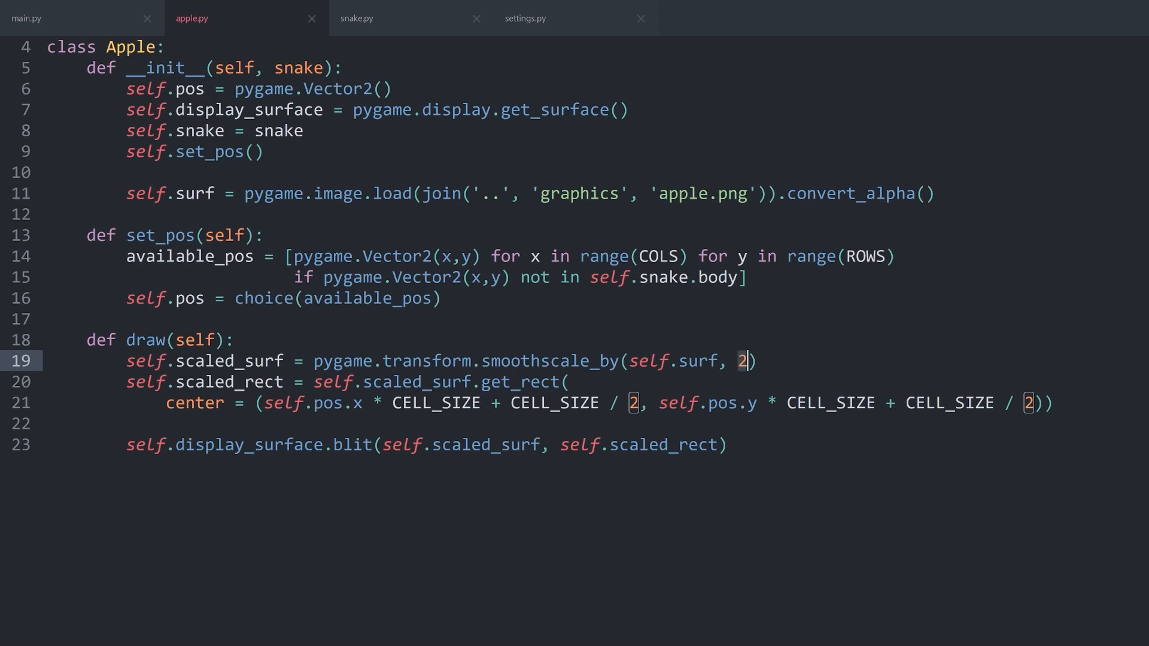
Step: Start draw() with a 'scale =' line and add 'from math import sin' to the imports
{"action": "key", "text": "Enter"}
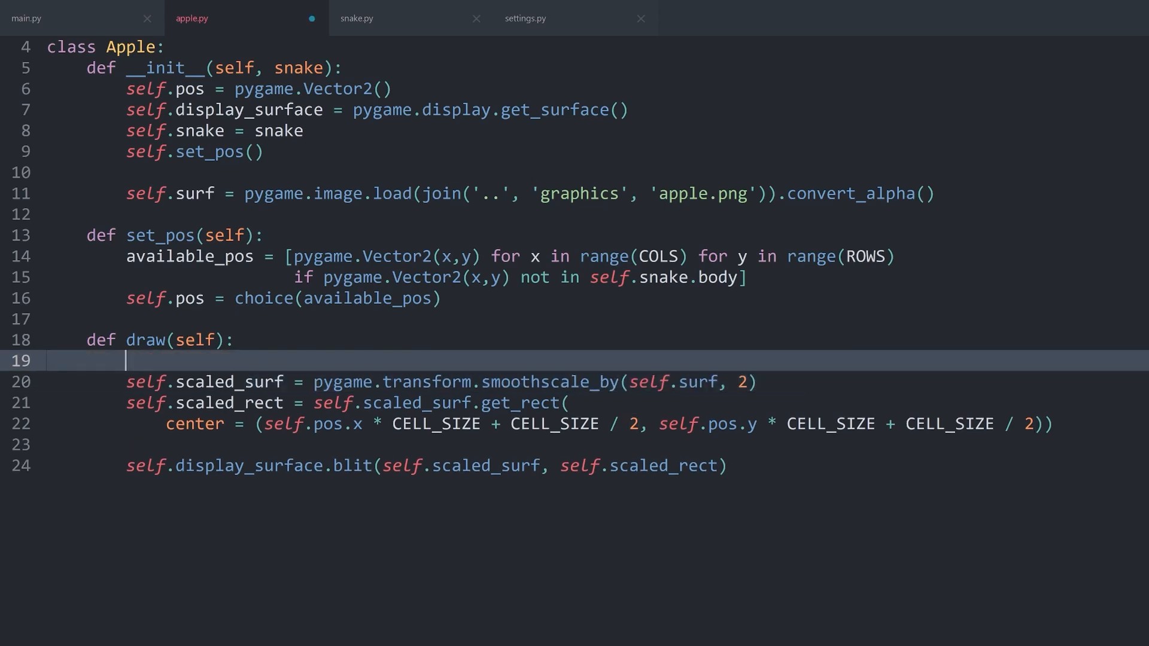
{"action": "type", "text": "scale ="}
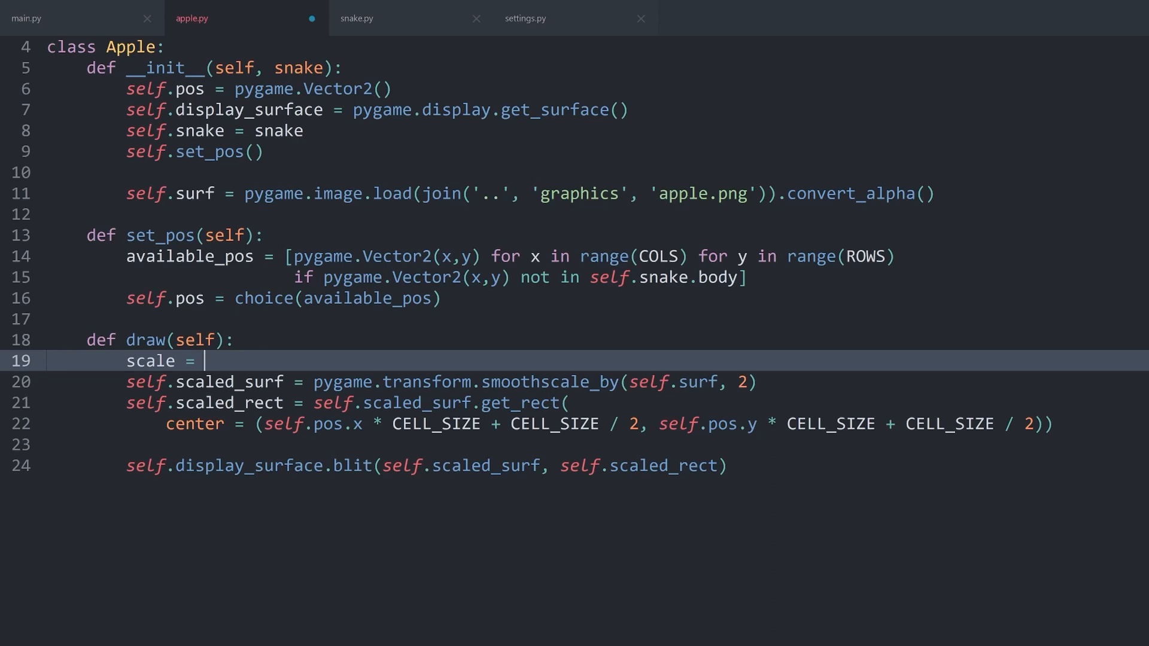
{"action": "scroll", "scroll_direction": "down", "scroll_amount": 3}
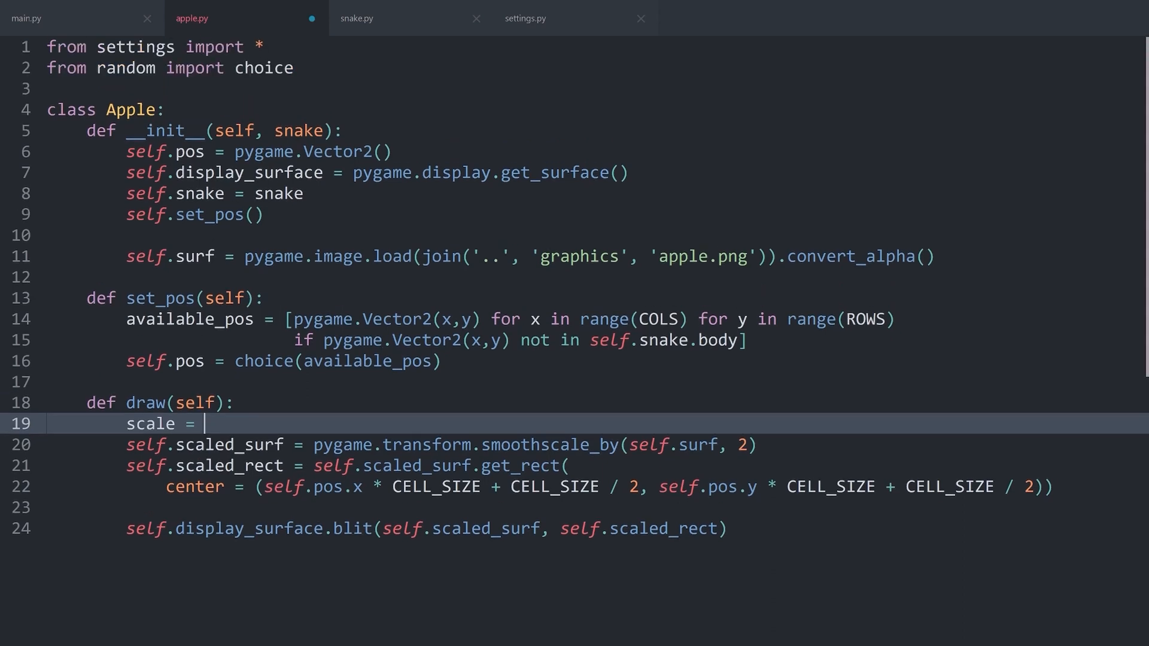
{"action": "type", "text": "from math import sin"}
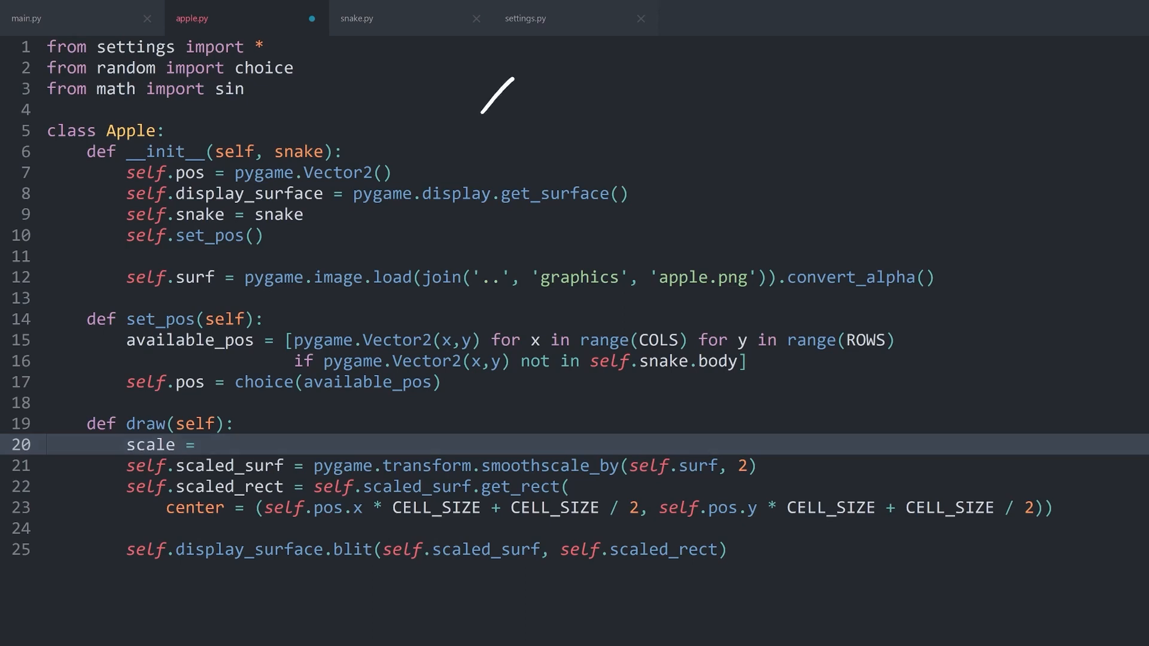
{"action": "left_click_drag", "start_coordinate": [505, 88], "coordinate": [1128, 132]}
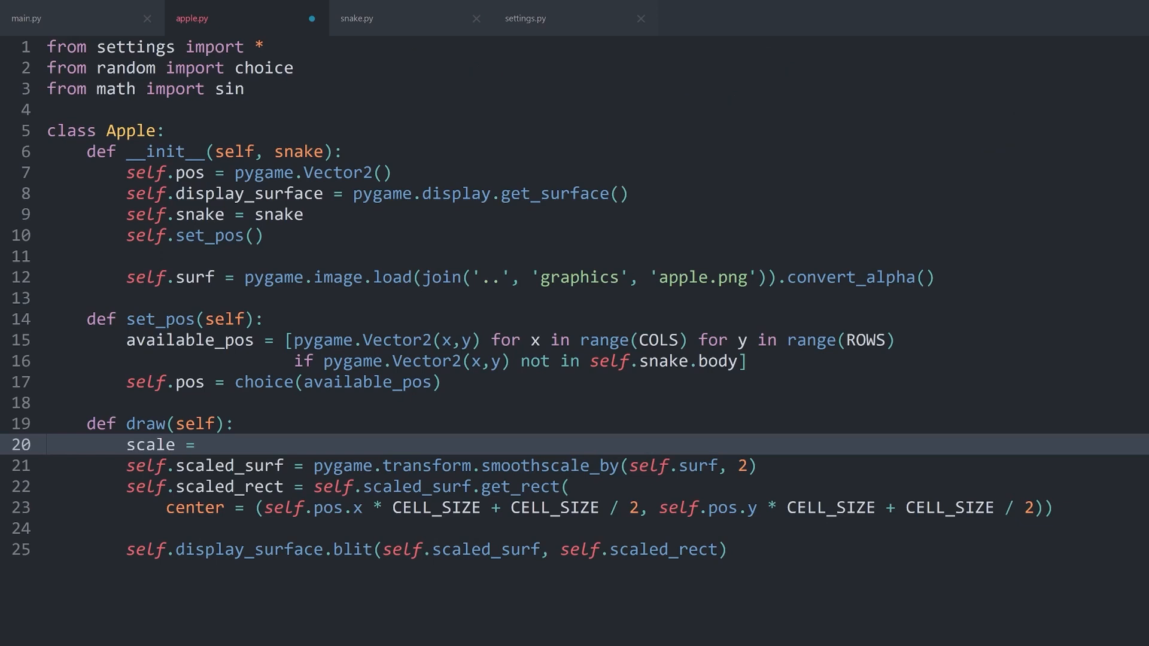
Step: Complete scale = sin(pygame.time.get_ticks()) and add print(scale) on the next line
{"action": "type", "text": "sin("}
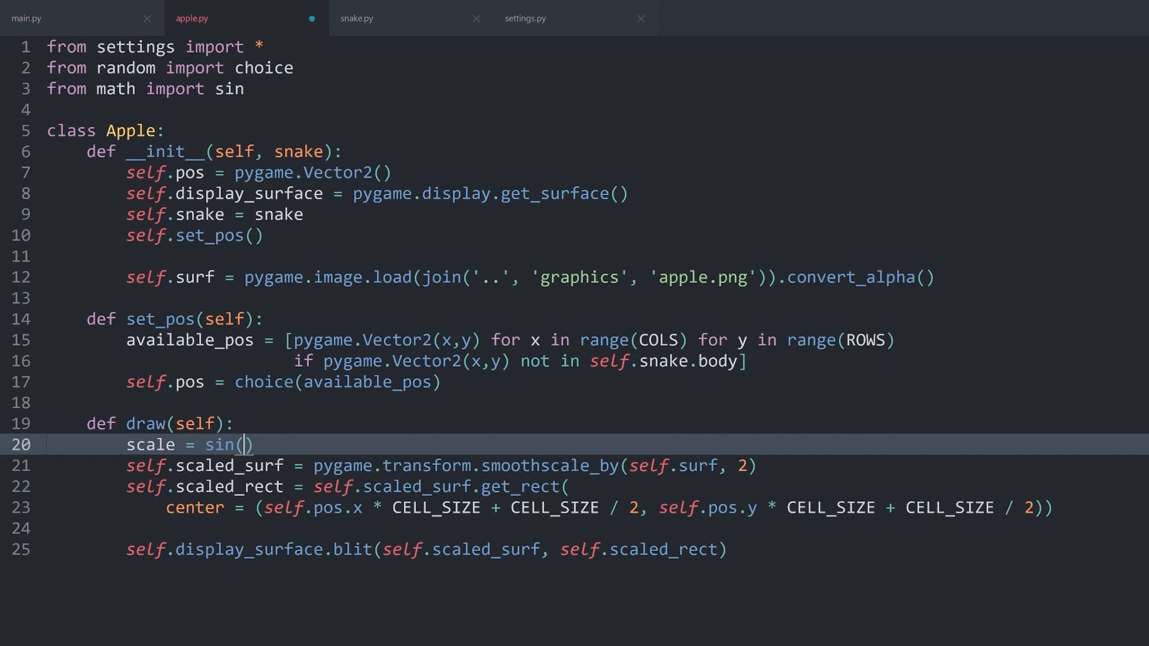
{"action": "type", "text": "pygame.time."}
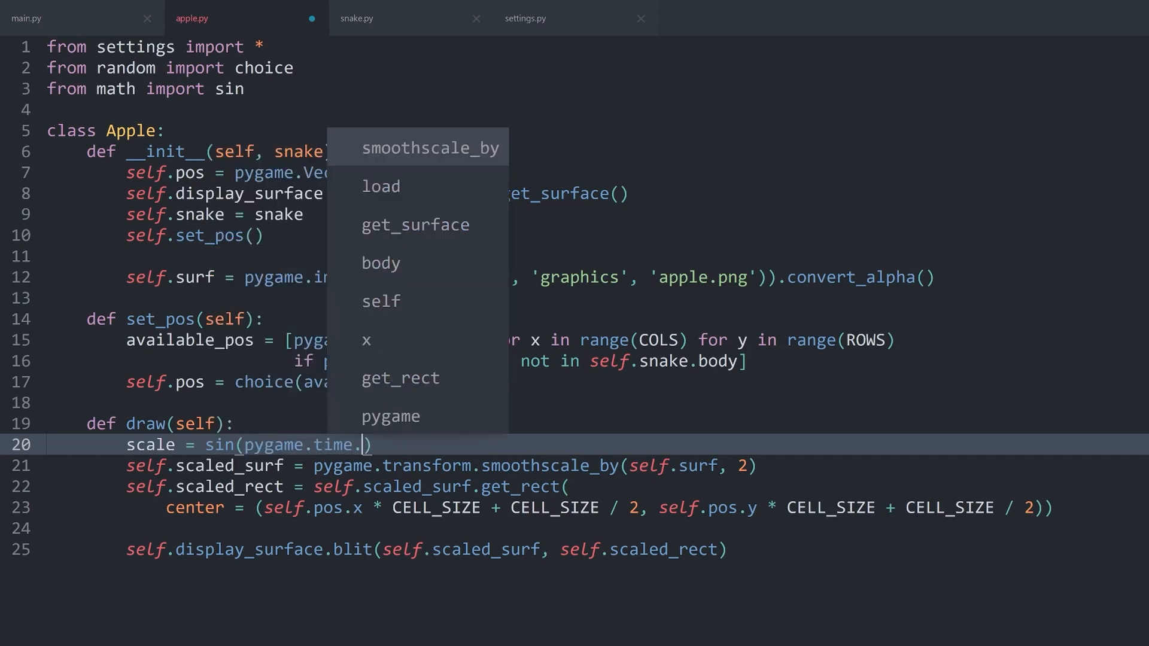
{"action": "type", "text": "get_ticks()"}
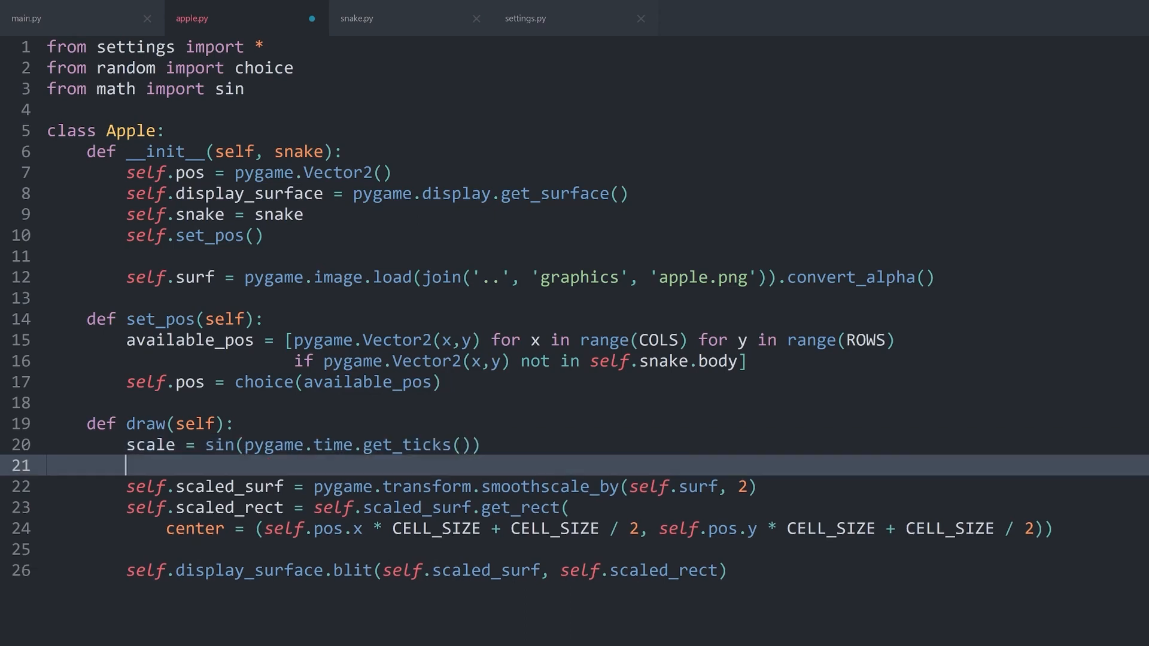
{"action": "type", "text": "print(scale"}
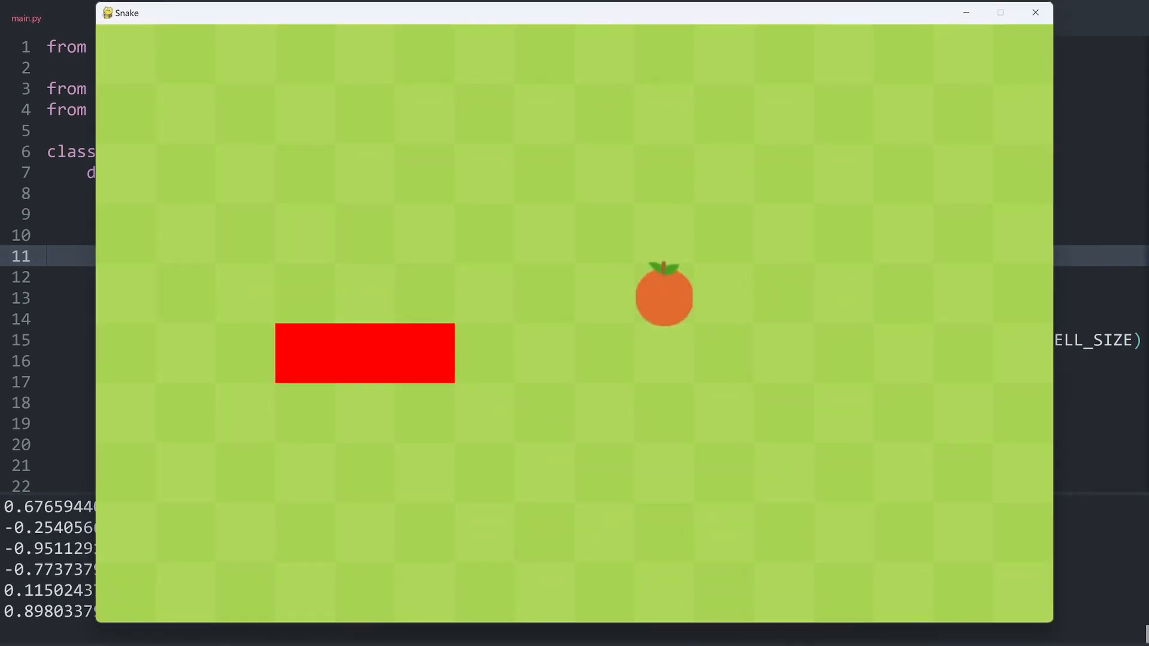
Step: Close the running Snake game and inspect the printed sine values in the build output
{"action": "left_click", "coordinate": [1034, 13]}
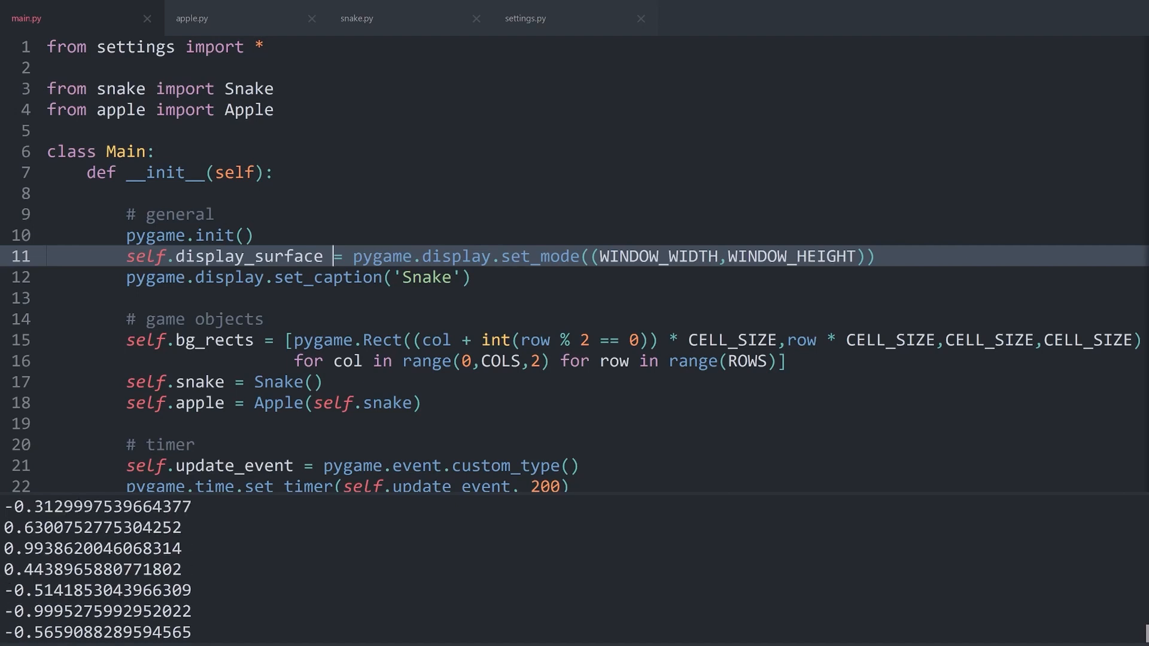
{"action": "double_click", "coordinate": [92, 548]}
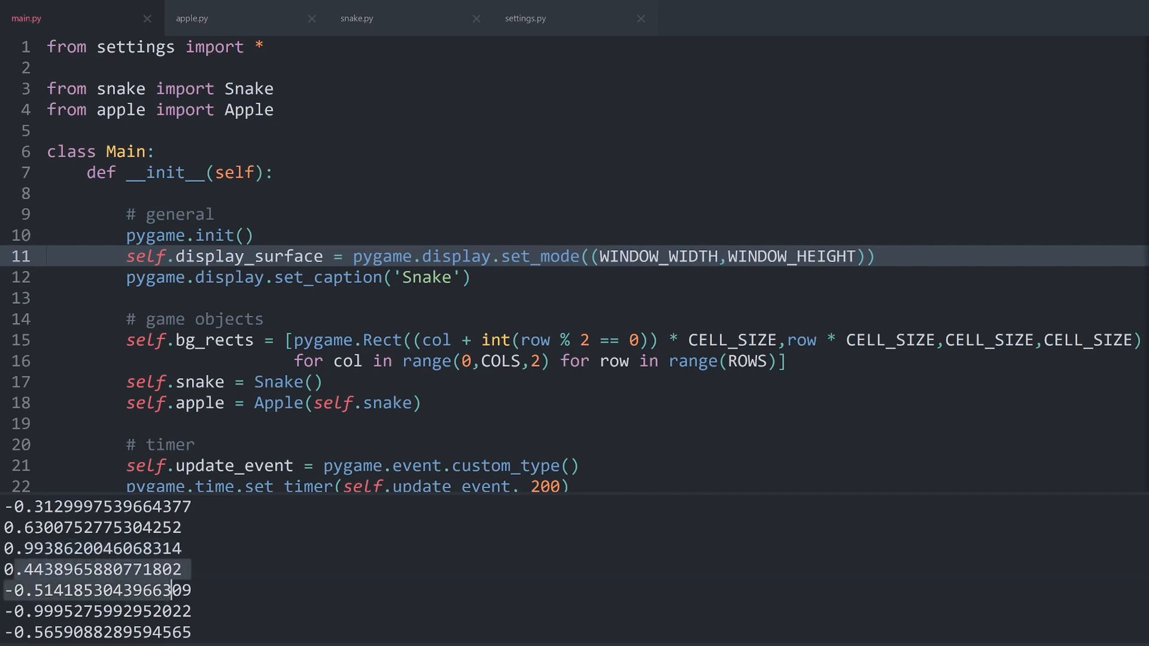
{"action": "scroll", "scroll_direction": "down", "scroll_amount": 3}
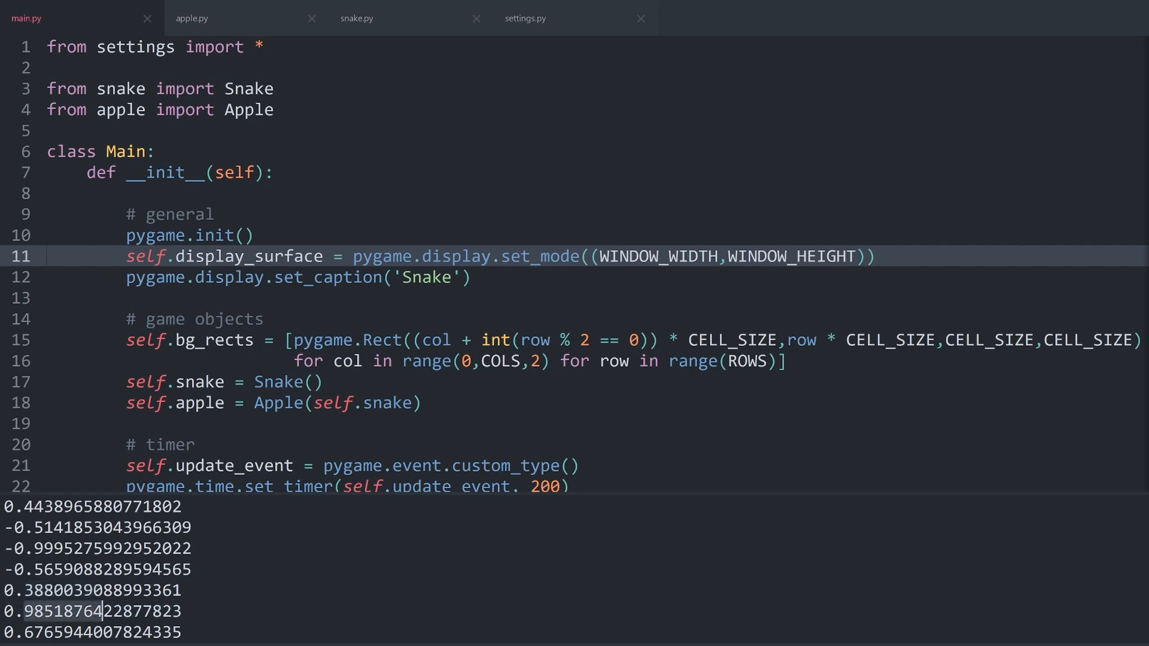
{"action": "left_click", "coordinate": [219, 18]}
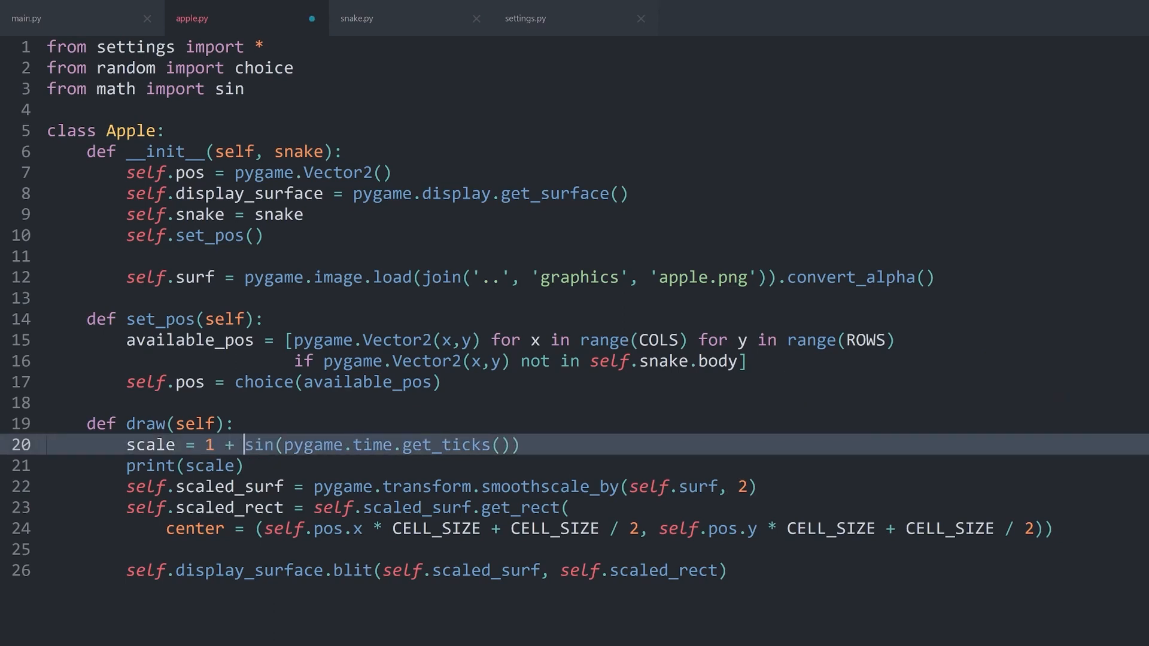
Step: Change scale to 1 + sin(pygame.time.get_ticks()) / 3 and delete the print(scale) line
{"action": "left_click_drag", "start_coordinate": [209, 445], "coordinate": [311, 444]}
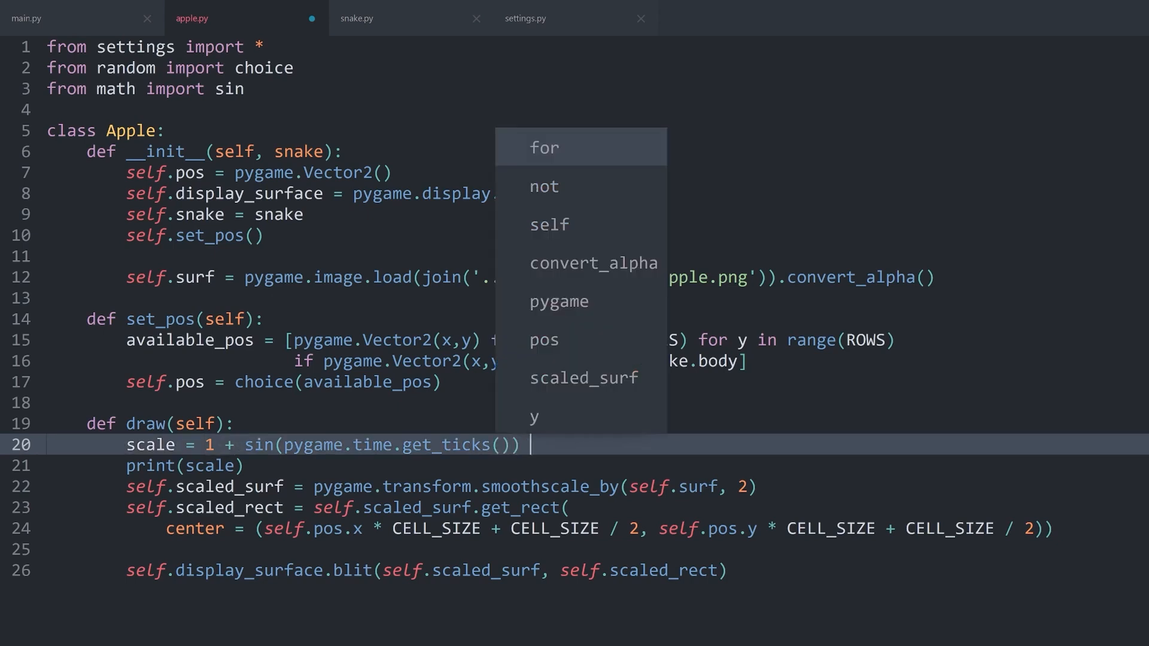
{"action": "type", "text": "/ 3"}
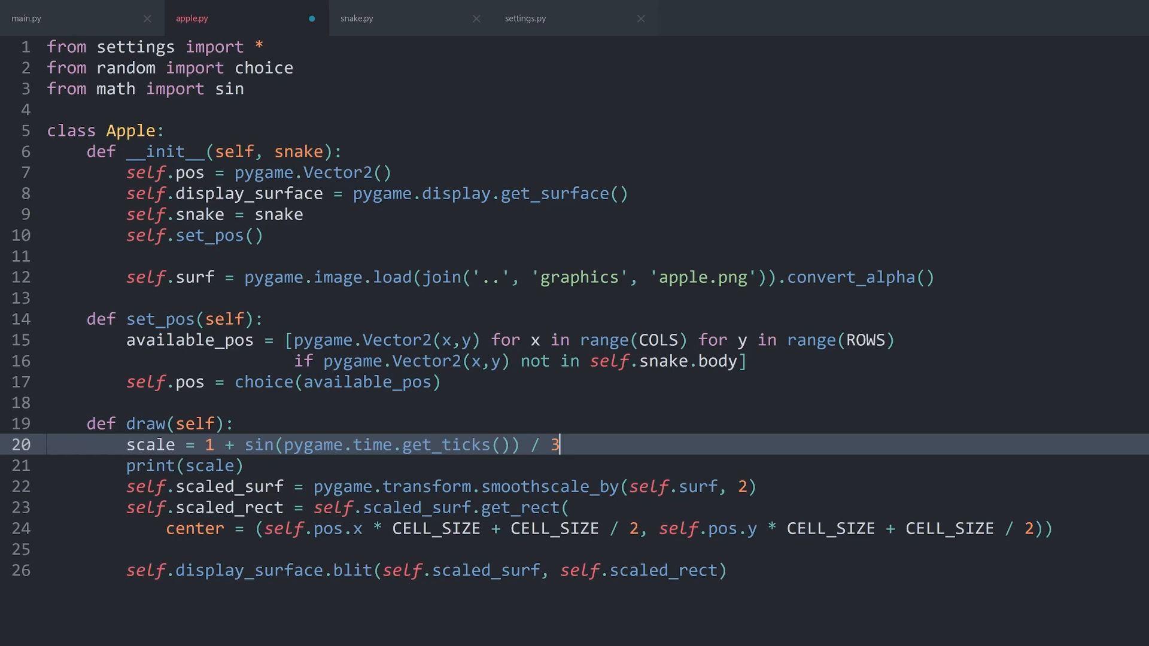
{"action": "left_click_drag", "start_coordinate": [246, 444], "coordinate": [548, 444]}
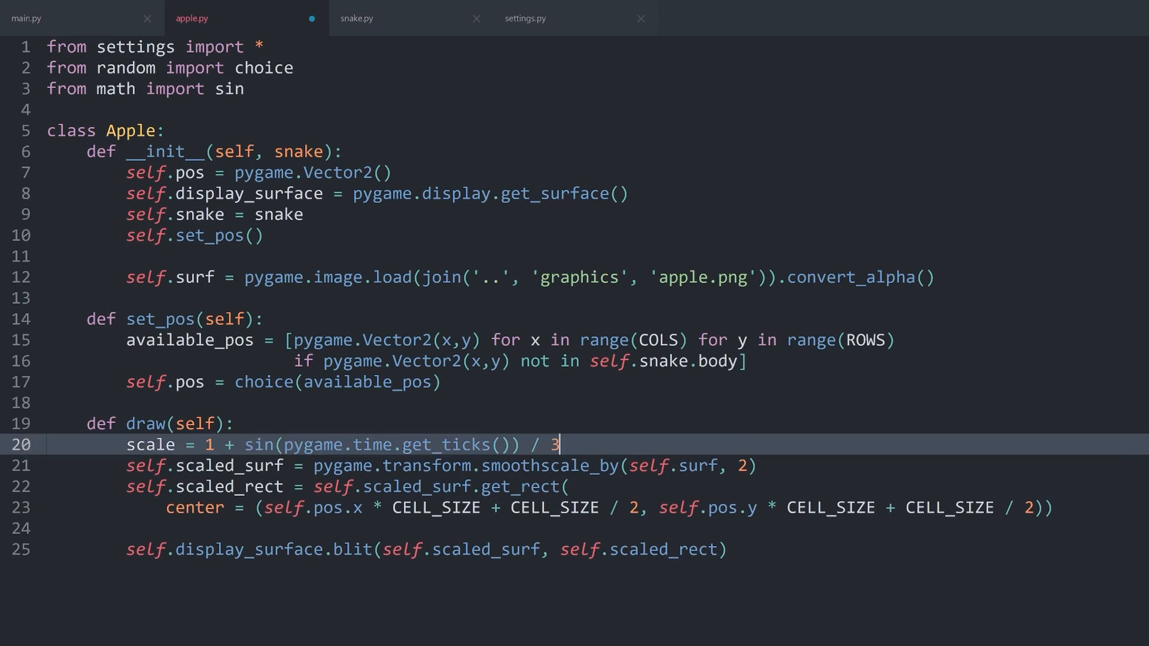
Step: Replace smoothscale_by's fixed factor 2 with scale and test the game
{"action": "left_click", "coordinate": [740, 466]}
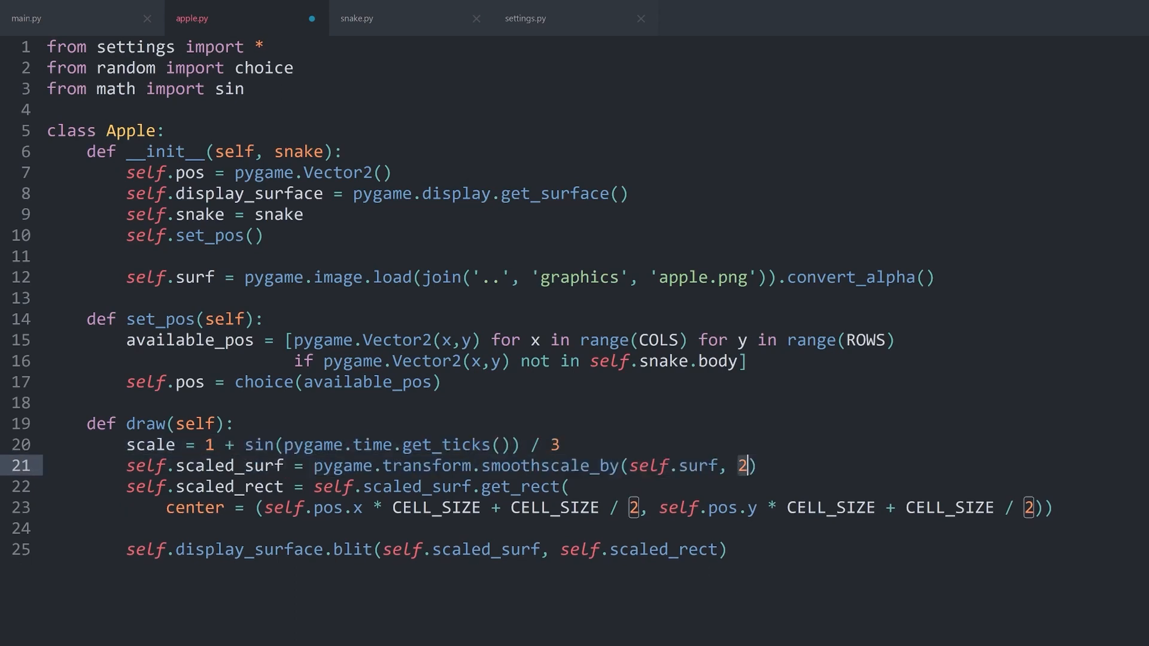
{"action": "type", "text": "scale"}
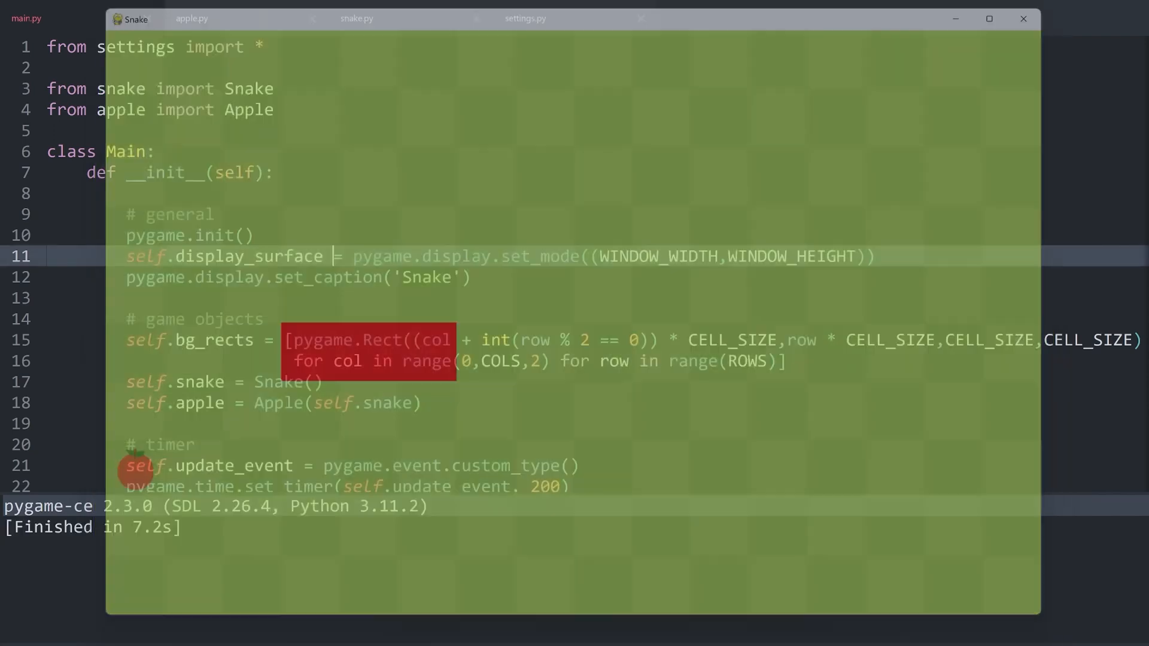
{"action": "left_click", "coordinate": [192, 18]}
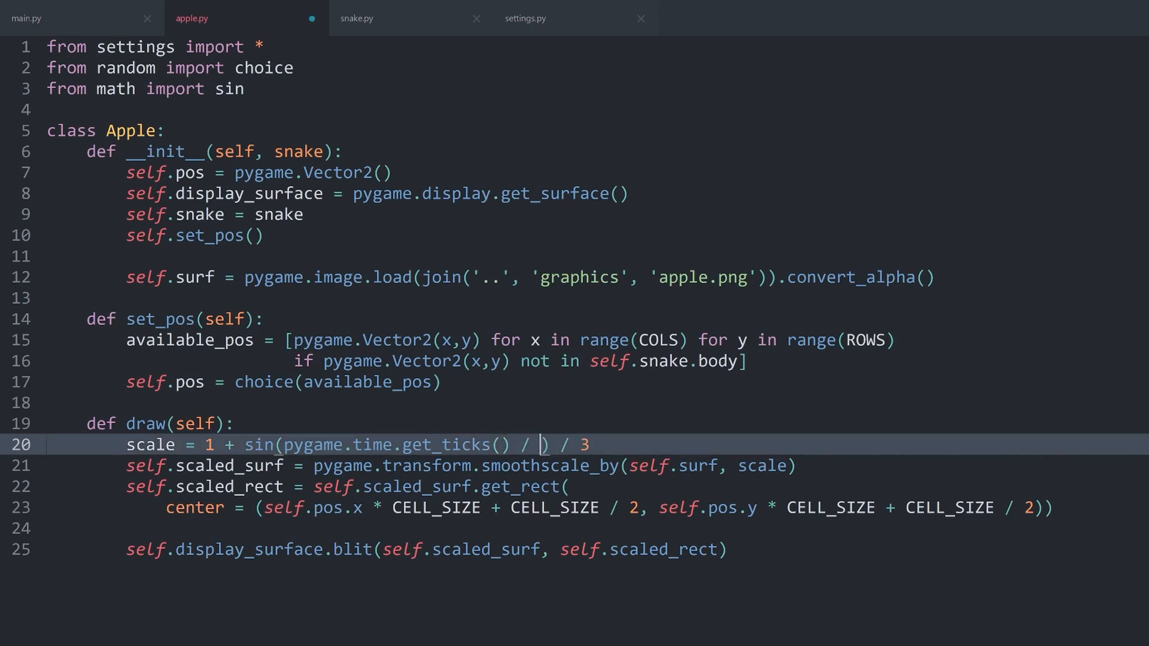
Step: Divide get_ticks() by 600 inside sin() and return to main.py to rerun
{"action": "type", "text": "600"}
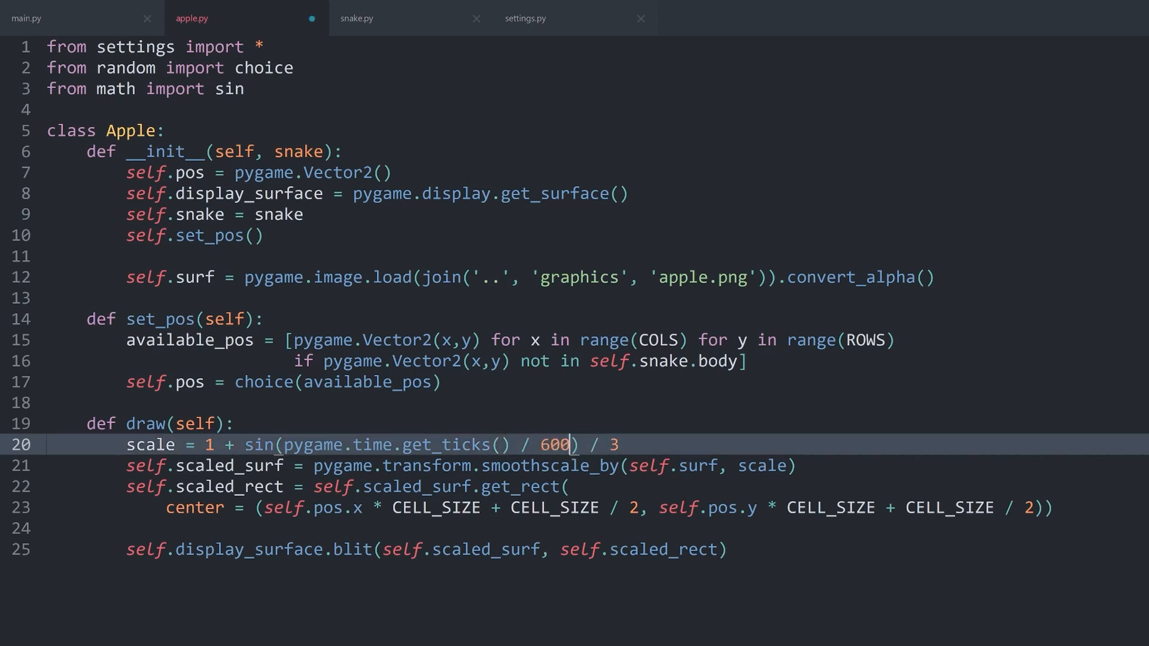
{"action": "left_click", "coordinate": [44, 19]}
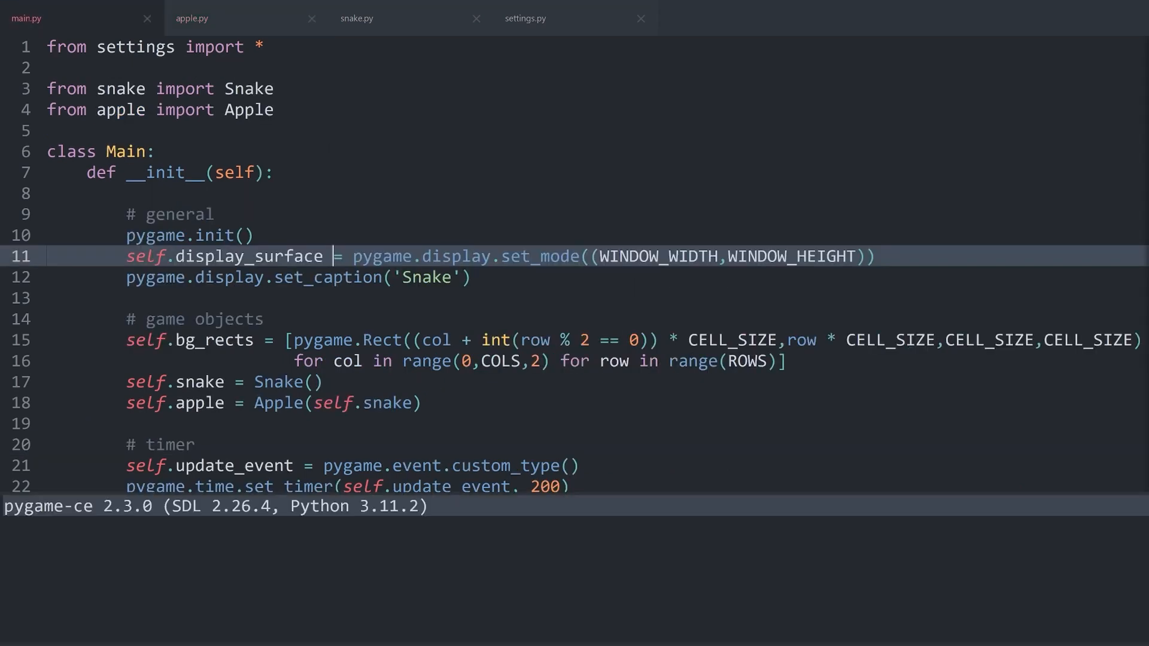